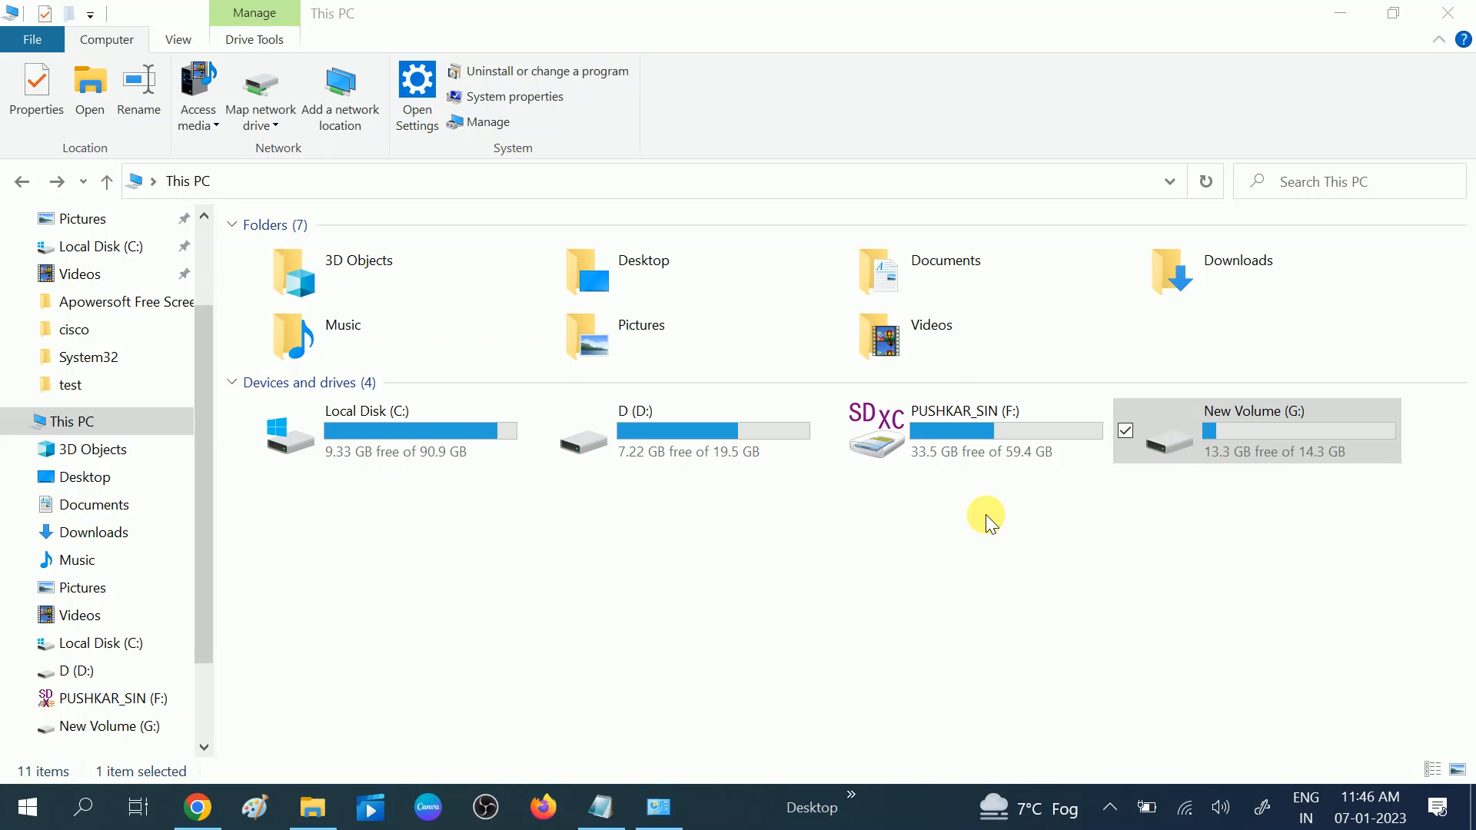
{"action": "mouse_move", "coordinate": [1178, 491]}
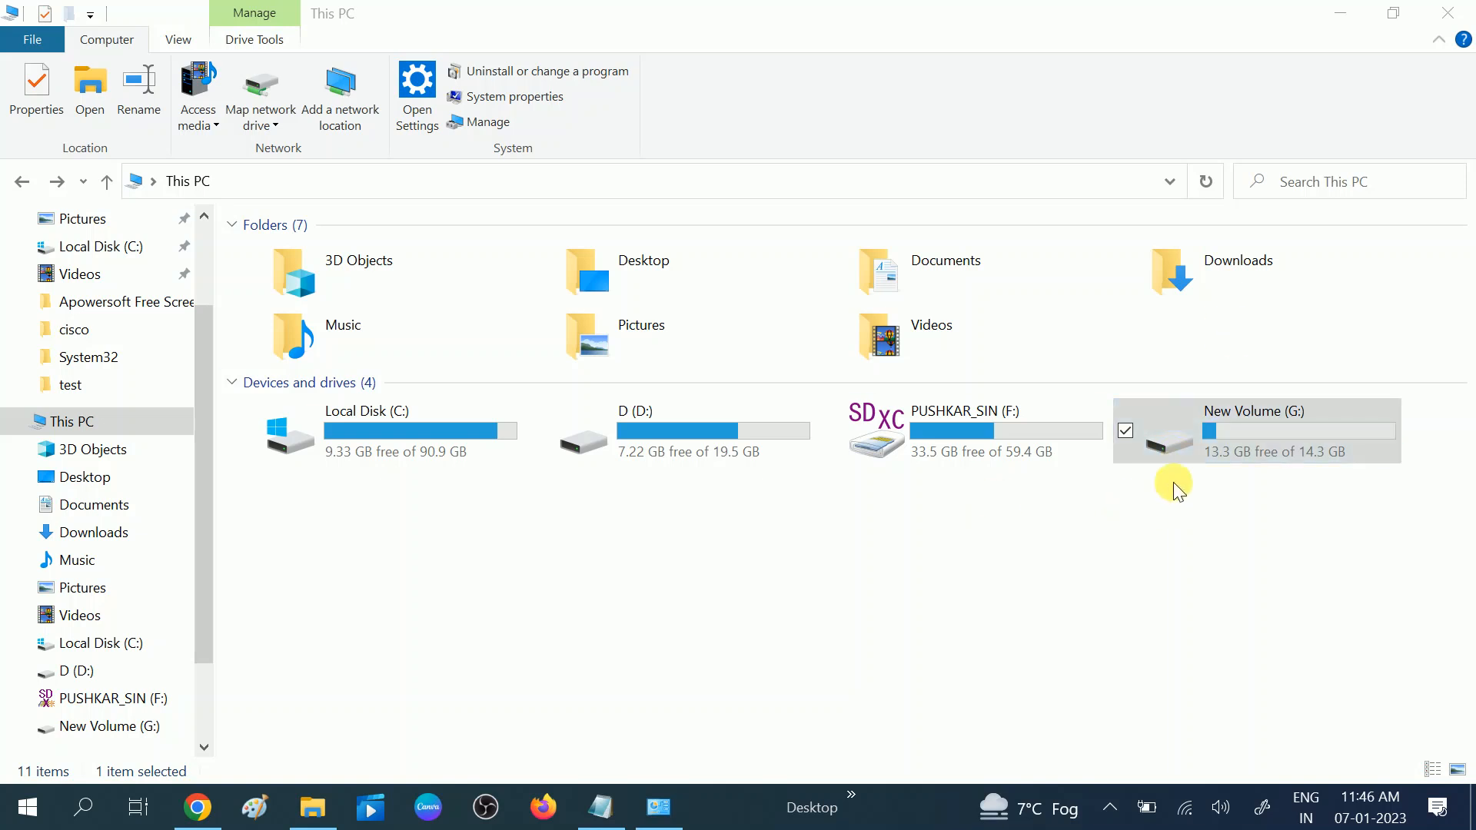
{"action": "mouse_move", "coordinate": [1146, 503]}
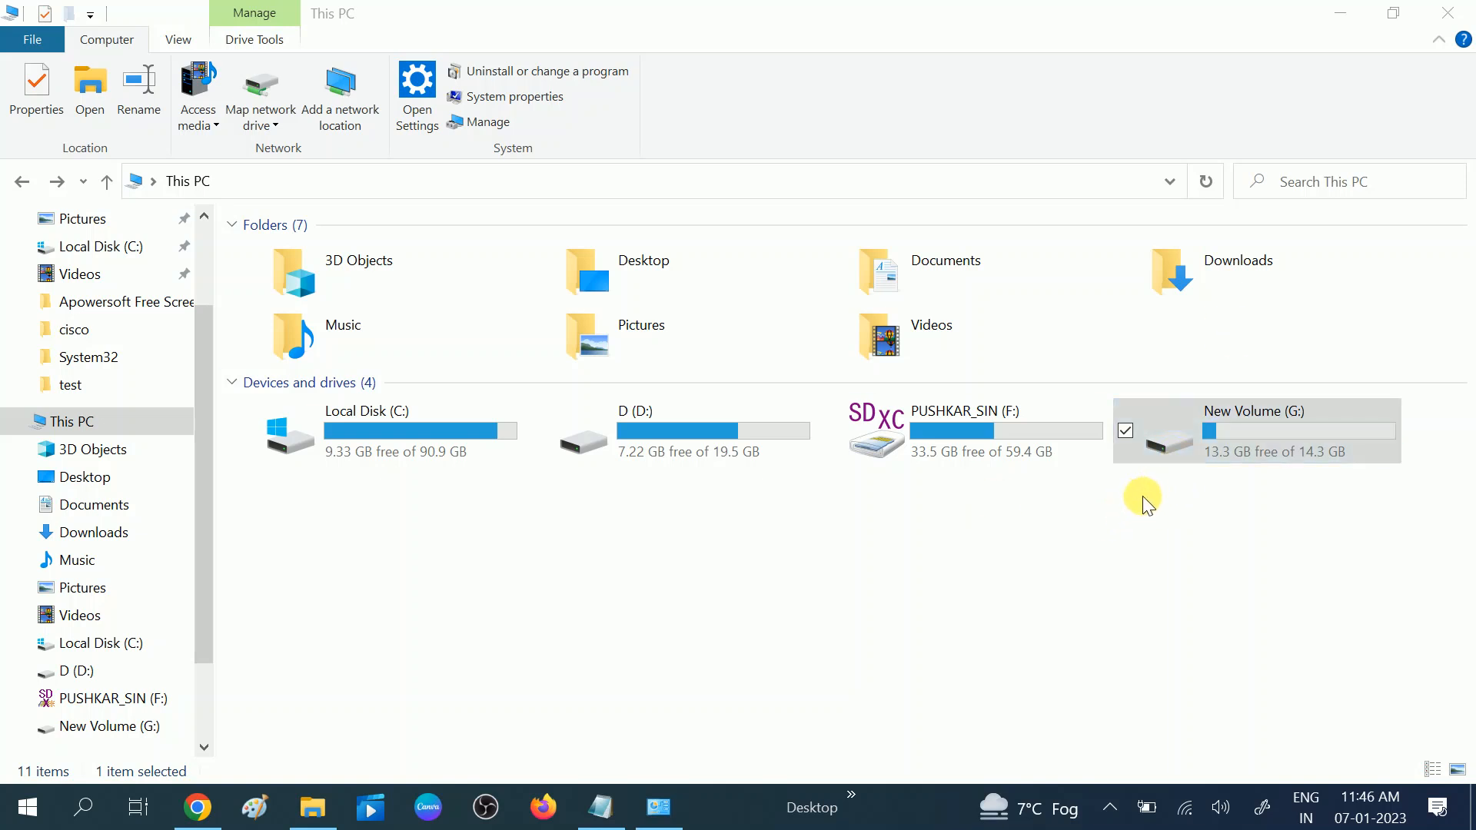
{"action": "mouse_move", "coordinate": [1127, 515]}
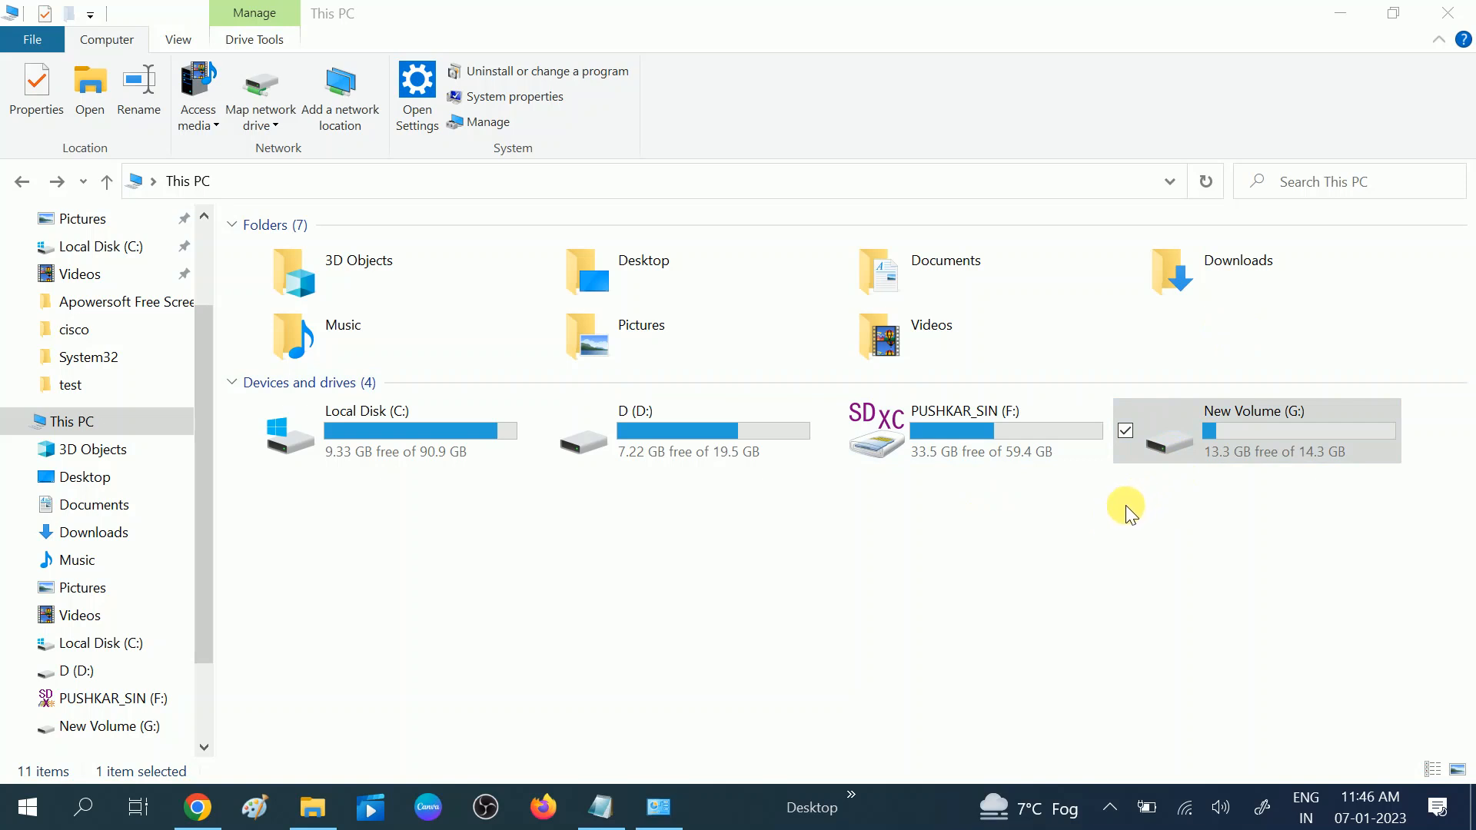
{"action": "mouse_move", "coordinate": [1153, 492]}
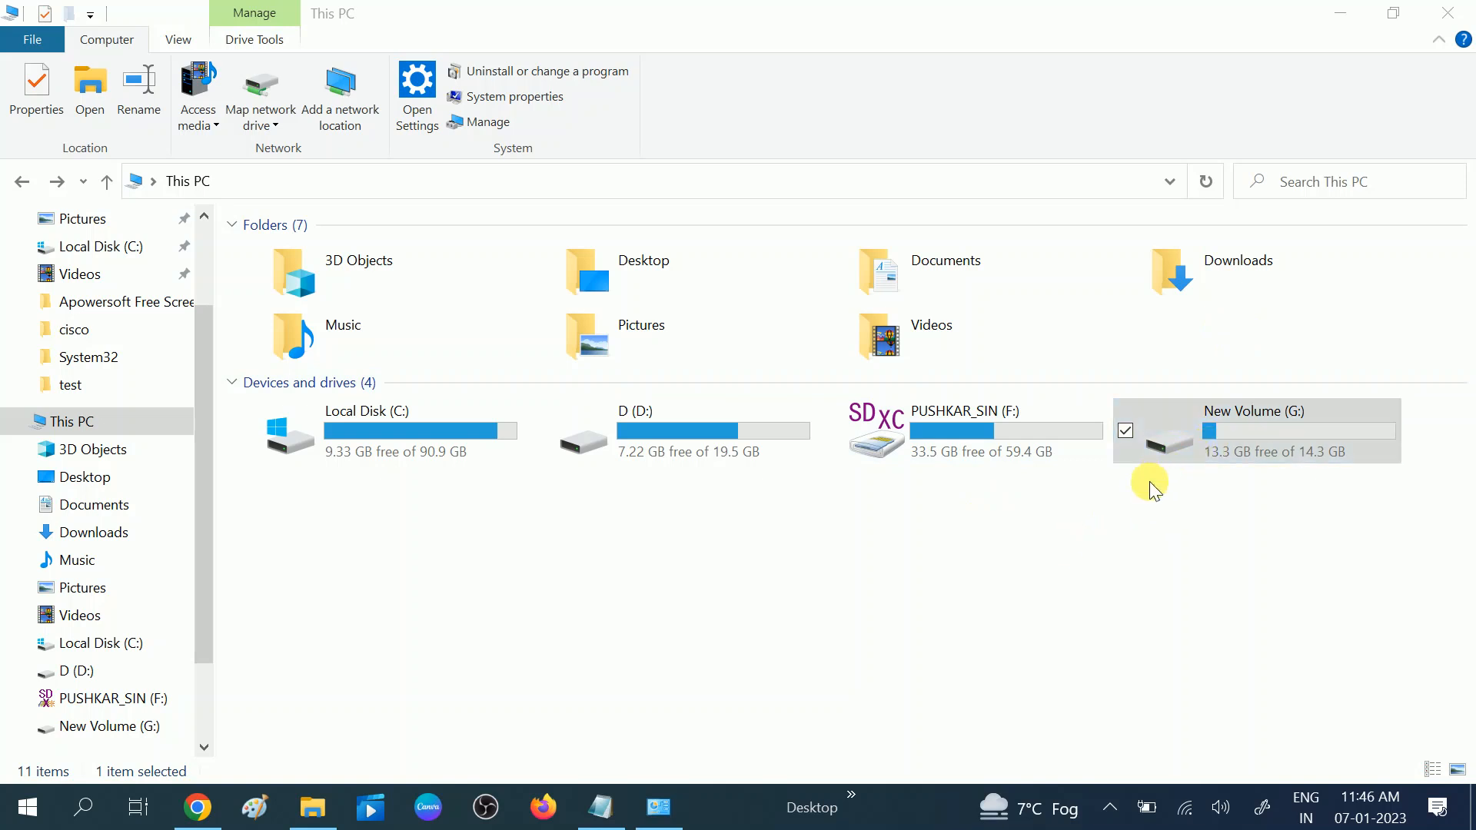
{"action": "mouse_move", "coordinate": [1228, 442]}
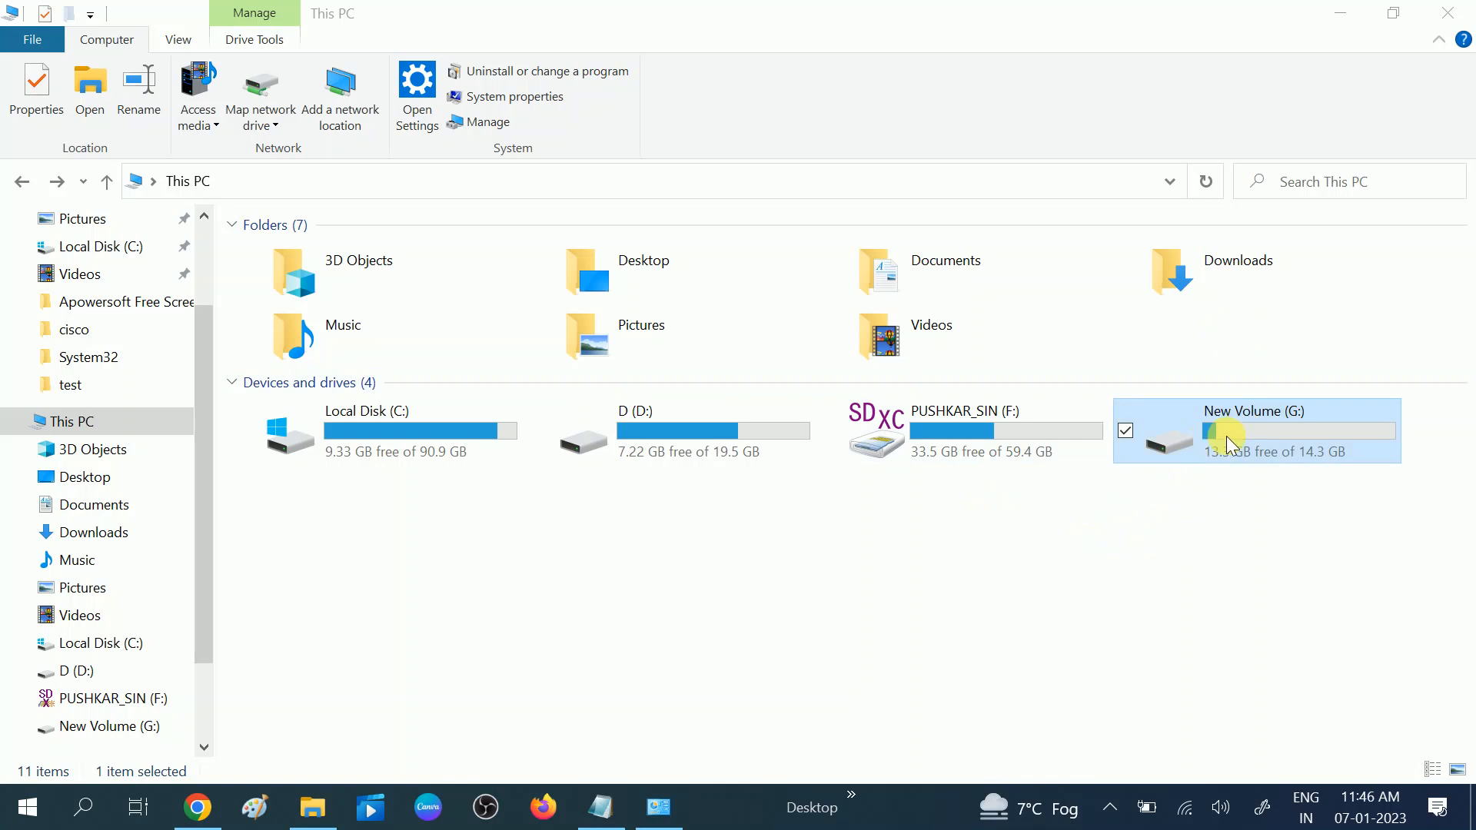
{"action": "mouse_move", "coordinate": [1237, 459]}
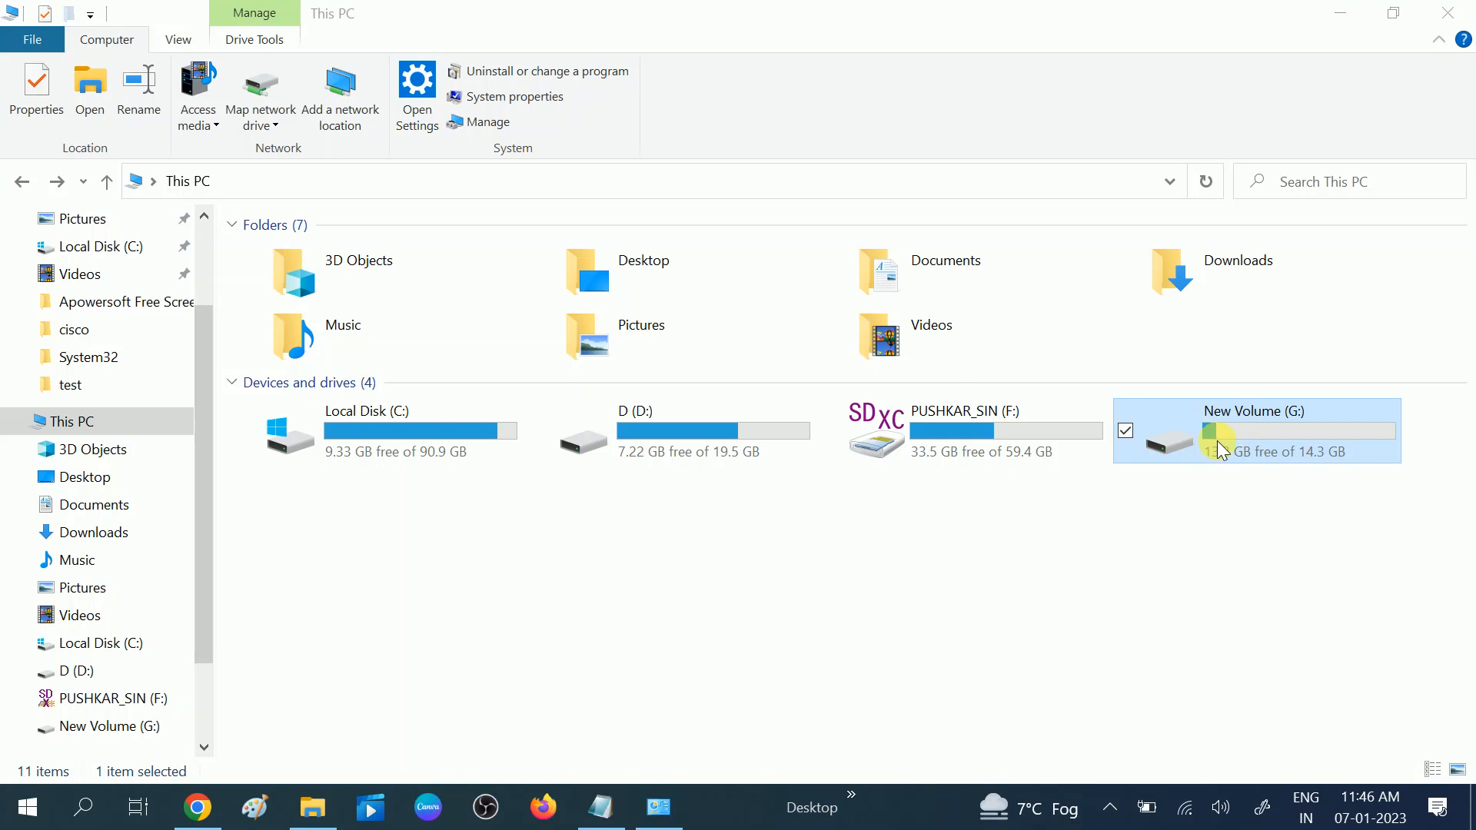
- Right-click the New Volume (G:) drive in This PC
{"action": "right_click", "coordinate": [1252, 429]}
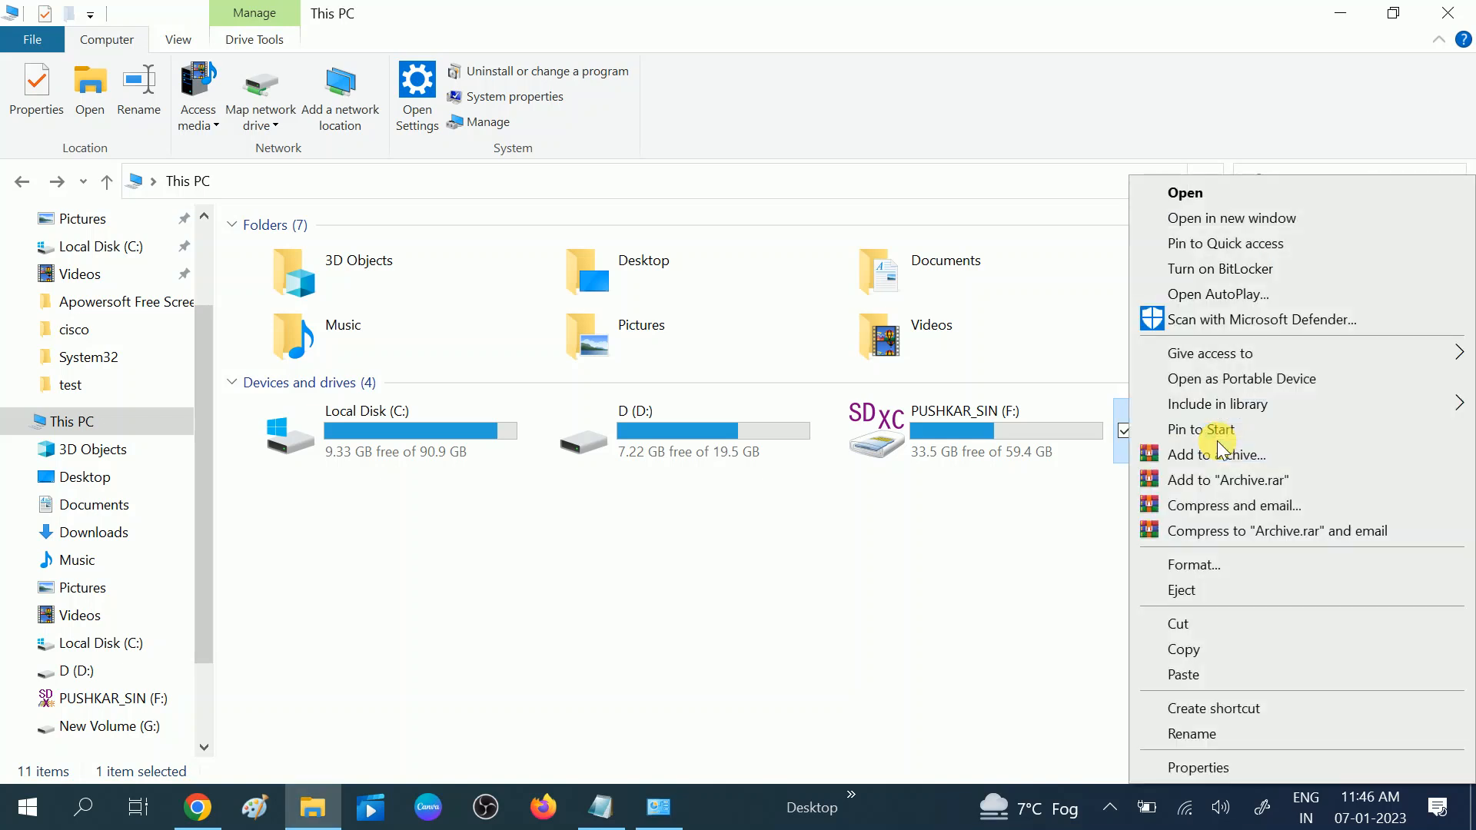
{"action": "mouse_move", "coordinate": [1192, 564]}
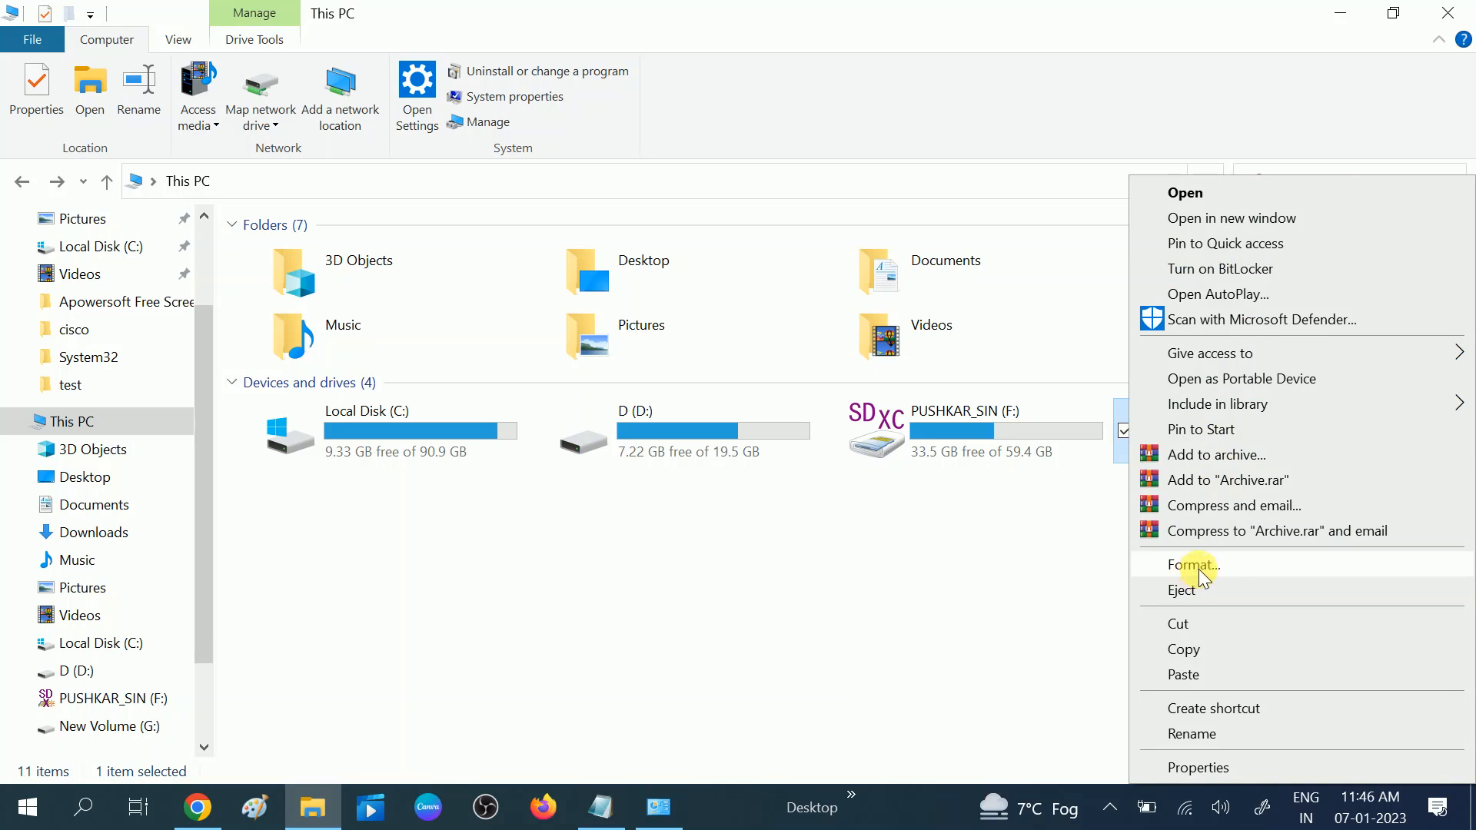
{"action": "mouse_move", "coordinate": [1202, 577]}
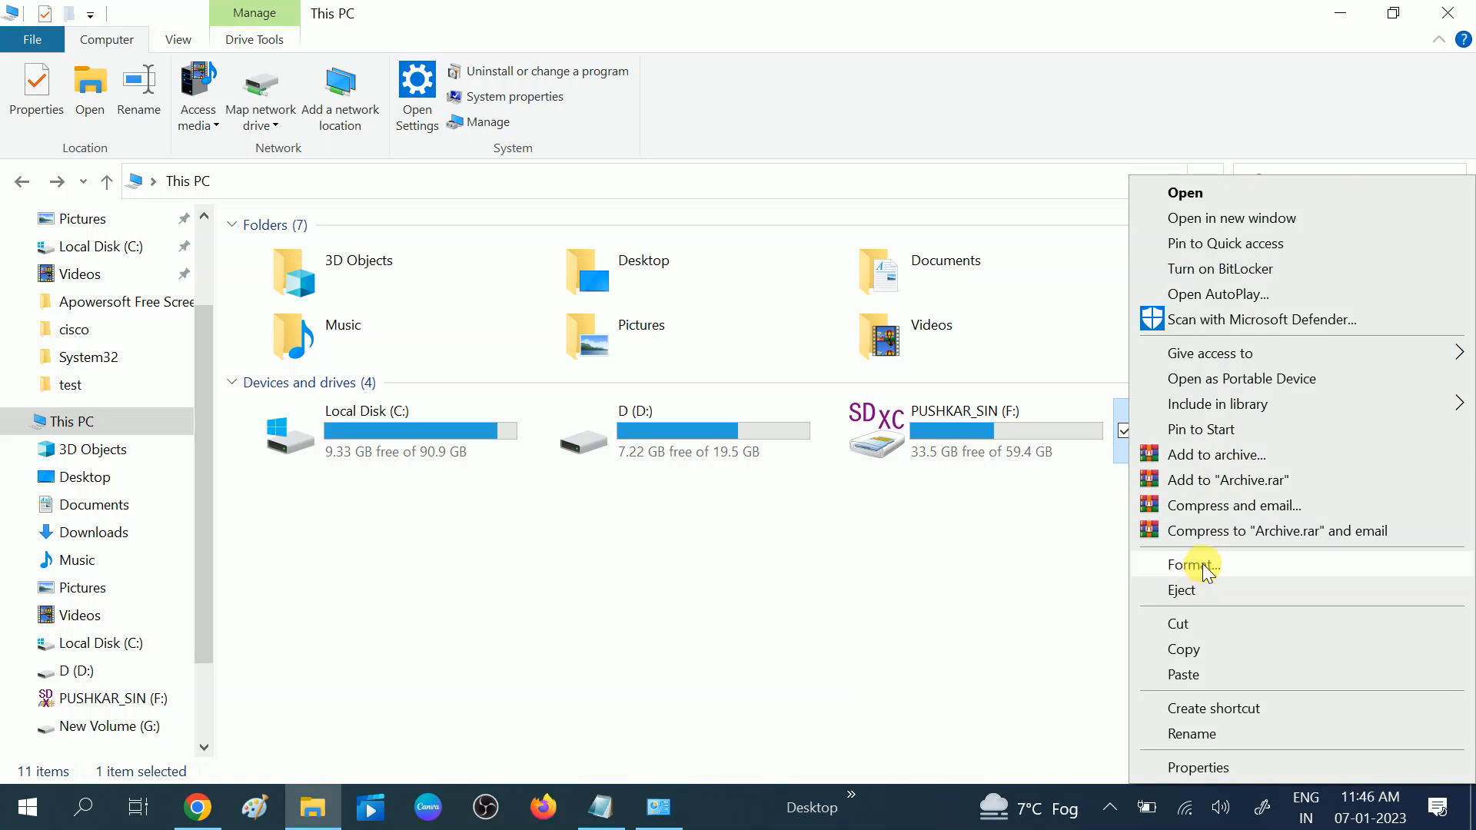
{"action": "mouse_move", "coordinate": [1213, 580]}
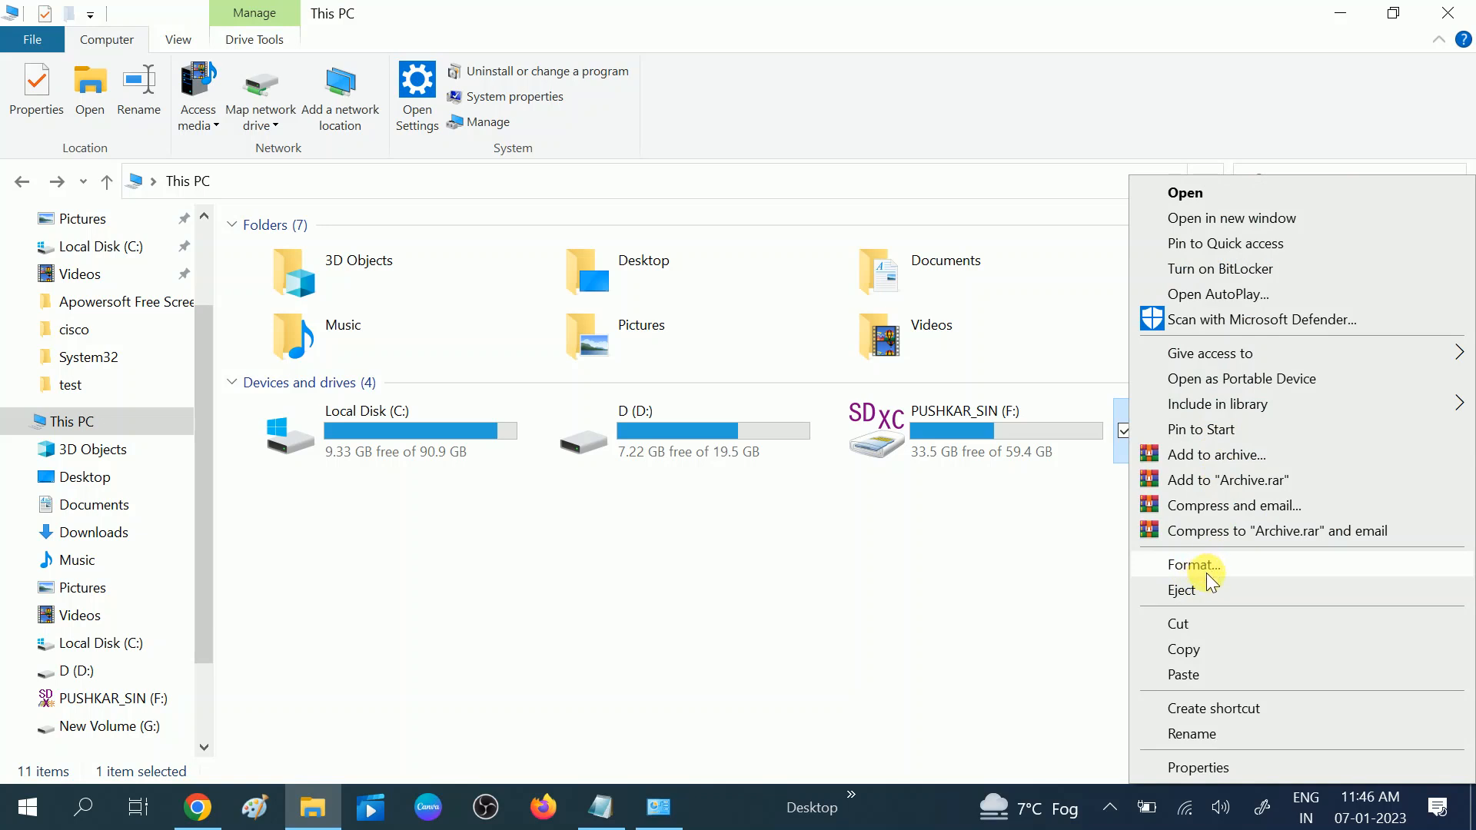
{"action": "mouse_move", "coordinate": [1195, 767]}
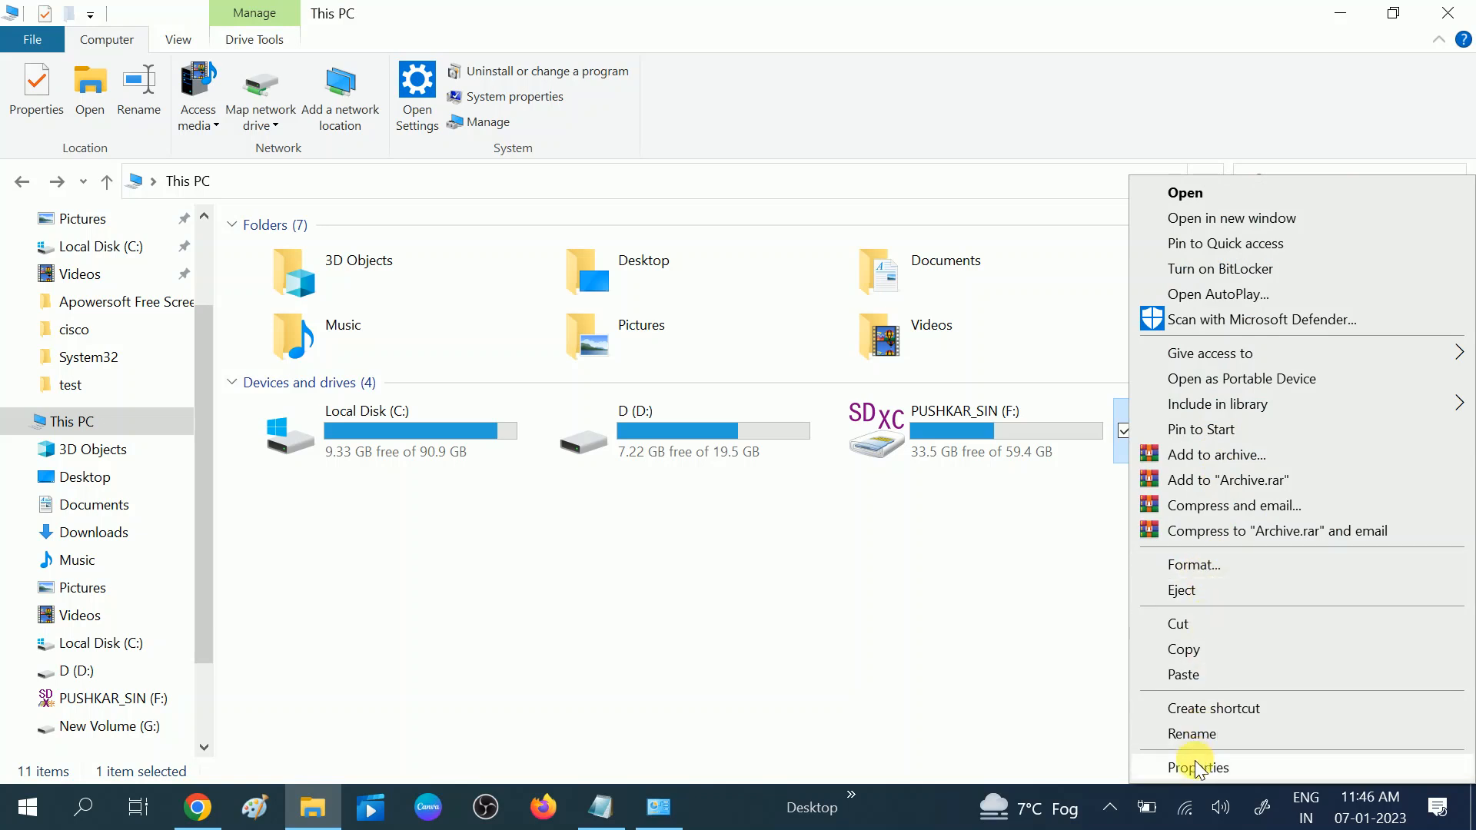
- Run Scan and repair drive from G: Properties Tools, confirming no errors
{"action": "left_click", "coordinate": [1198, 767]}
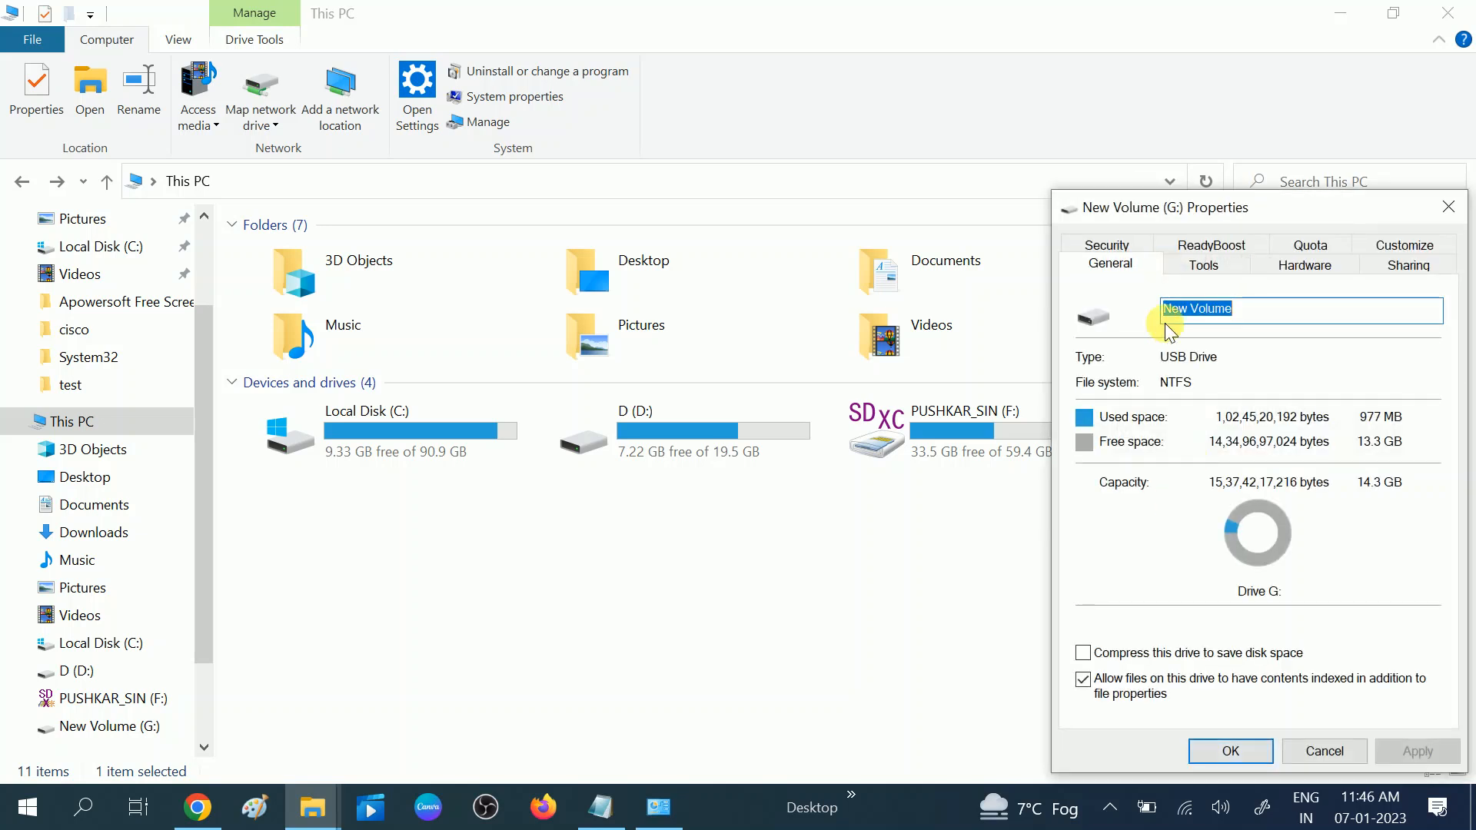
{"action": "left_click", "coordinate": [1204, 264]}
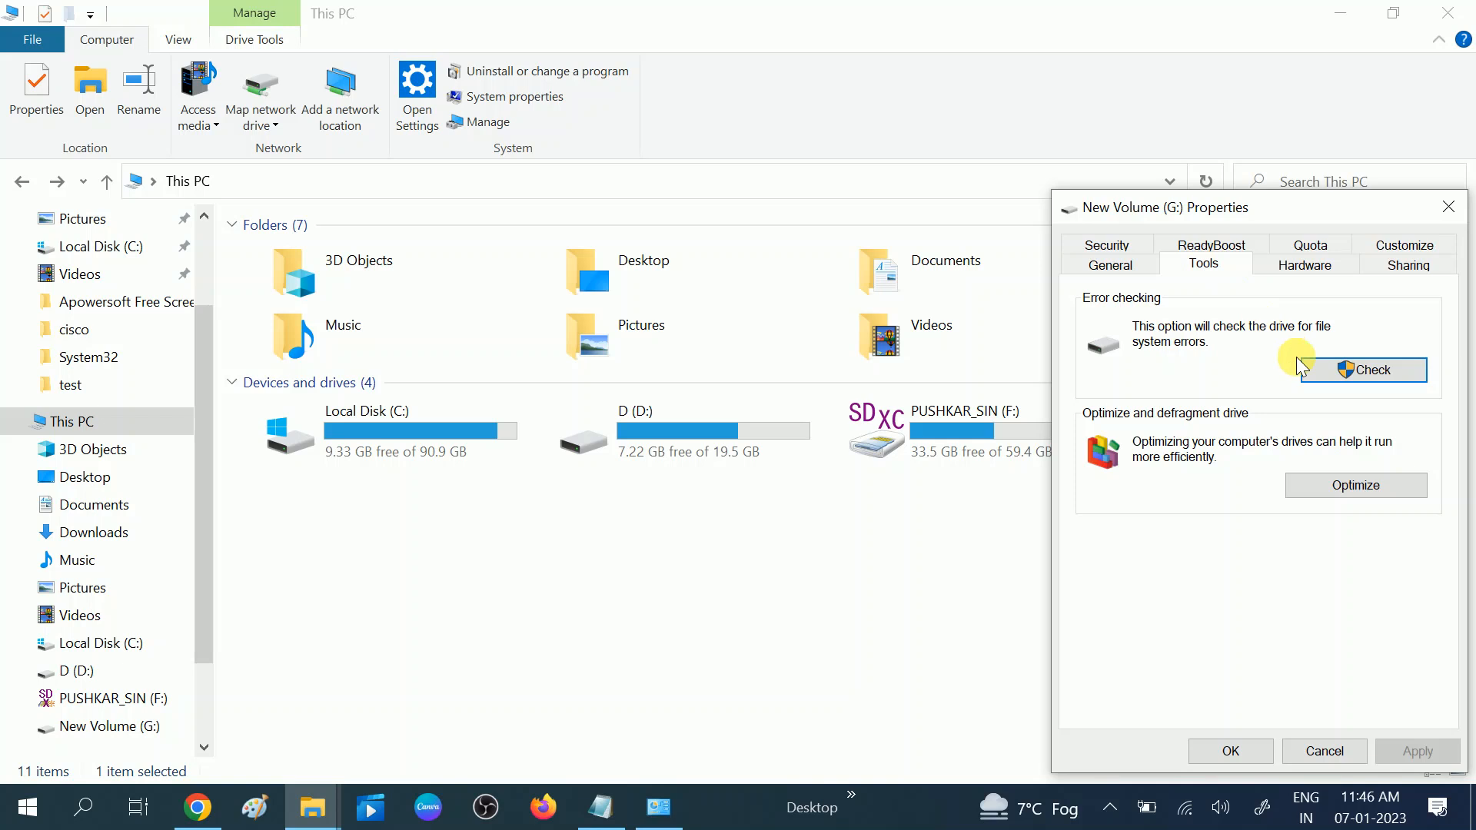
{"action": "mouse_move", "coordinate": [1335, 376]}
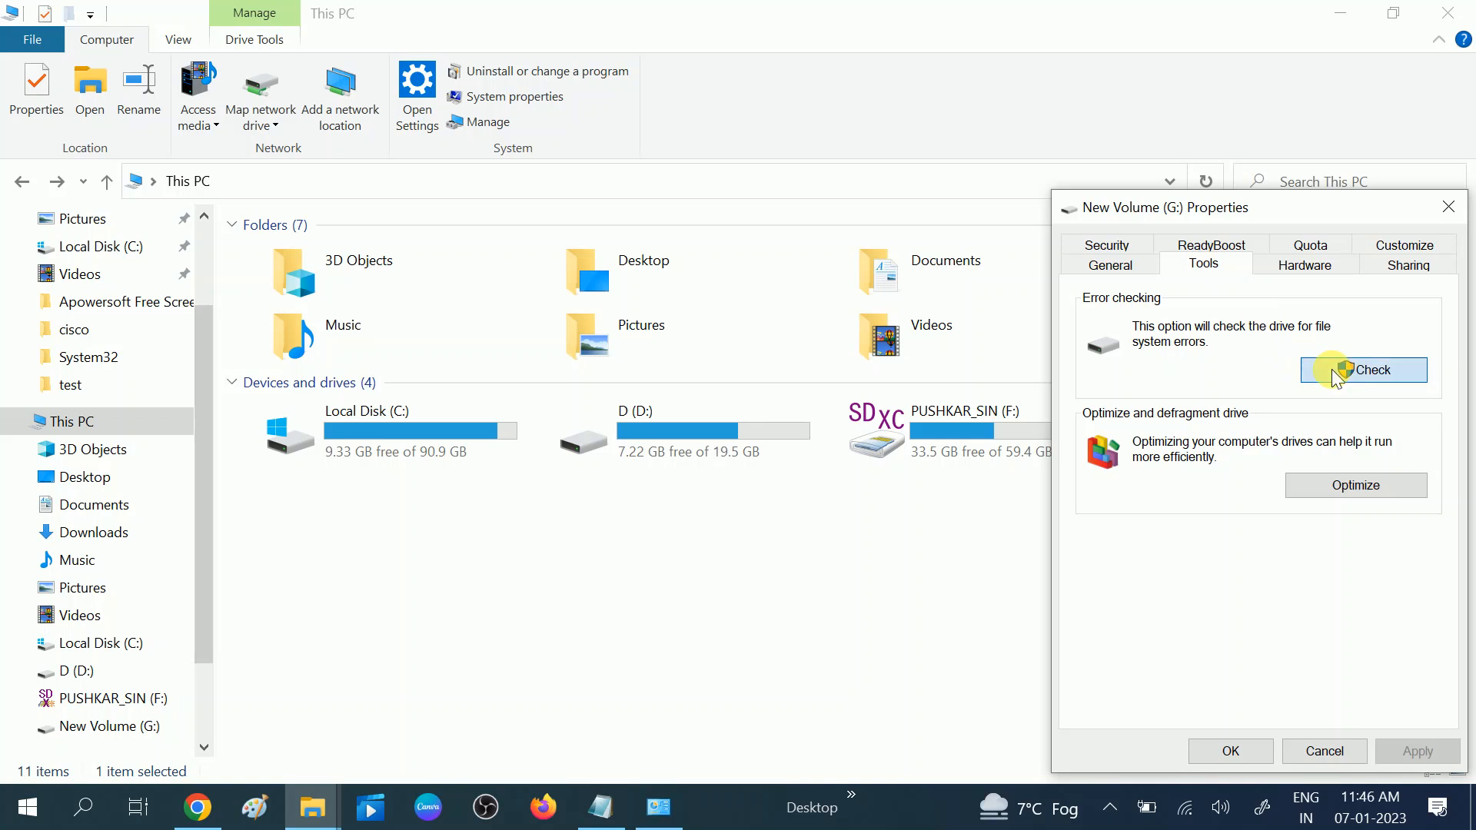
{"action": "left_click", "coordinate": [1361, 368]}
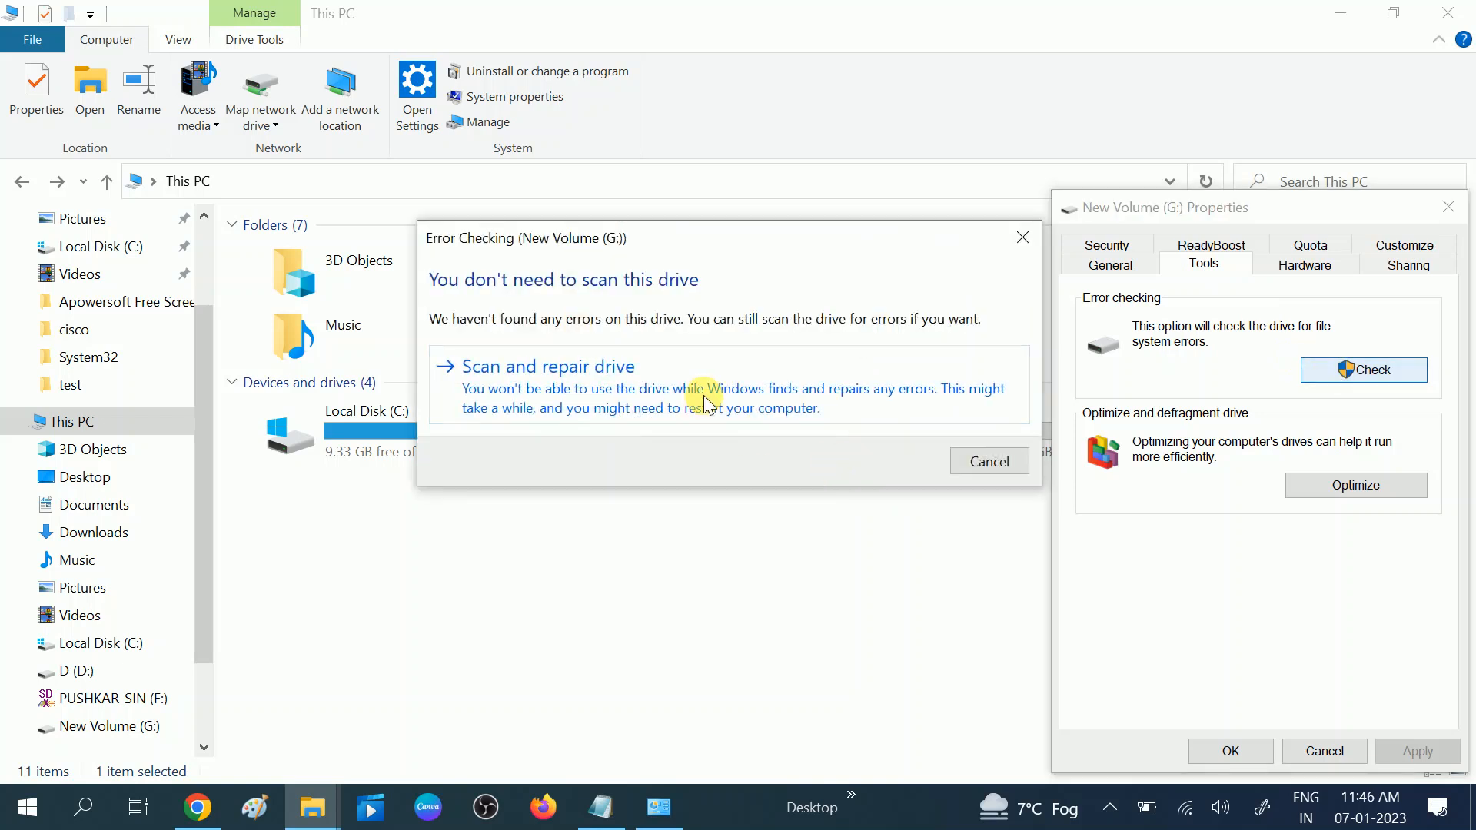
{"action": "left_click", "coordinate": [548, 366]}
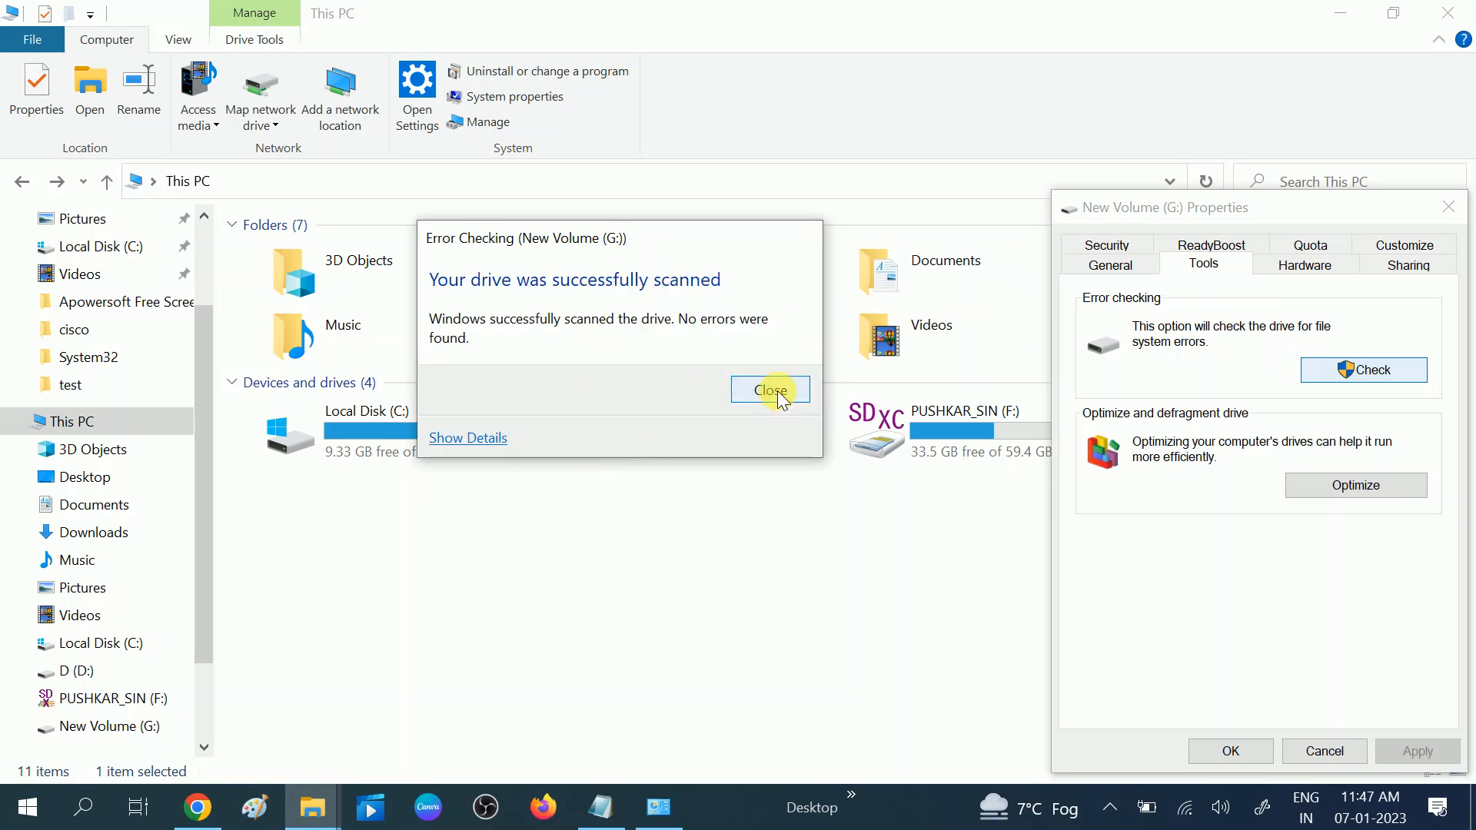
{"action": "left_click", "coordinate": [770, 390]}
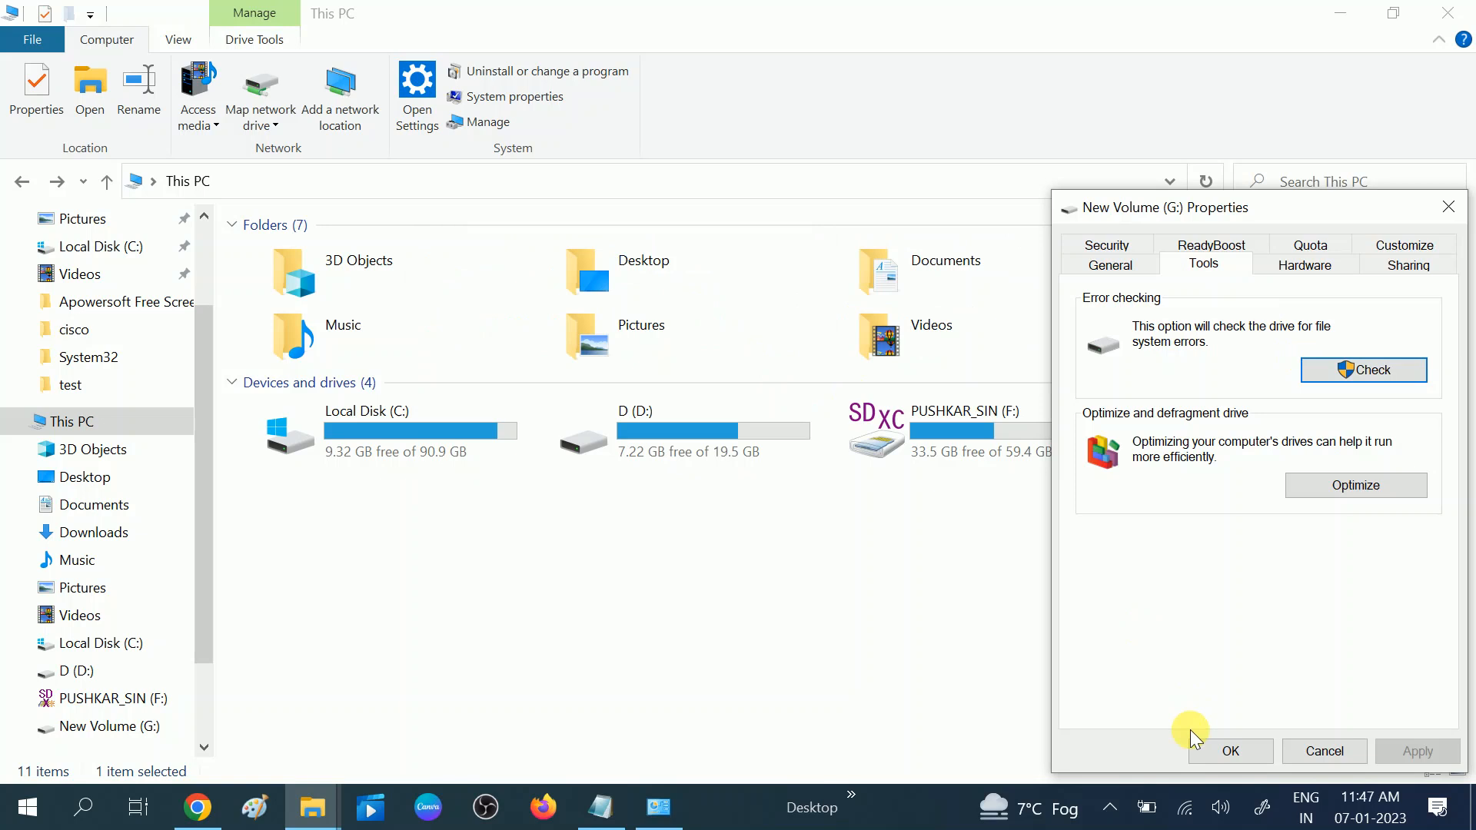
- Close the New Volume (G:) Properties dialog with OK
{"action": "left_click", "coordinate": [1229, 751]}
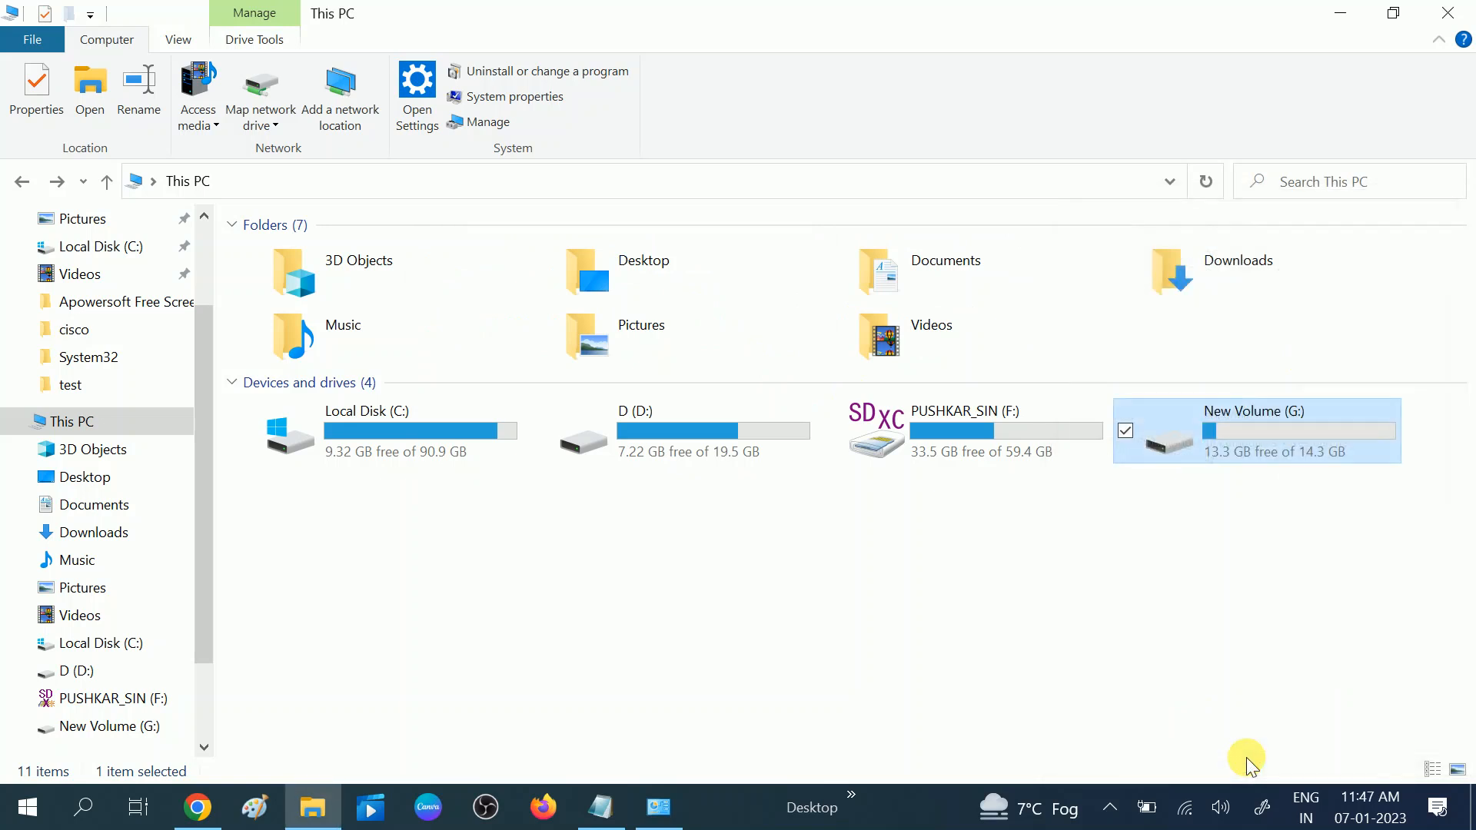
{"action": "mouse_move", "coordinate": [1317, 497]}
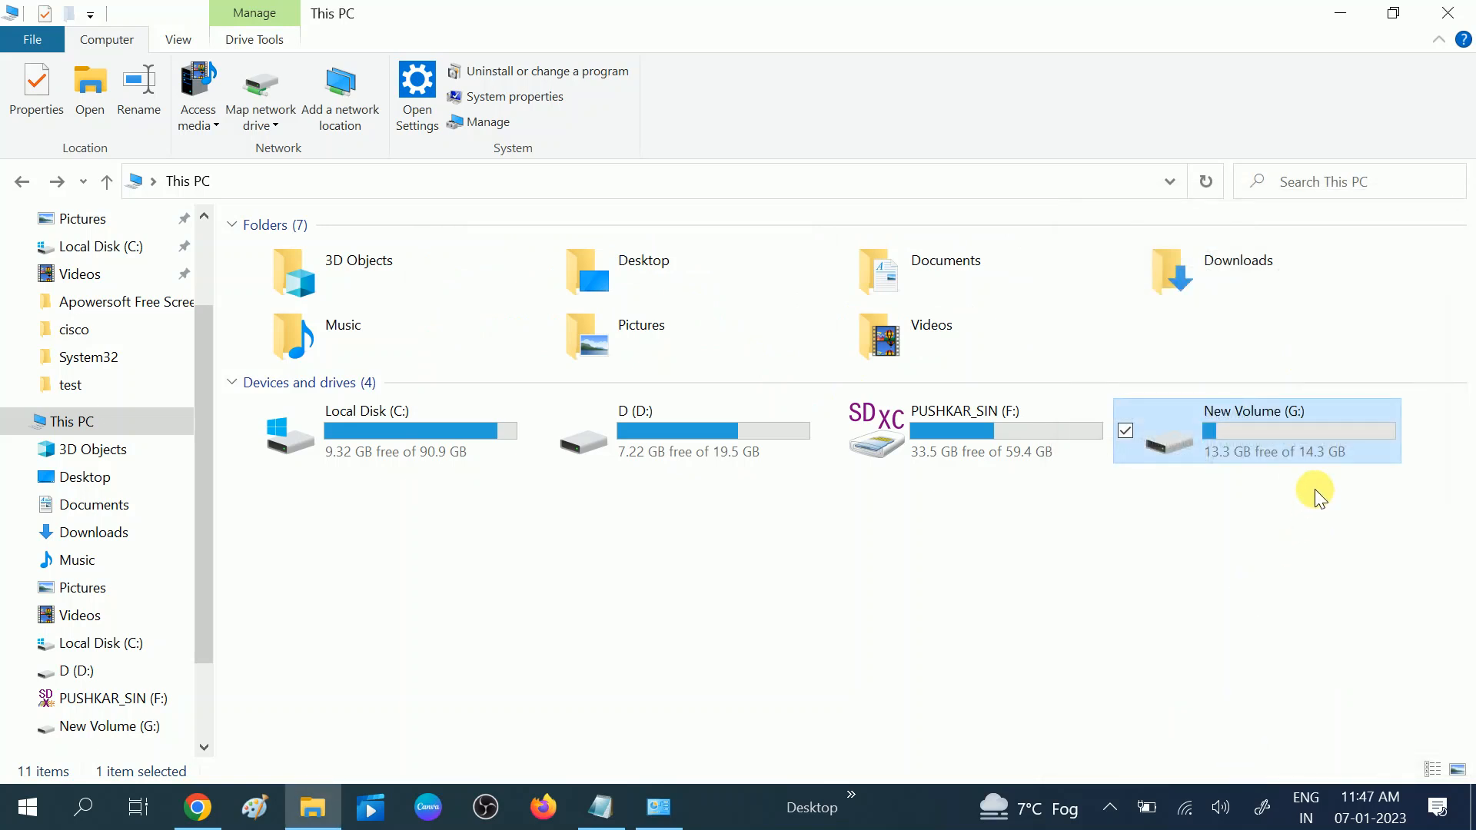
{"action": "mouse_move", "coordinate": [1174, 503]}
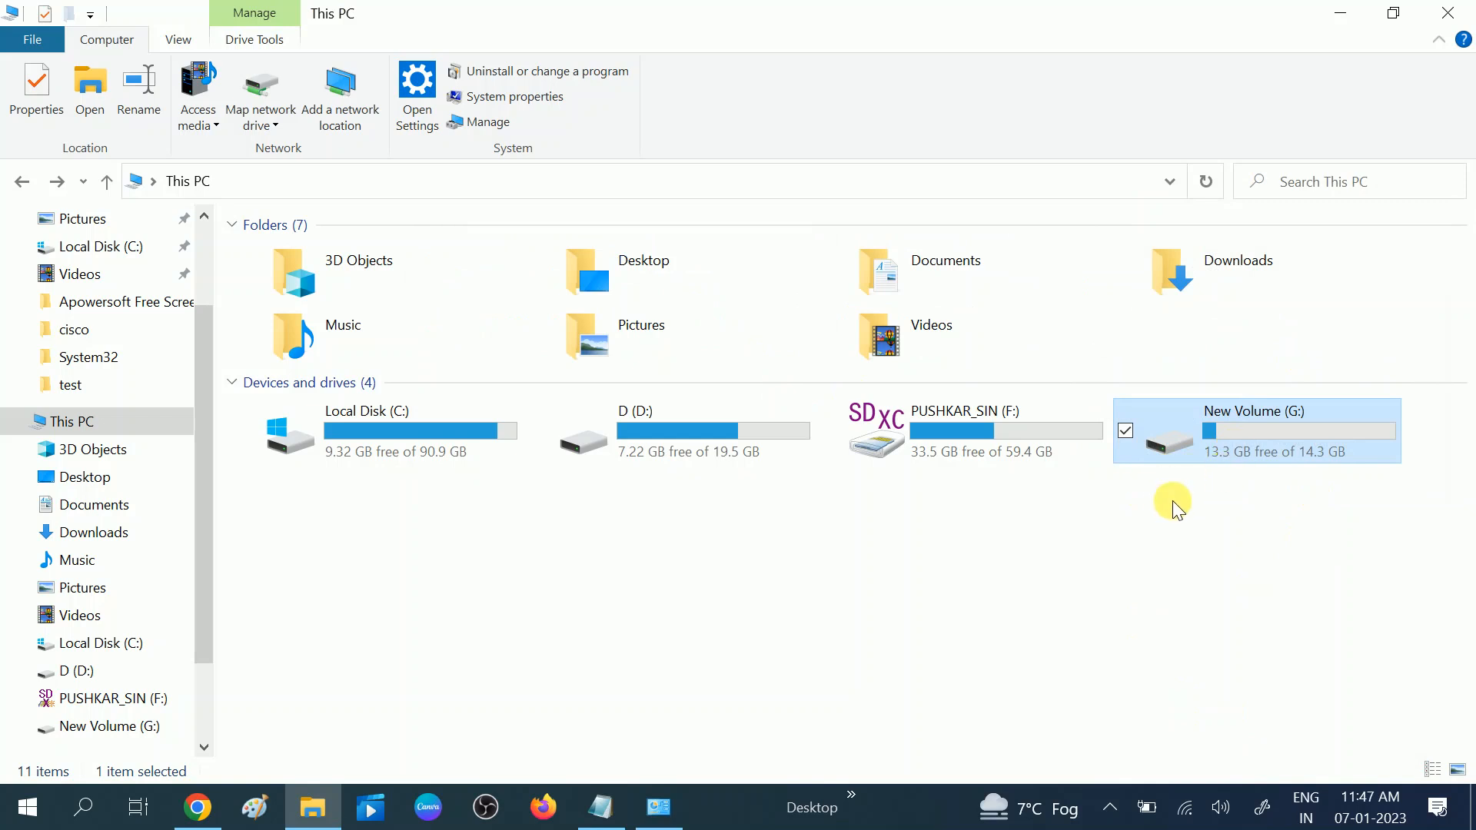
{"action": "mouse_move", "coordinate": [1170, 502]}
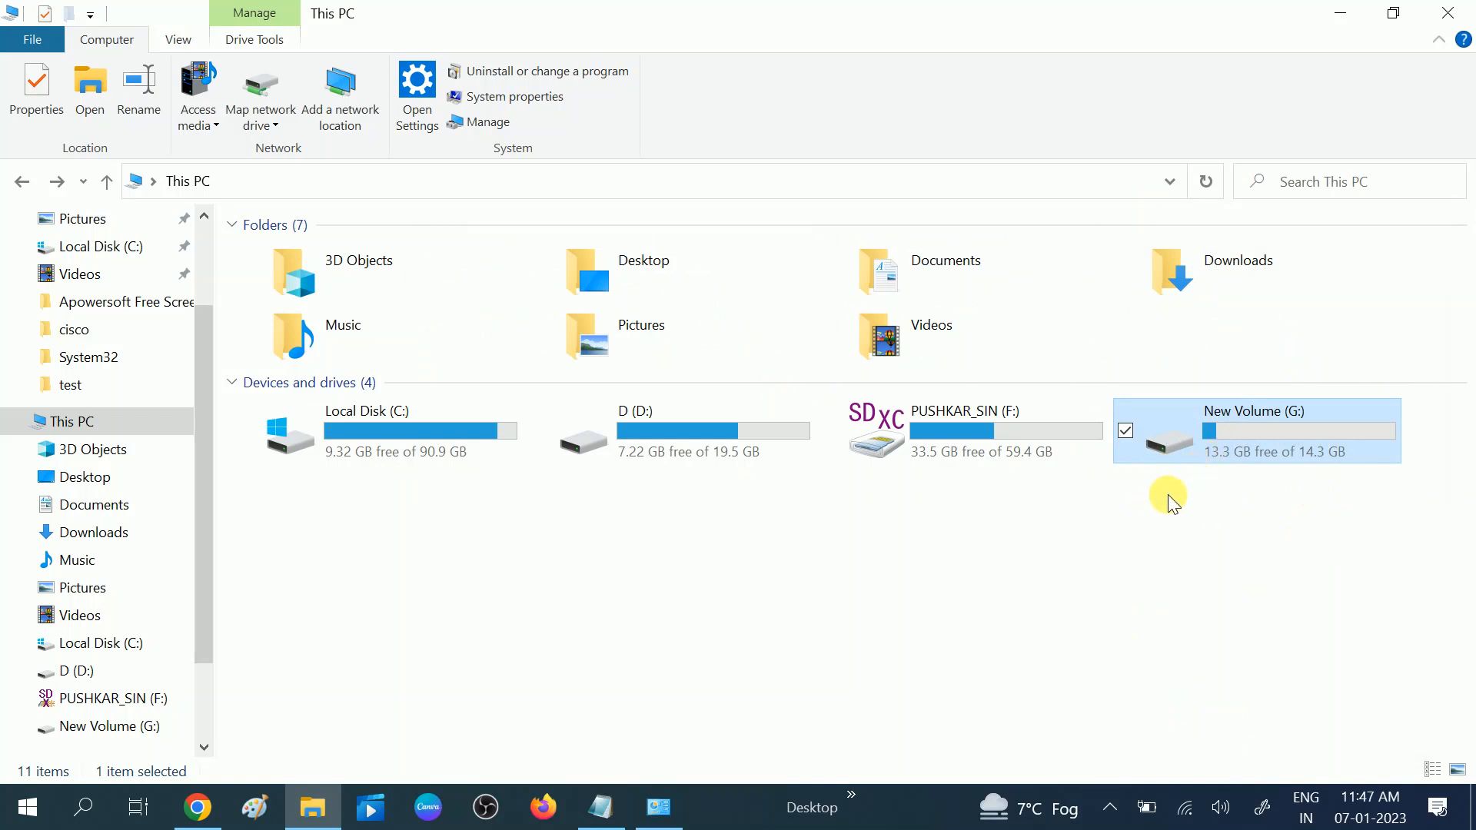
{"action": "mouse_move", "coordinate": [1247, 456]}
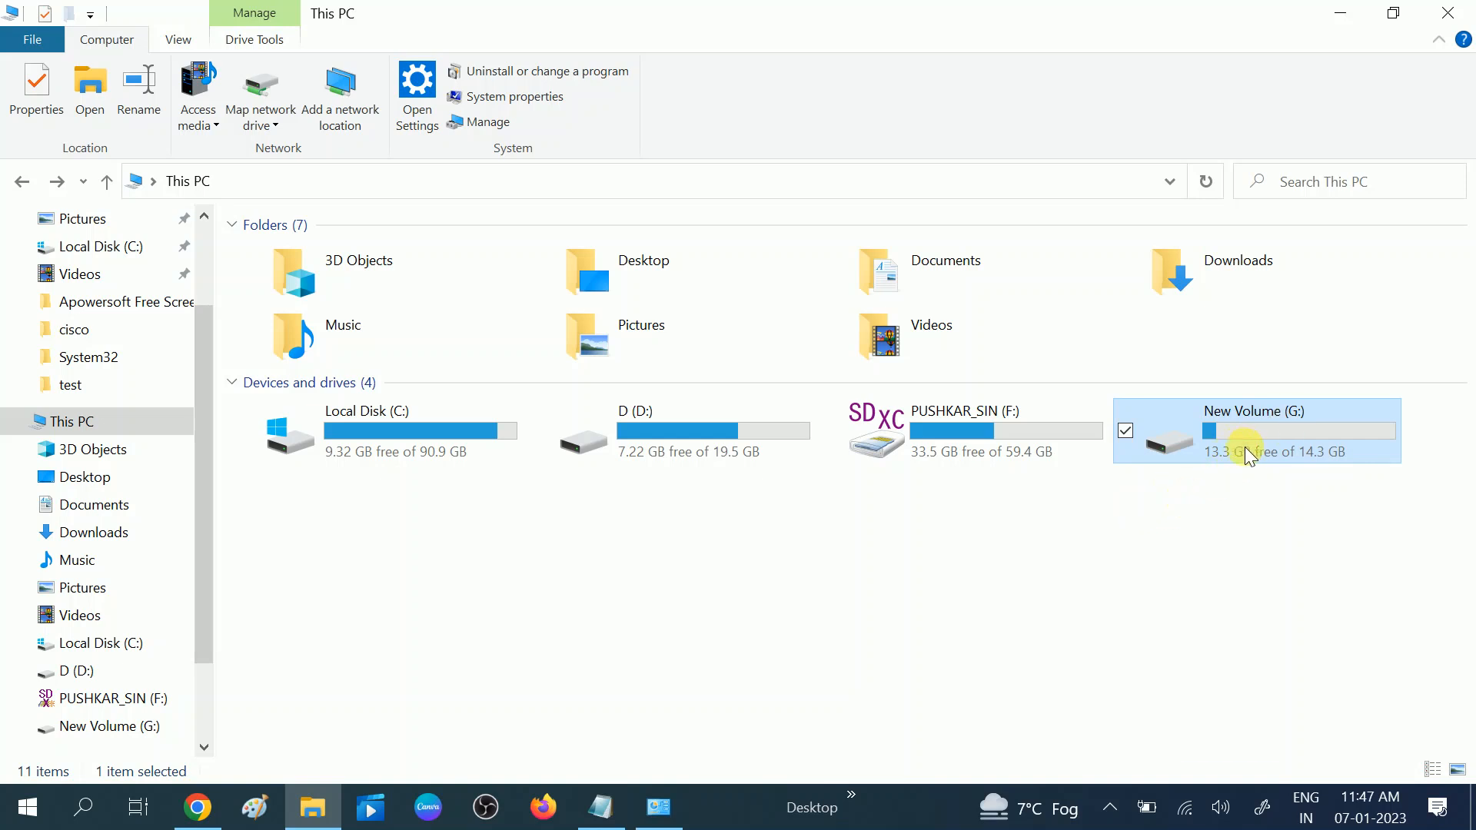
{"action": "mouse_move", "coordinate": [61, 808]}
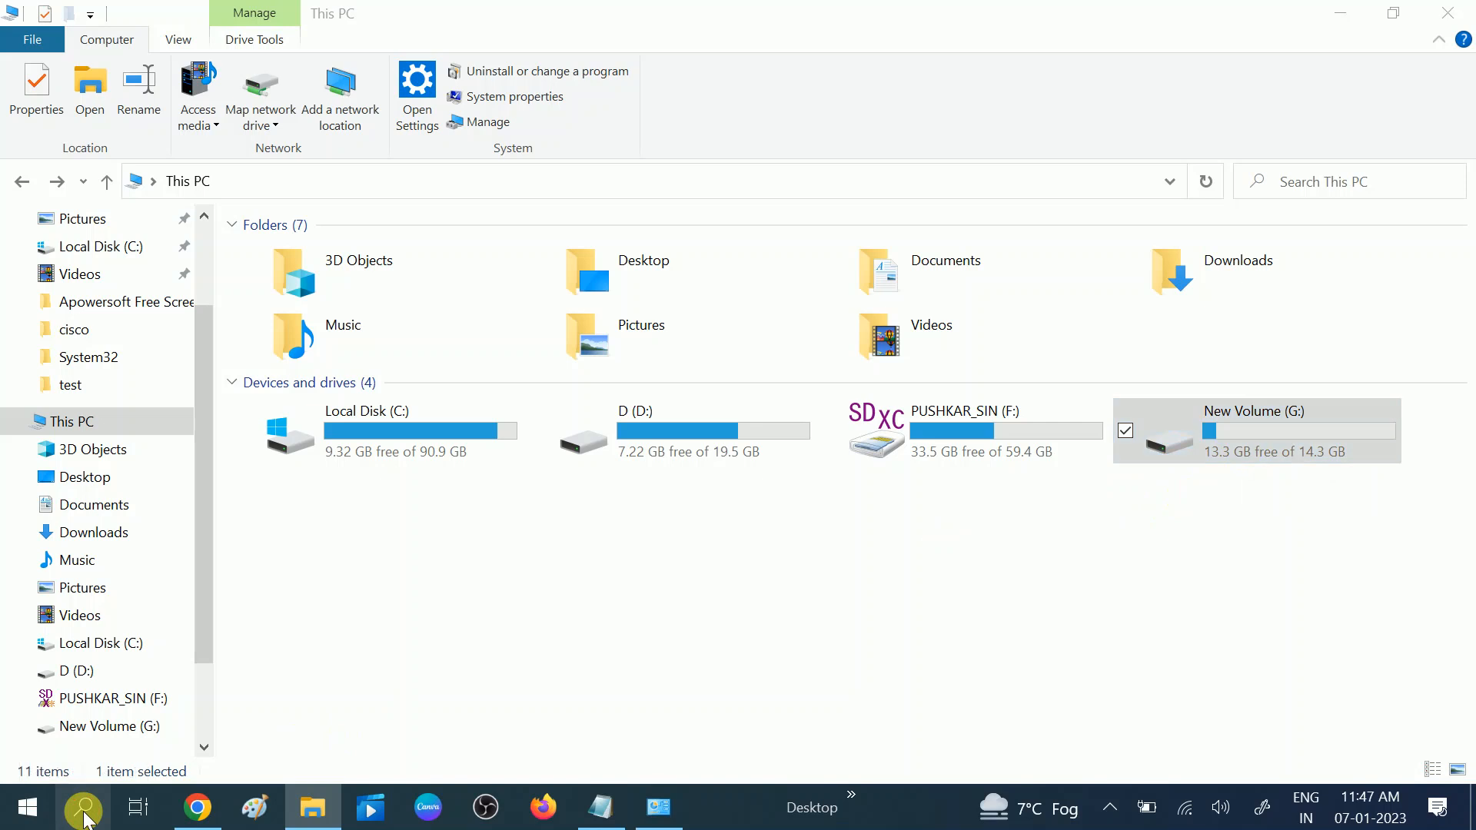
- Search Start for cmd and launch Command Prompt as administrator
{"action": "type", "text": "cm"}
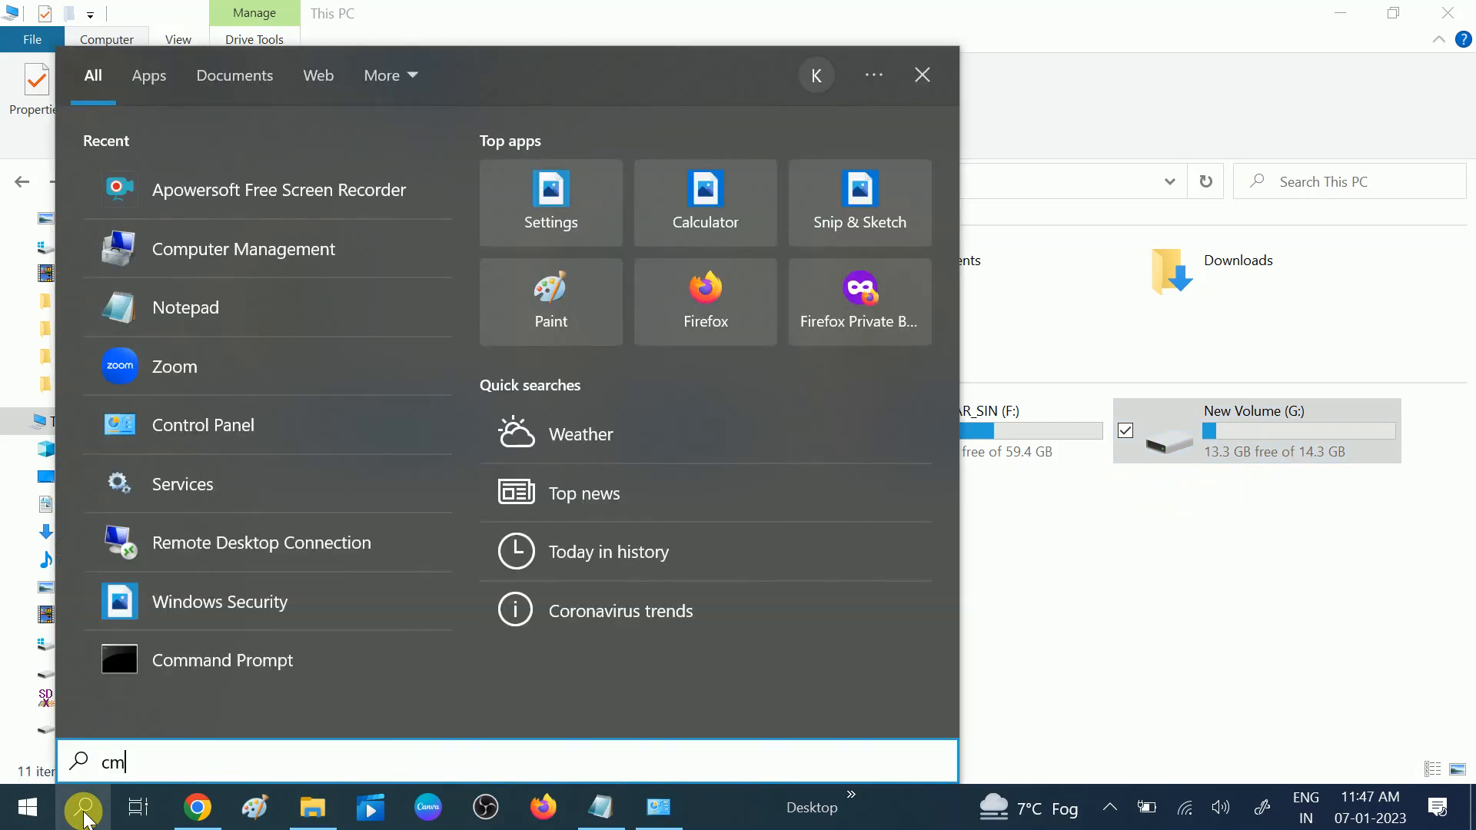
{"action": "type", "text": "d"}
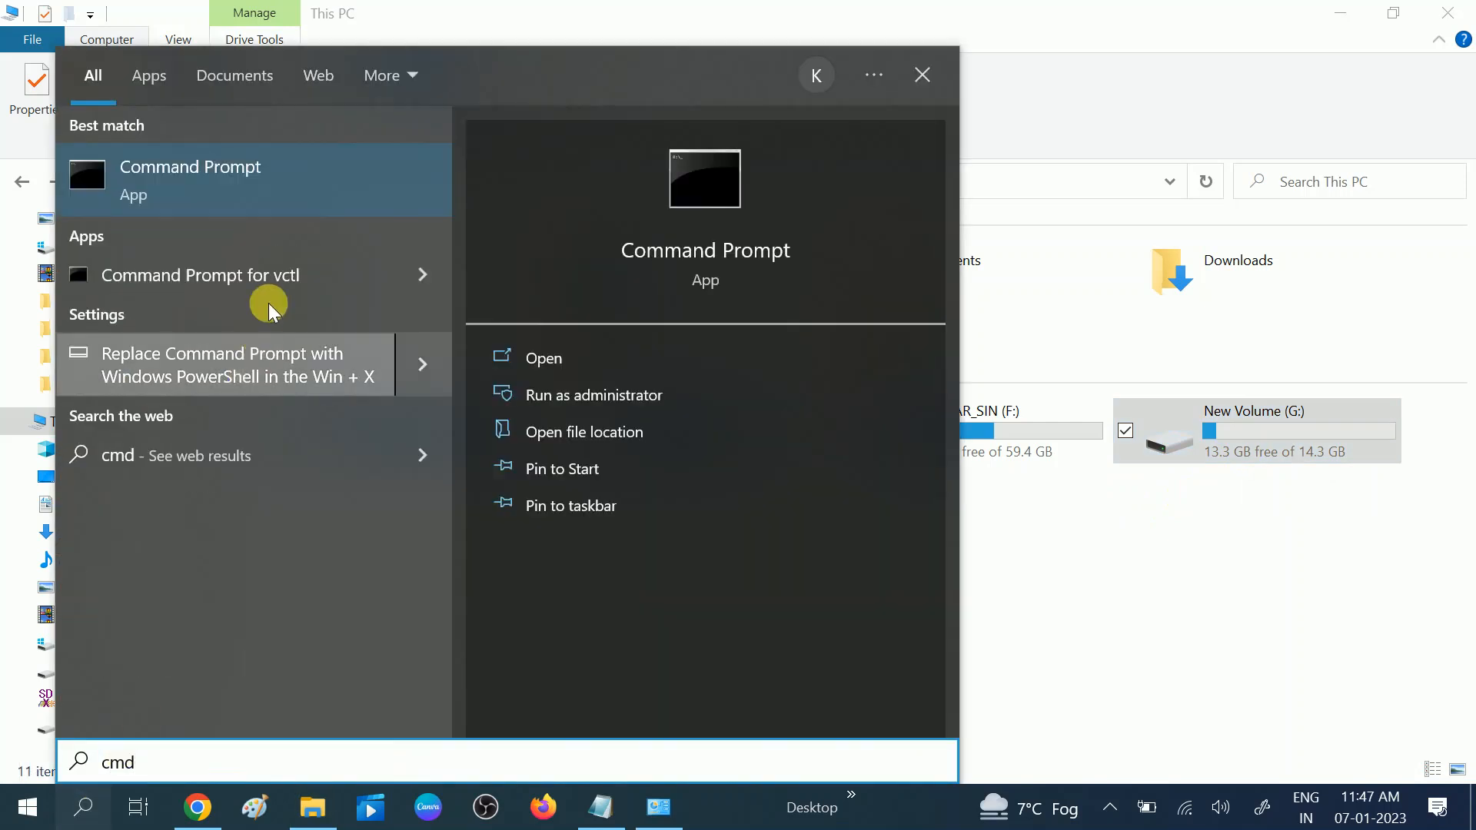
{"action": "right_click", "coordinate": [189, 179]}
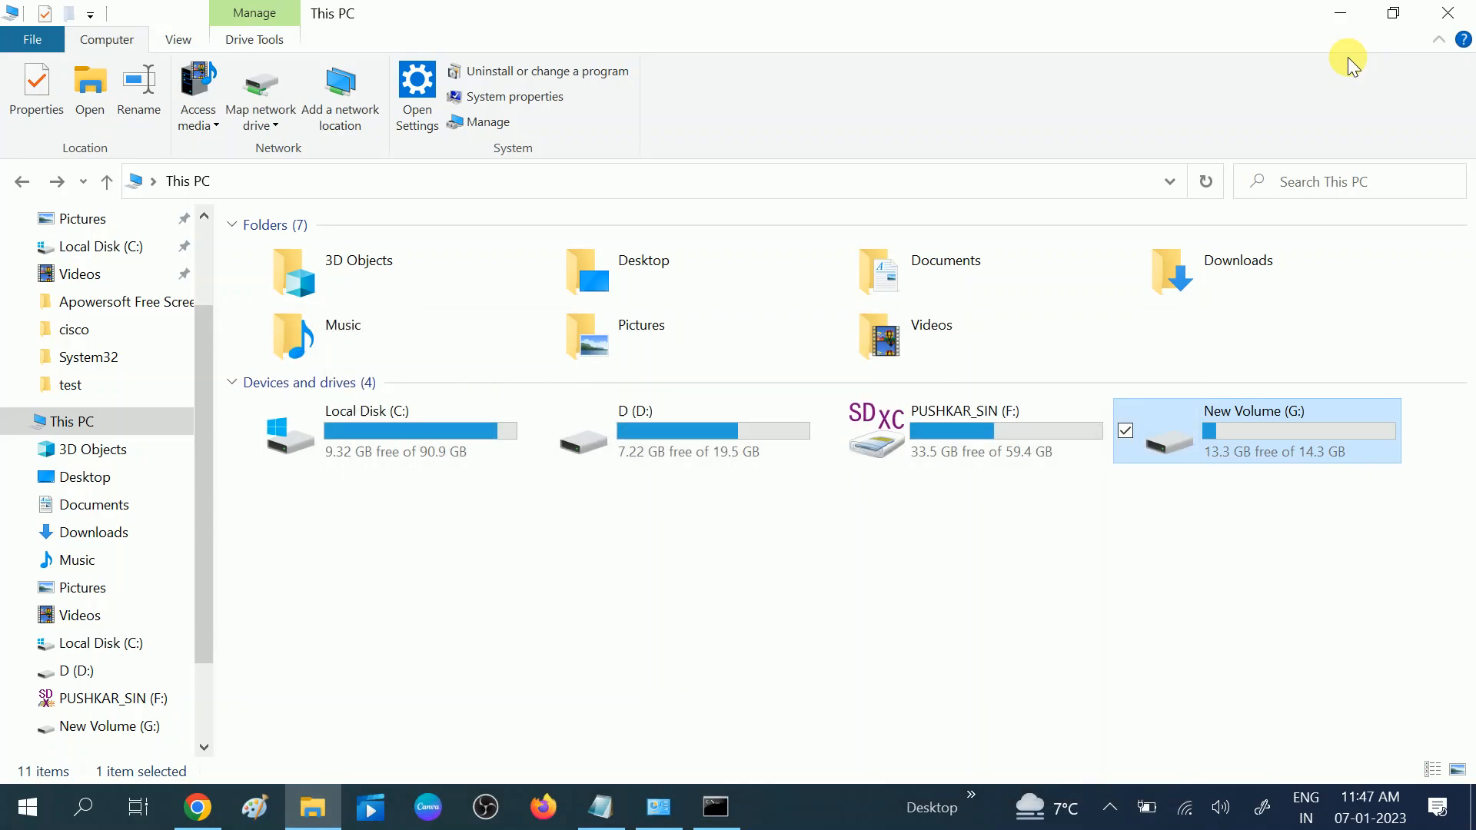
{"action": "mouse_move", "coordinate": [1282, 455]}
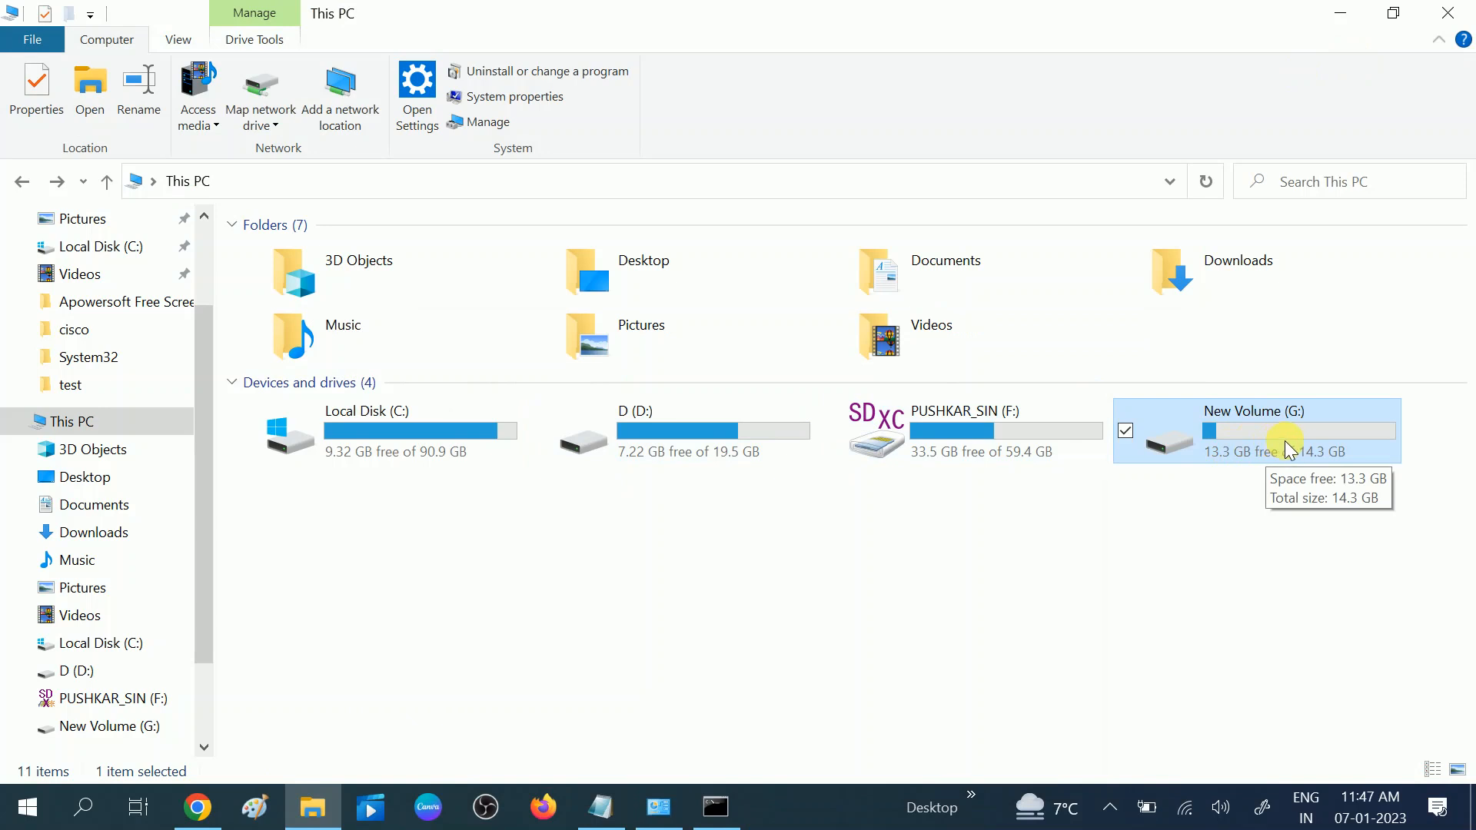
{"action": "mouse_move", "coordinate": [1006, 451]}
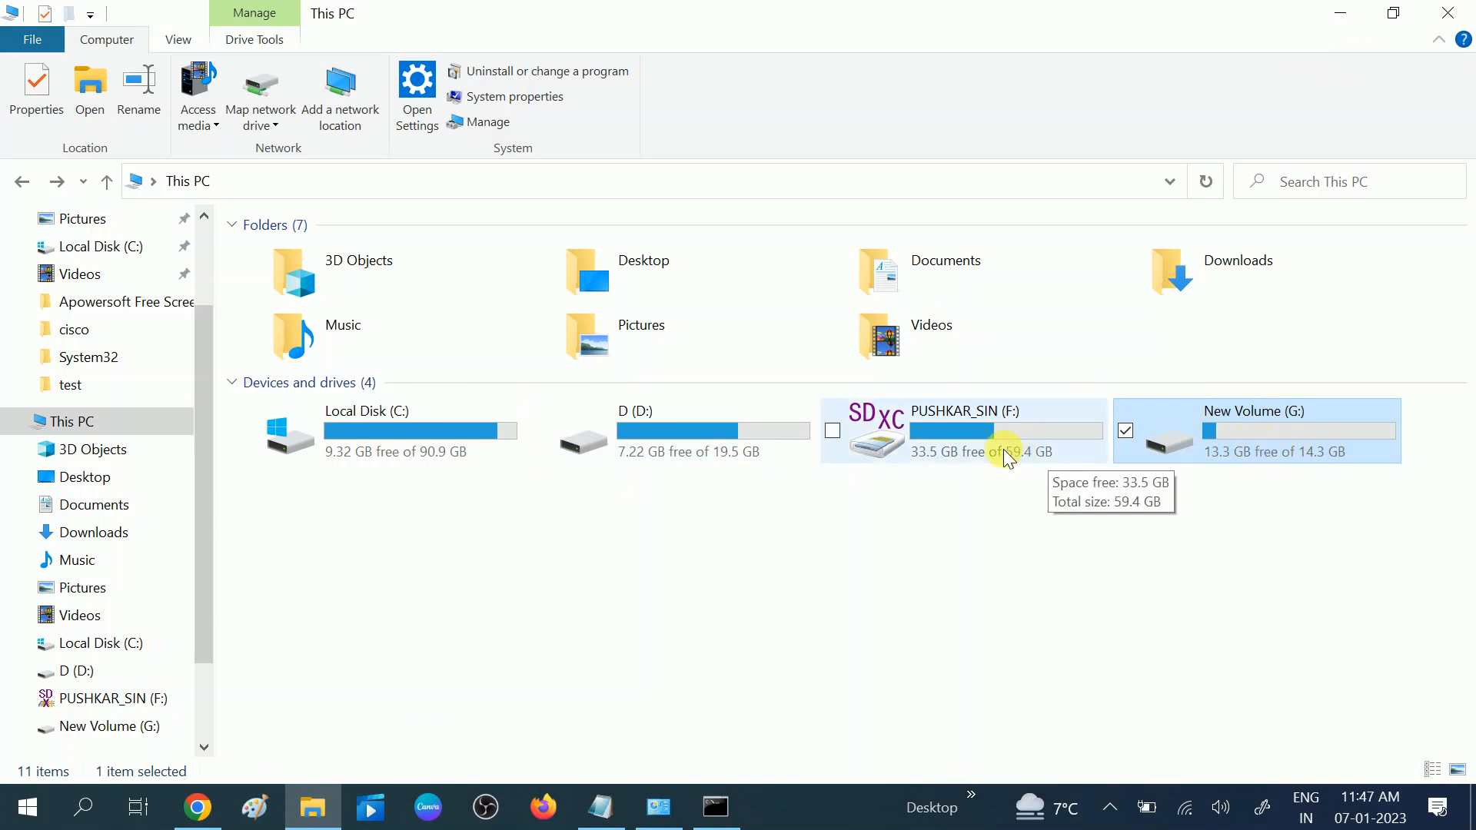
{"action": "mouse_move", "coordinate": [576, 621]}
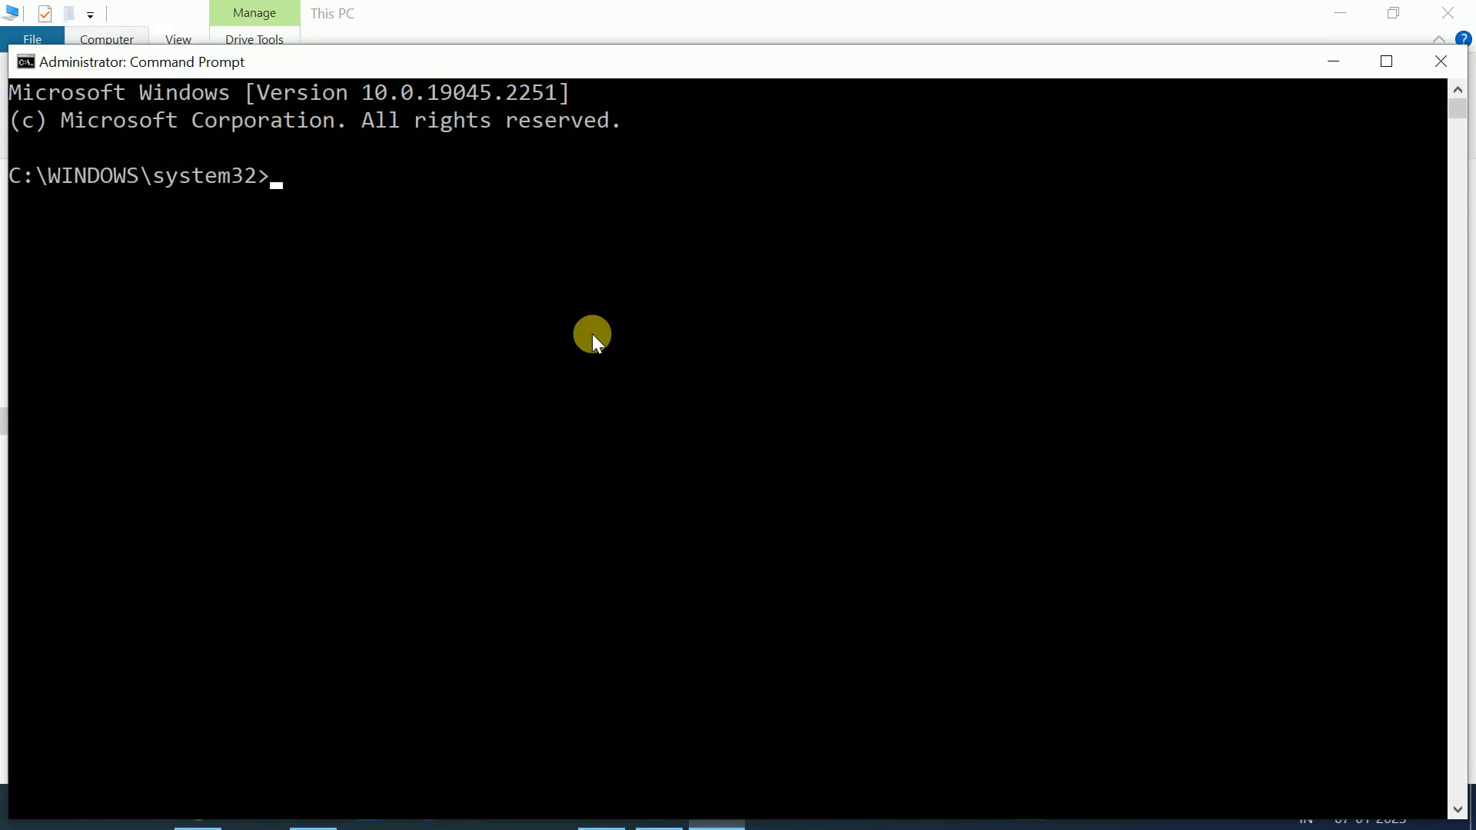
{"action": "mouse_move", "coordinate": [1384, 62]}
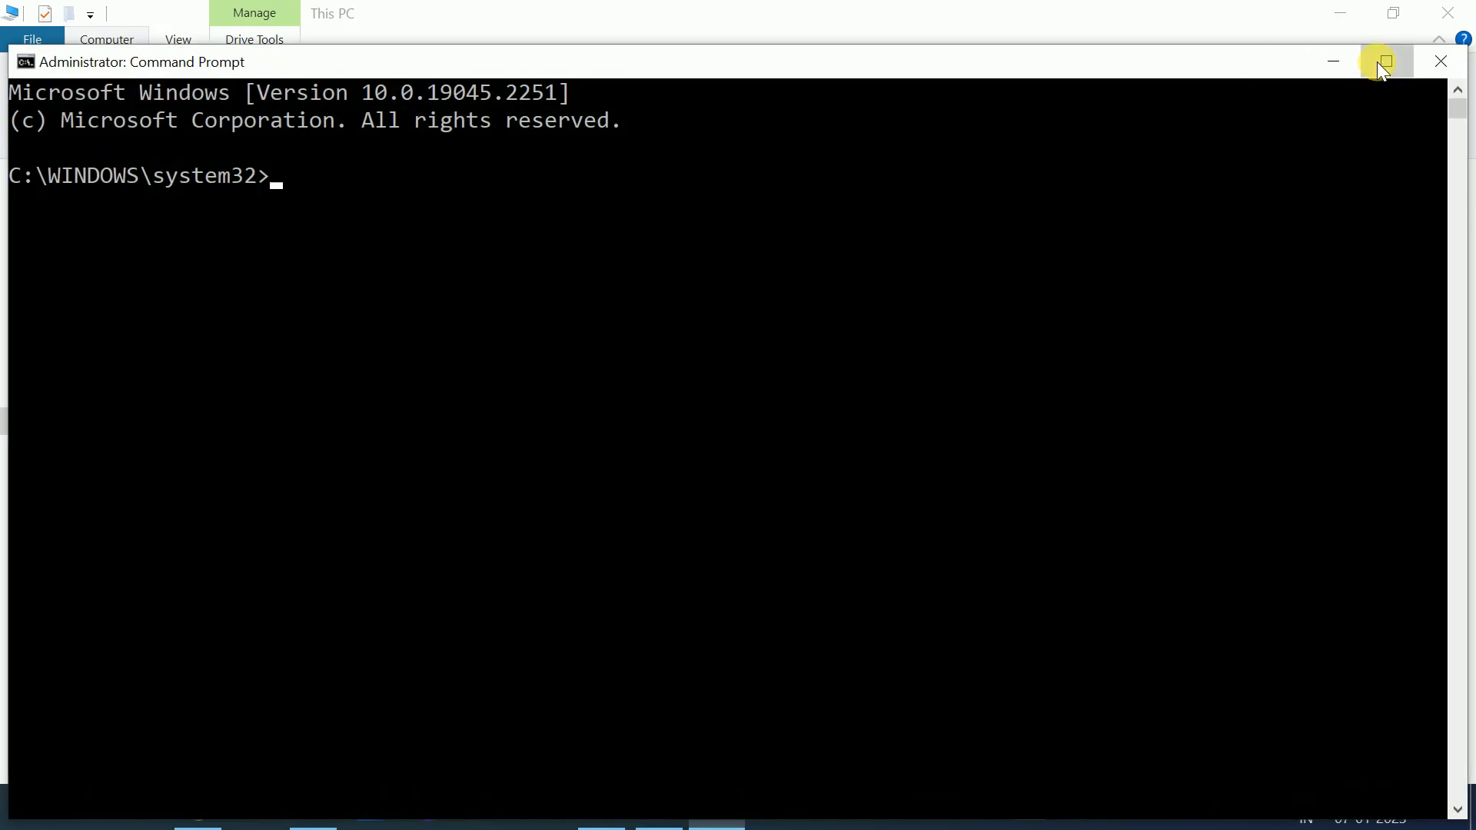
- Maximize the Command Prompt window and launch diskpart
{"action": "left_click", "coordinate": [1381, 61]}
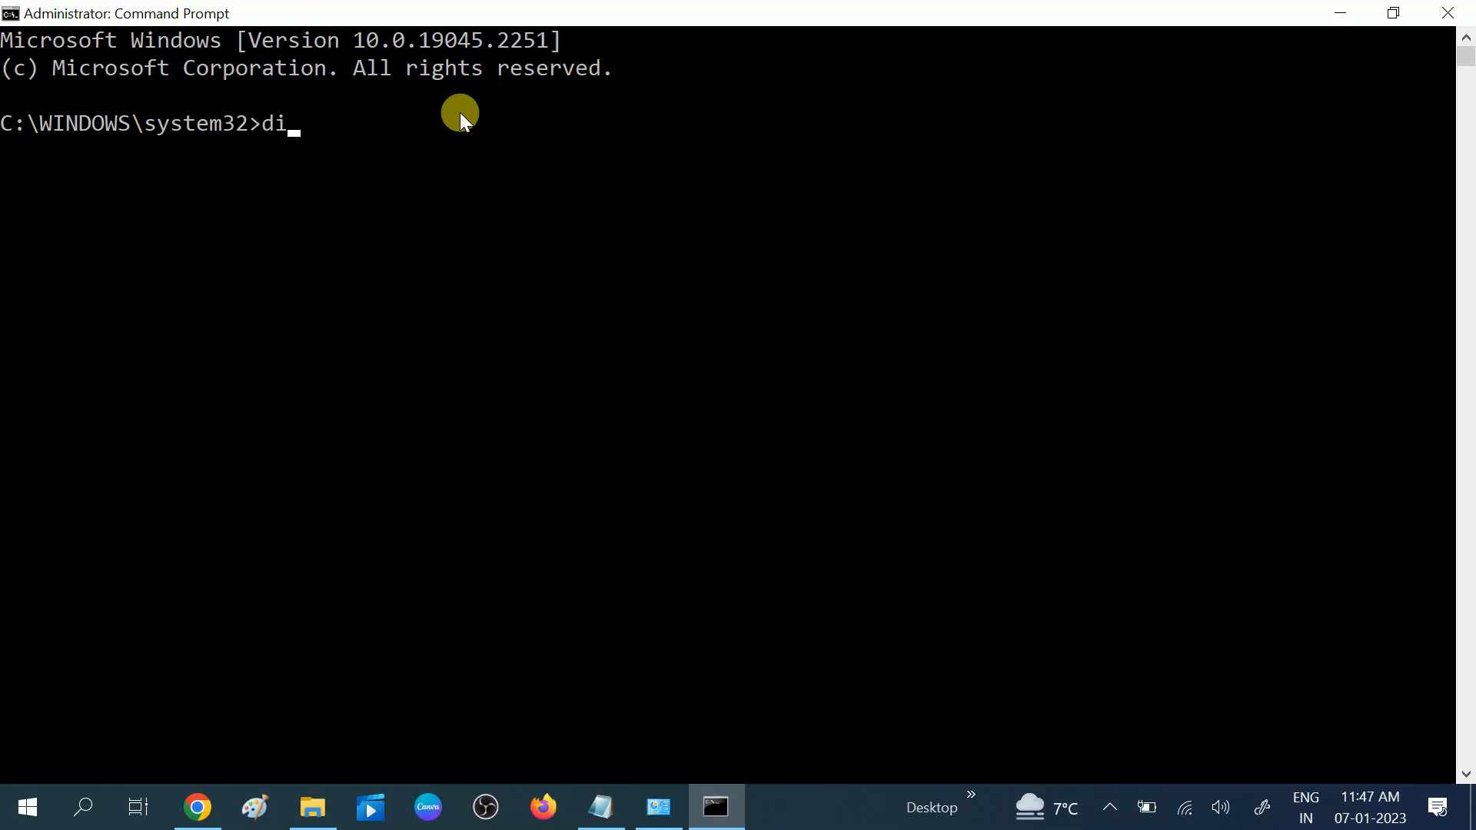
{"action": "type", "text": "sk"}
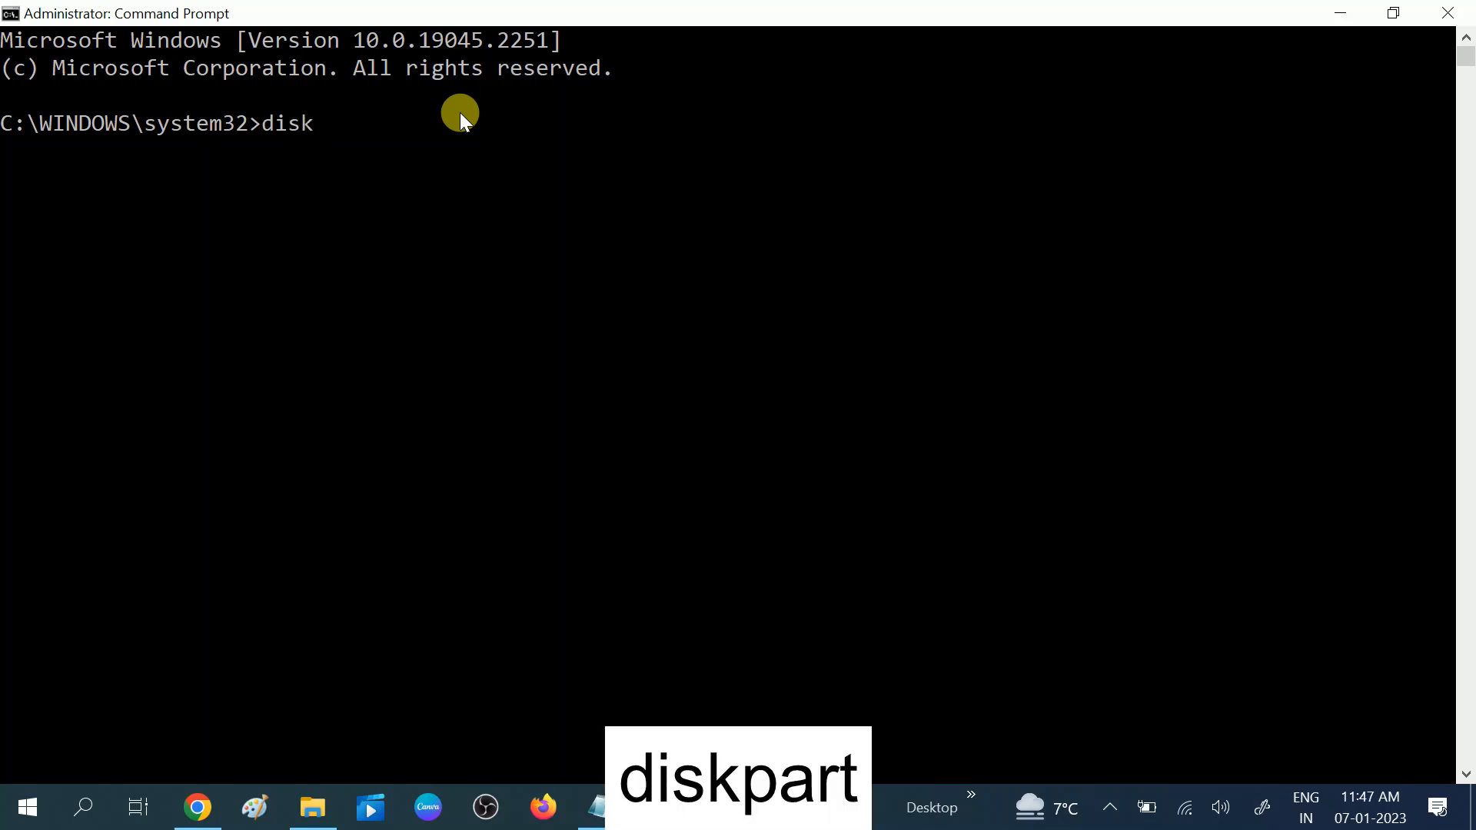
{"action": "type", "text": "part"}
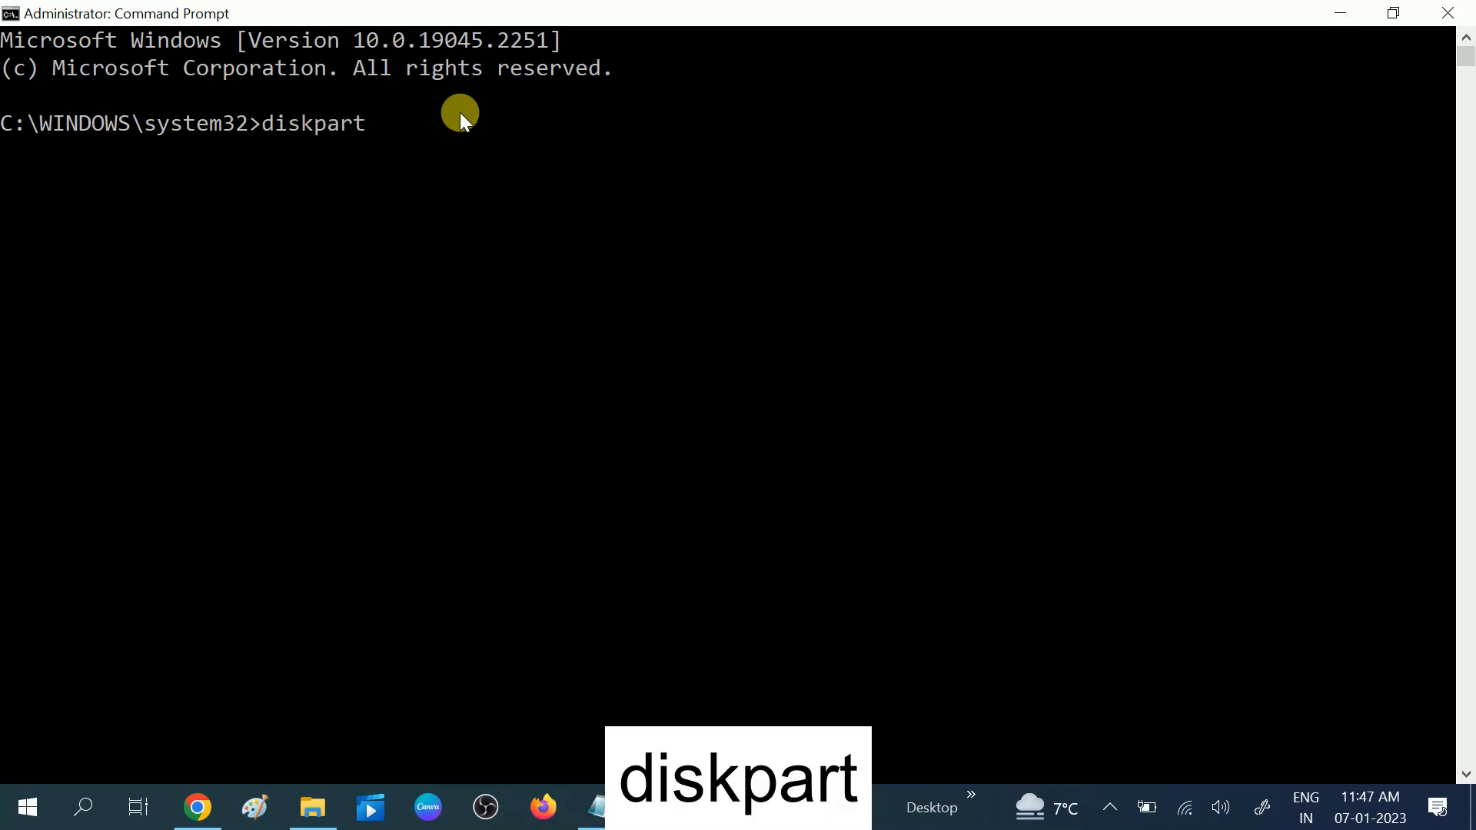
{"action": "key", "text": "Return"}
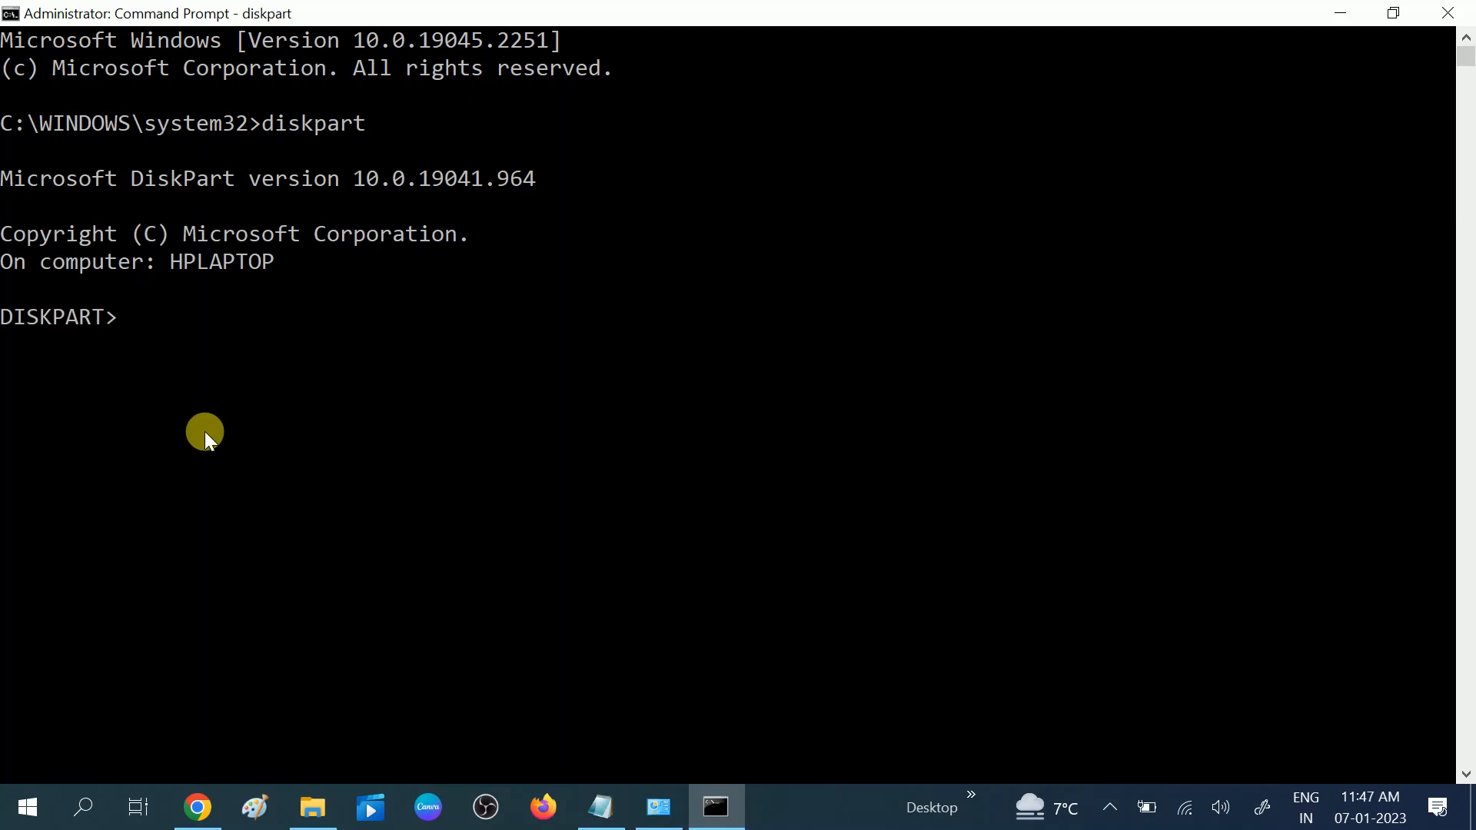
- Run list disk to show Disk 0, Disk 1 and the 14 GB Disk 2
{"action": "type", "text": "list"}
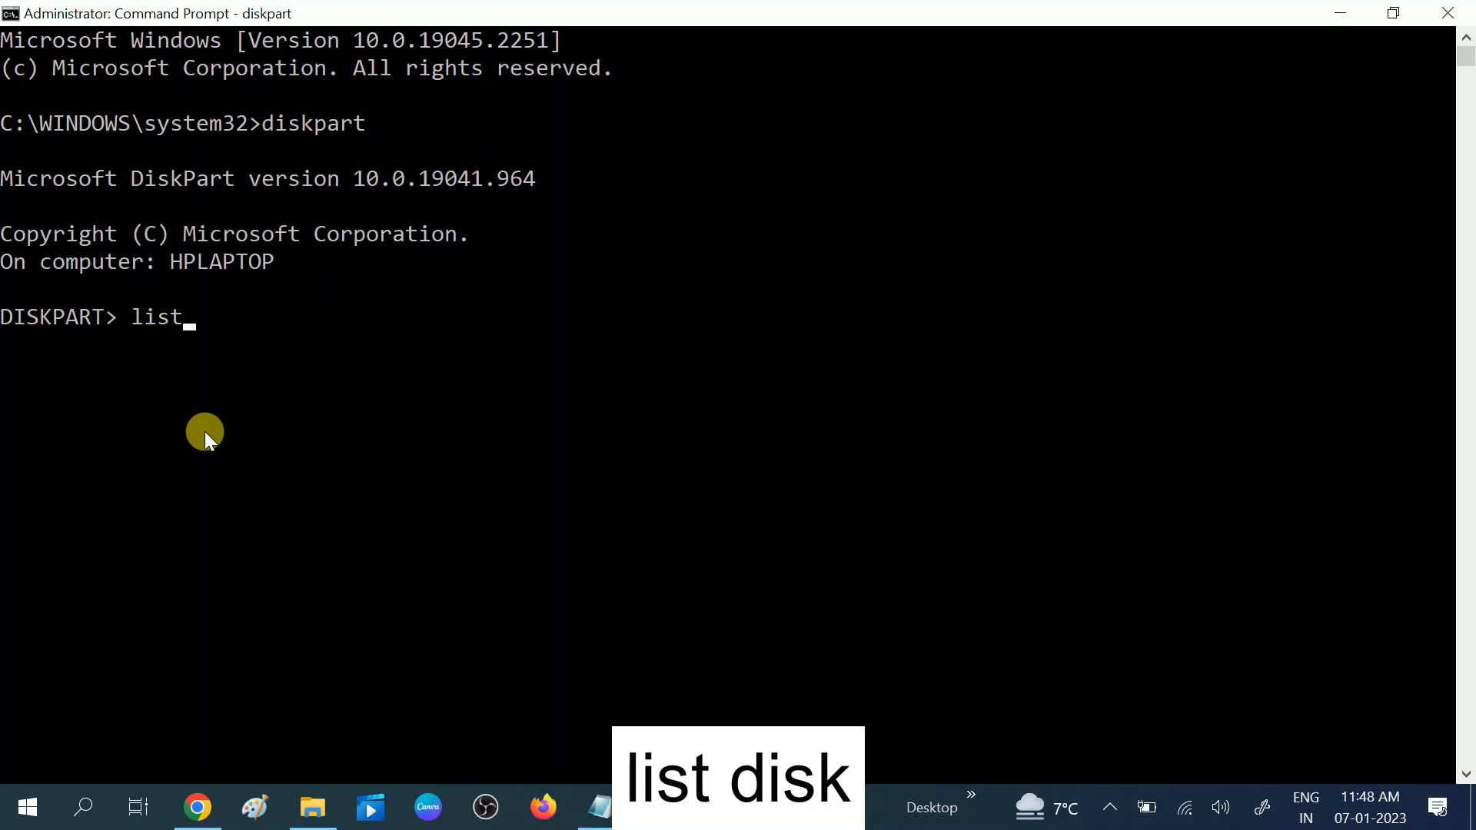
{"action": "type", "text": "list"}
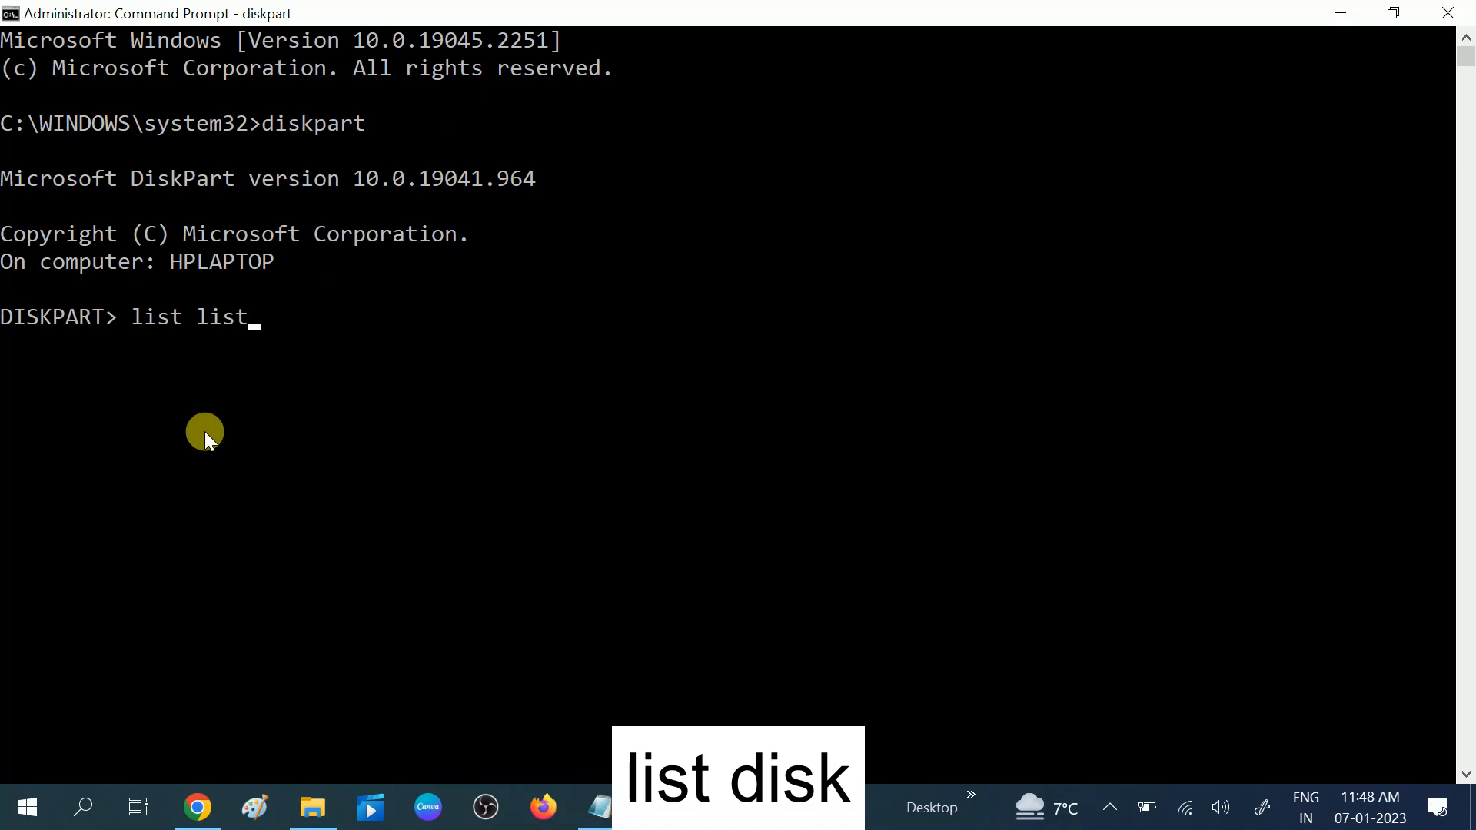
{"action": "mouse_move", "coordinate": [271, 374]}
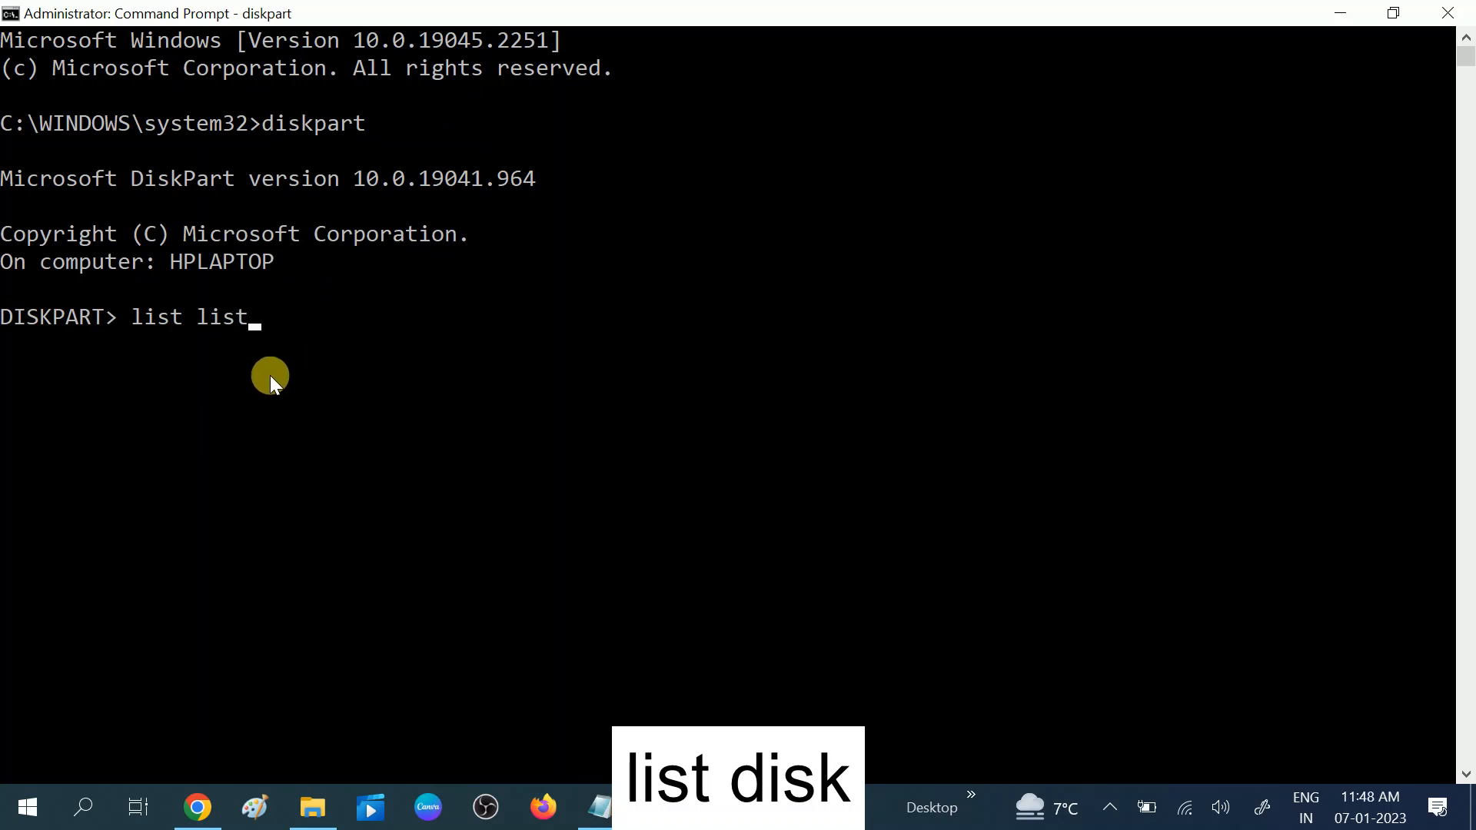
{"action": "mouse_move", "coordinate": [232, 377]}
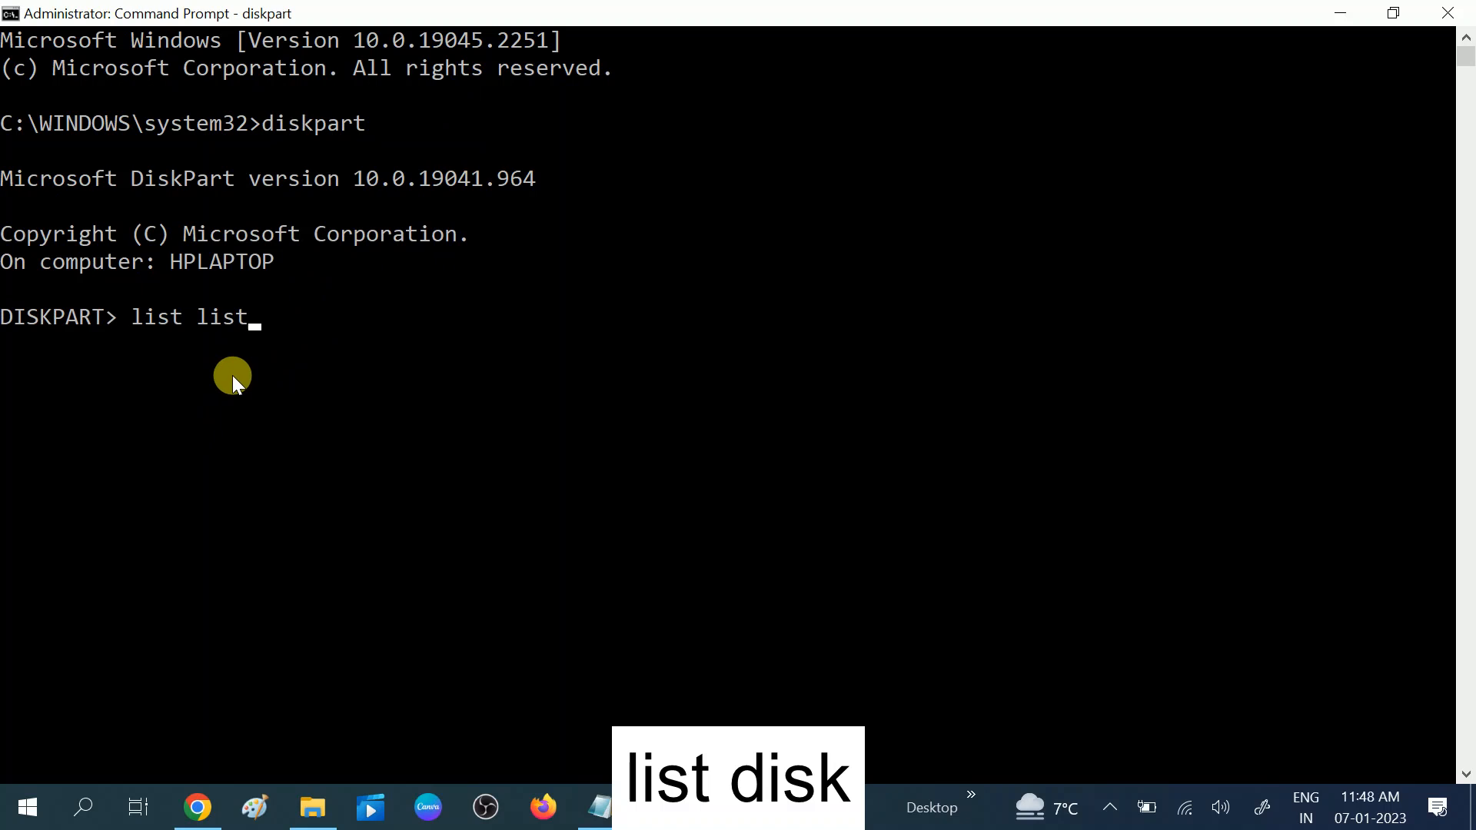
{"action": "key", "text": "backspace"}
{"action": "type", "text": "disk"}
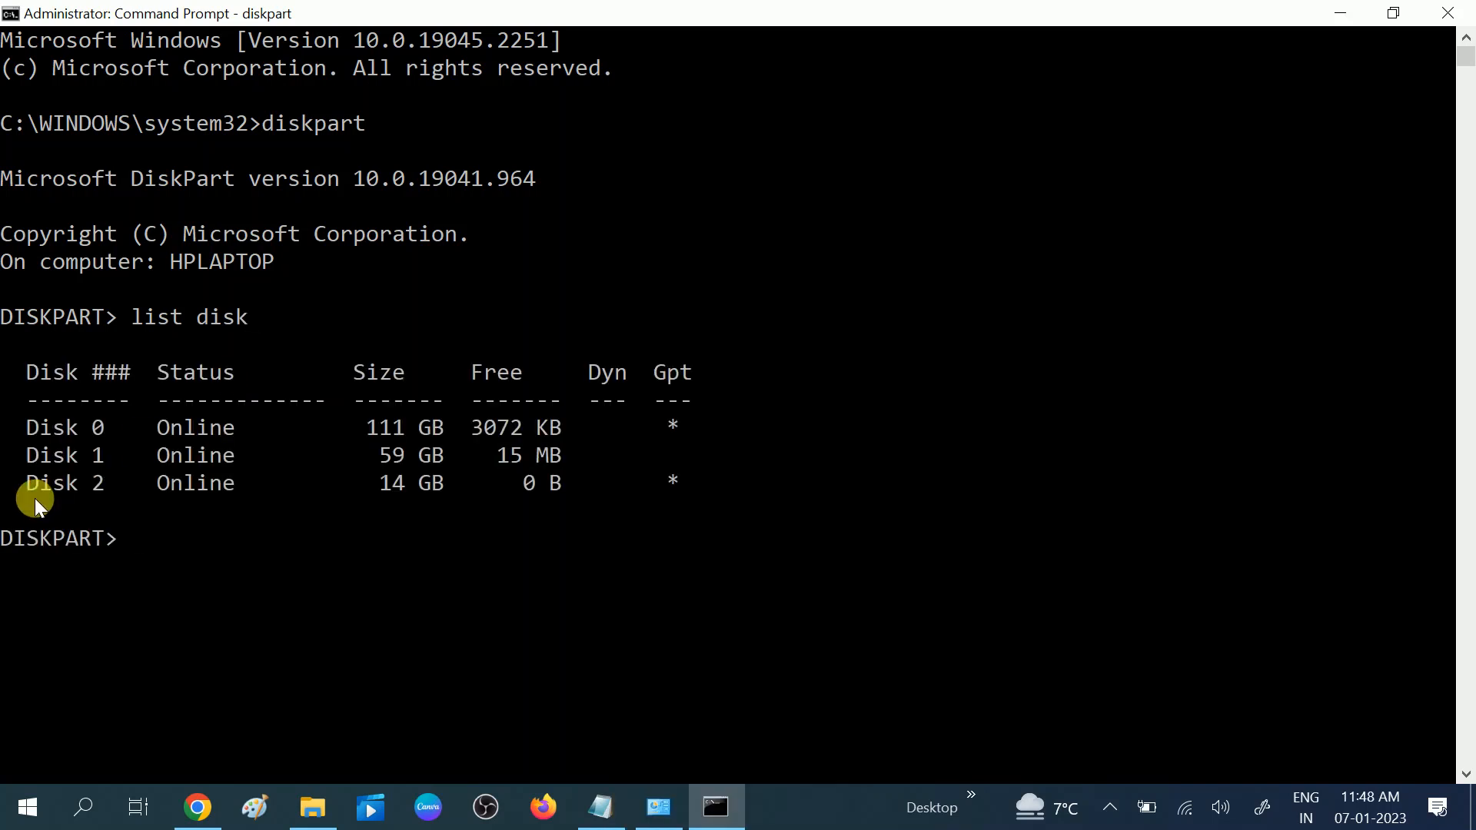
{"action": "mouse_move", "coordinate": [36, 490]}
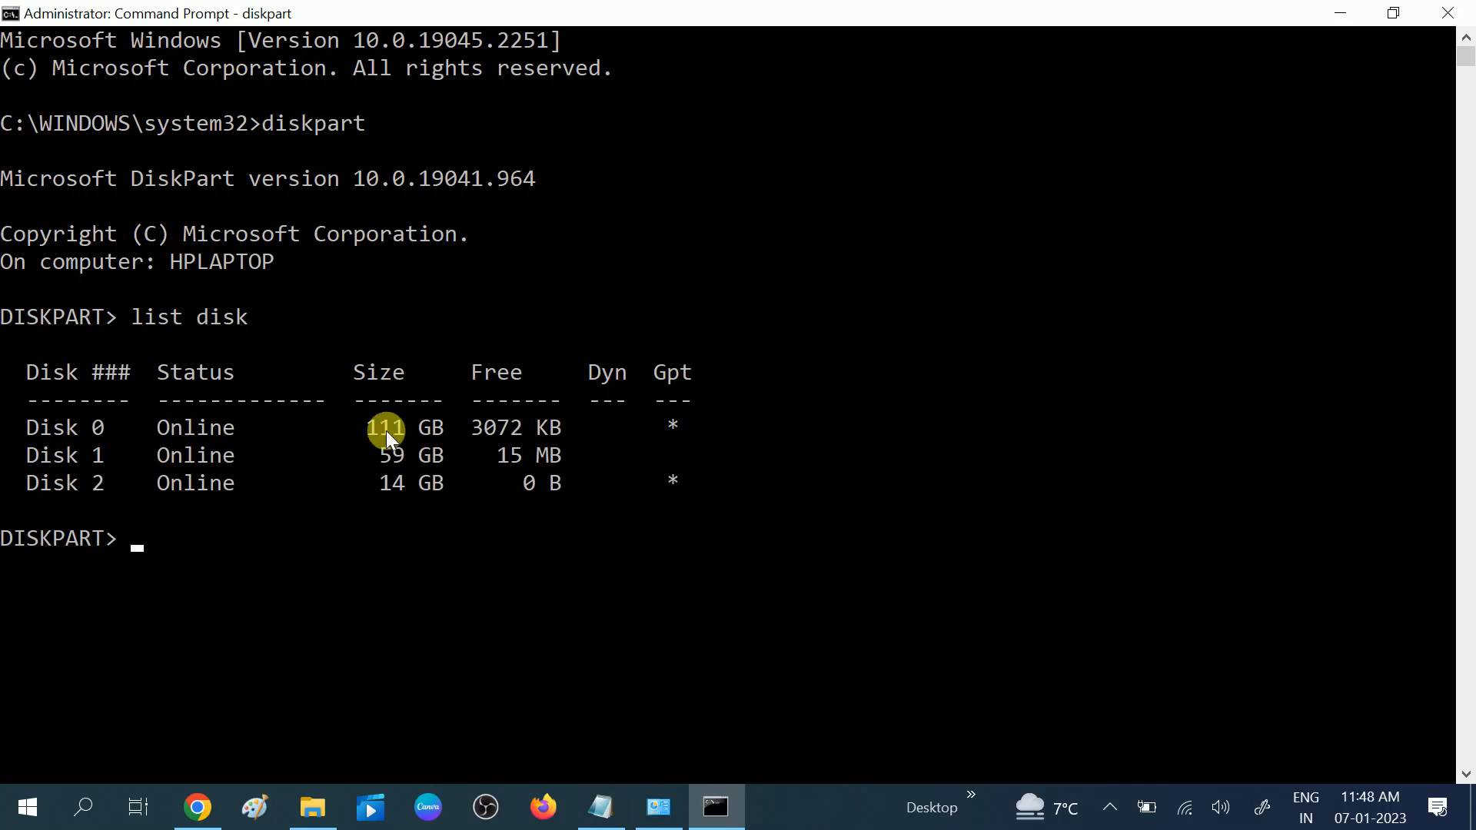
{"action": "mouse_move", "coordinate": [398, 460]}
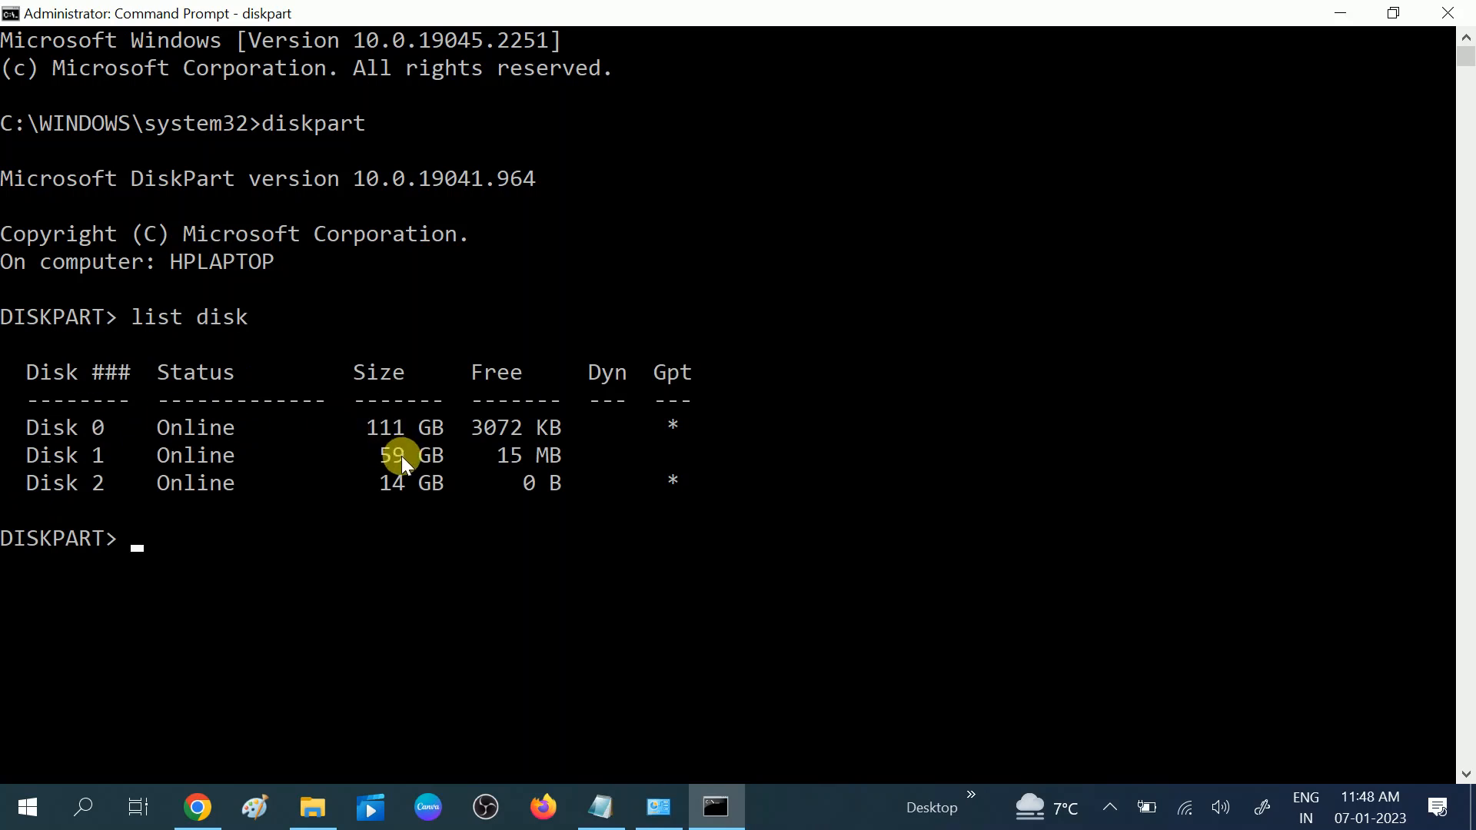
{"action": "mouse_move", "coordinate": [216, 469]}
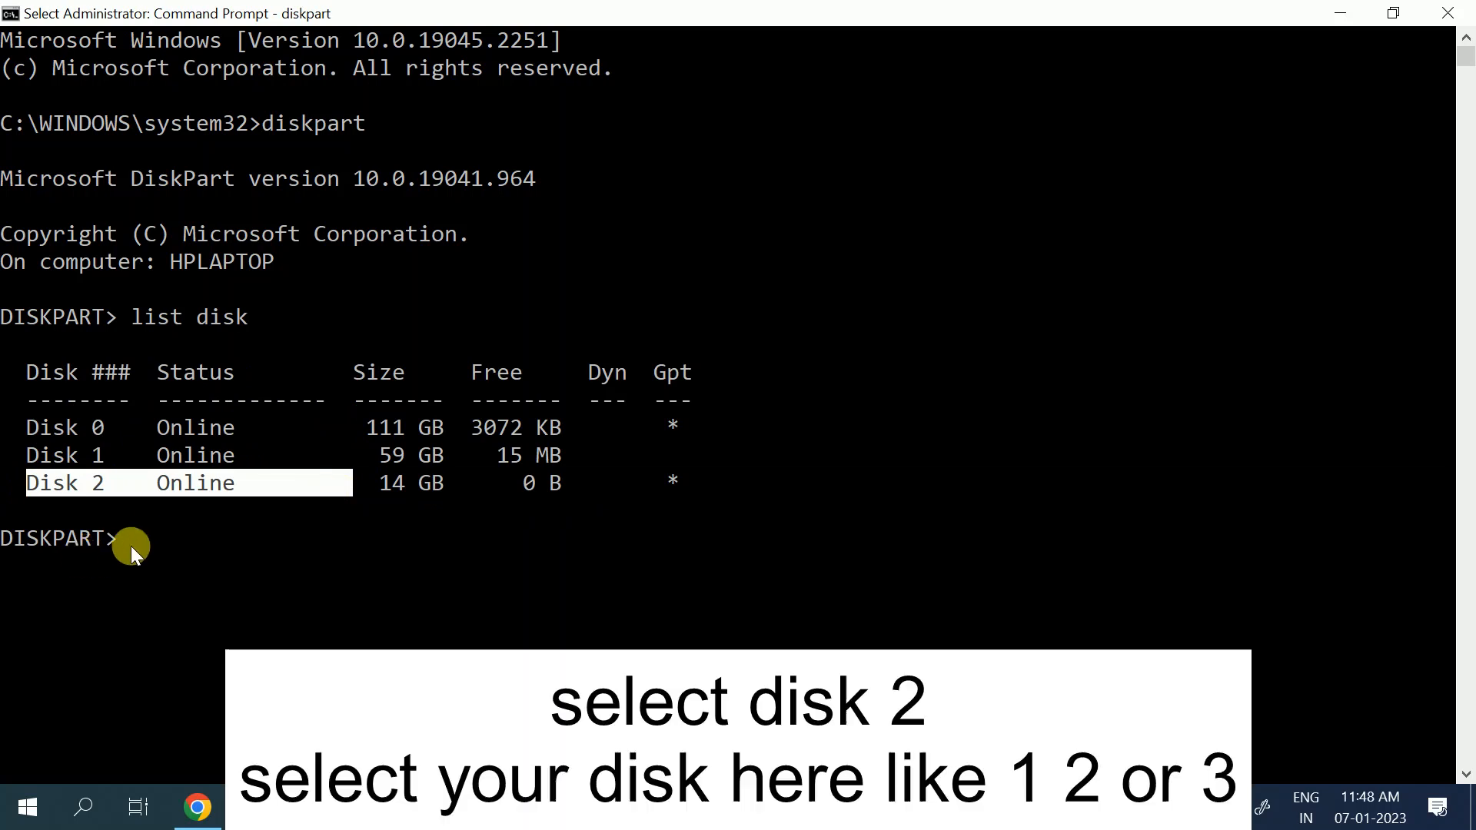
- Enter 'select disk 2' to target the 14 GB USB drive
{"action": "type", "text": "se"}
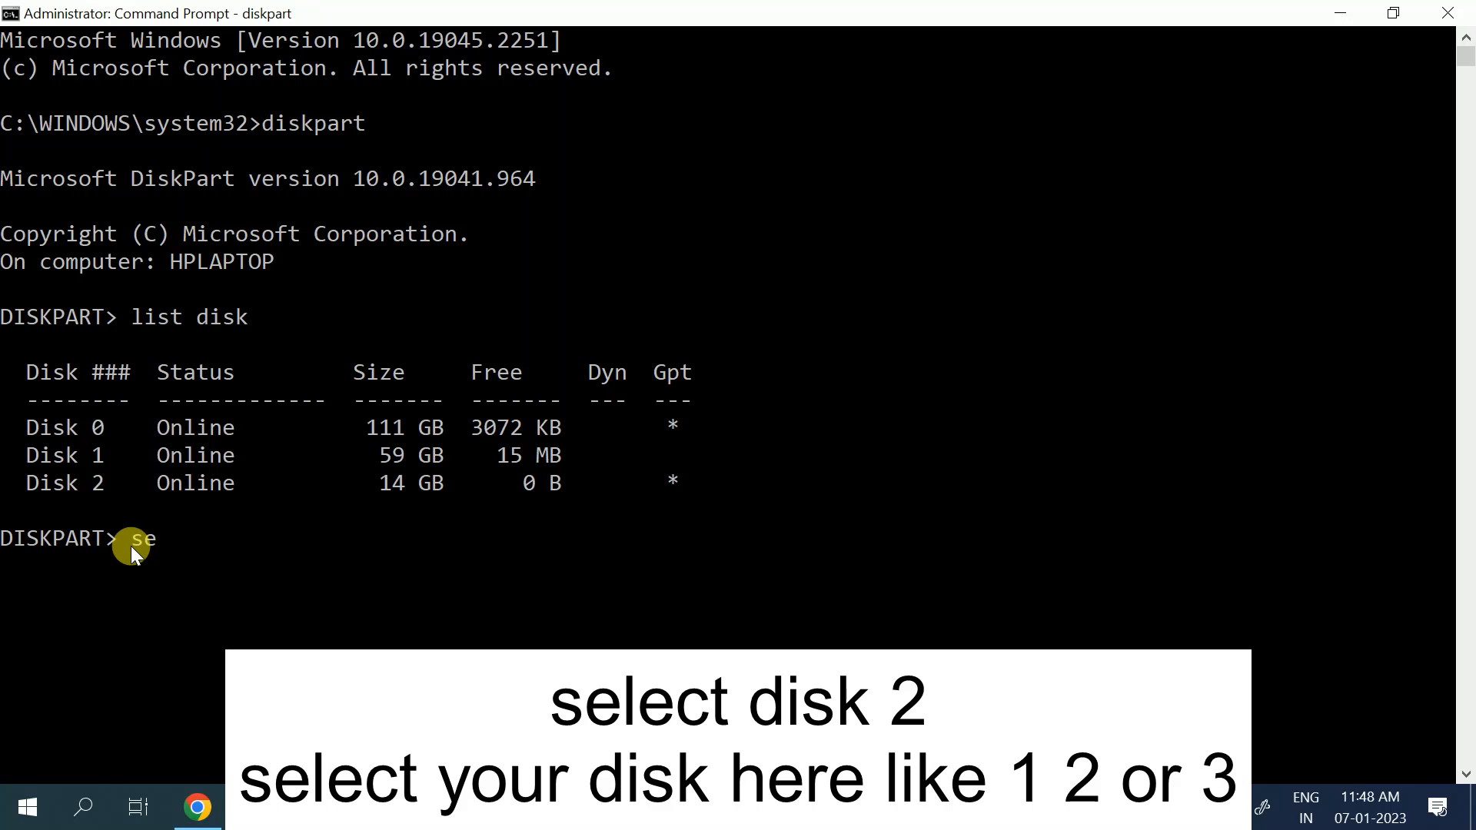
{"action": "type", "text": "lect"}
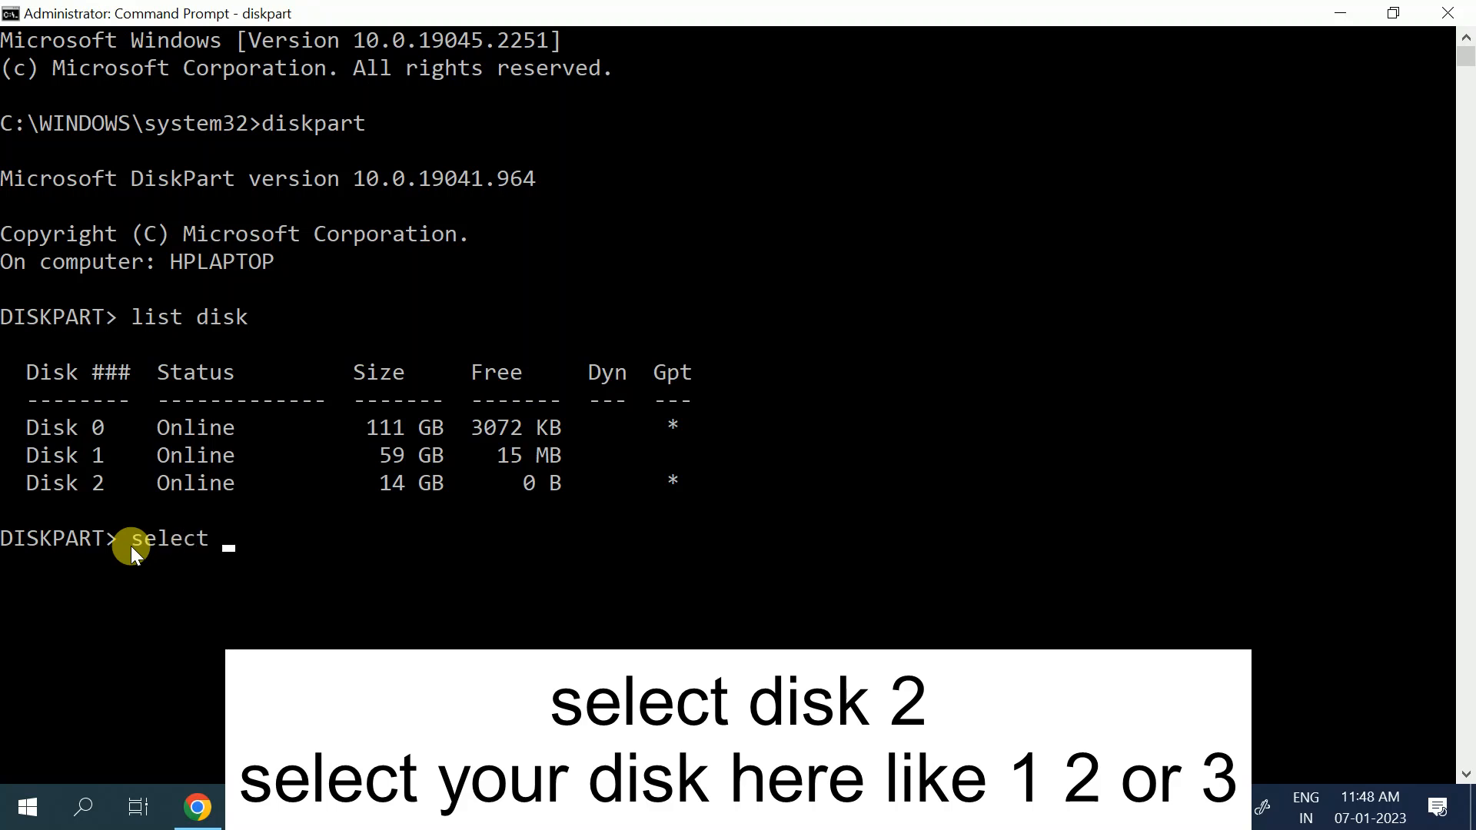
{"action": "type", "text": "dis"}
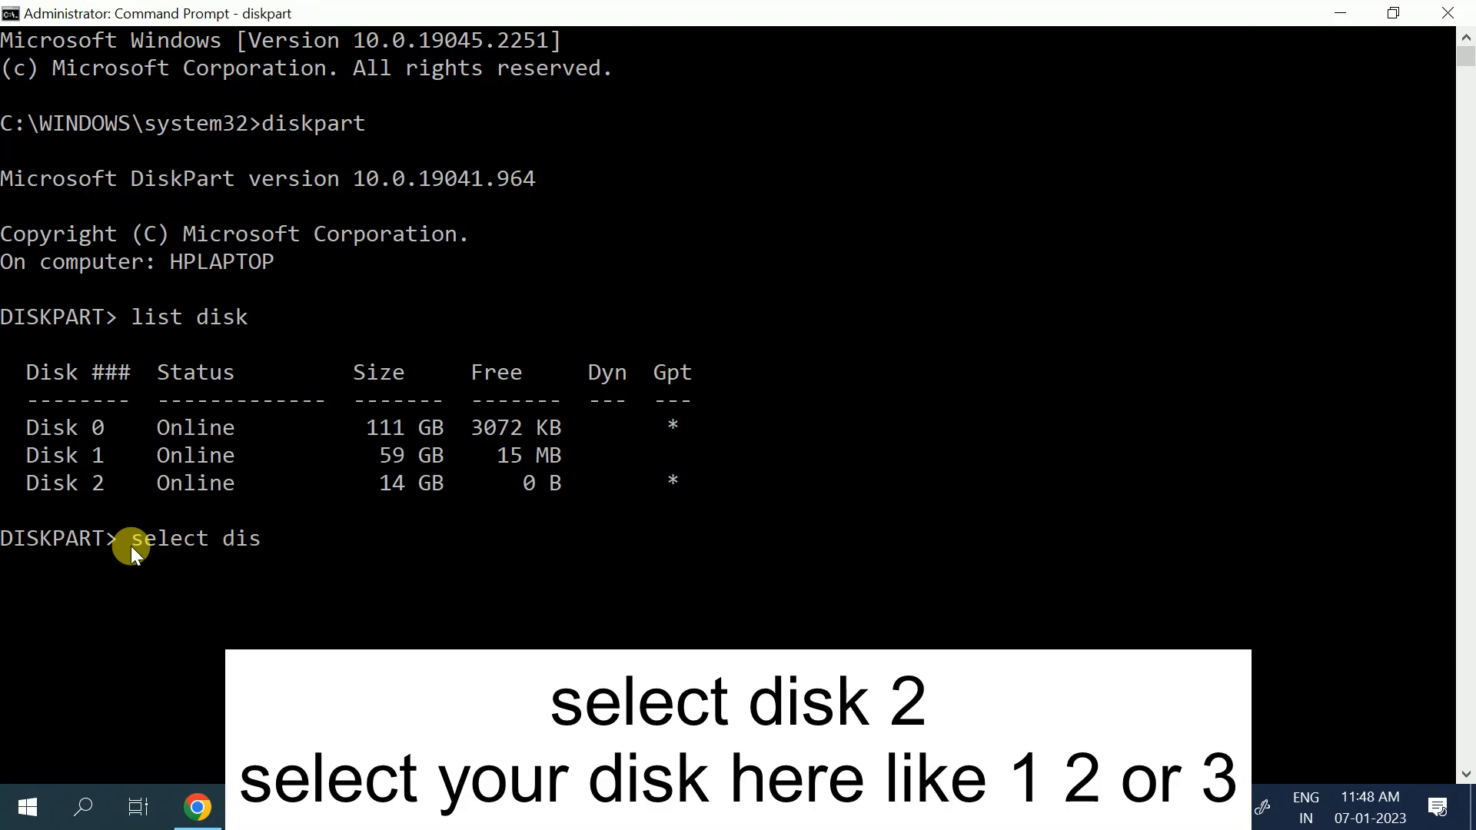
{"action": "type", "text": "k 2"}
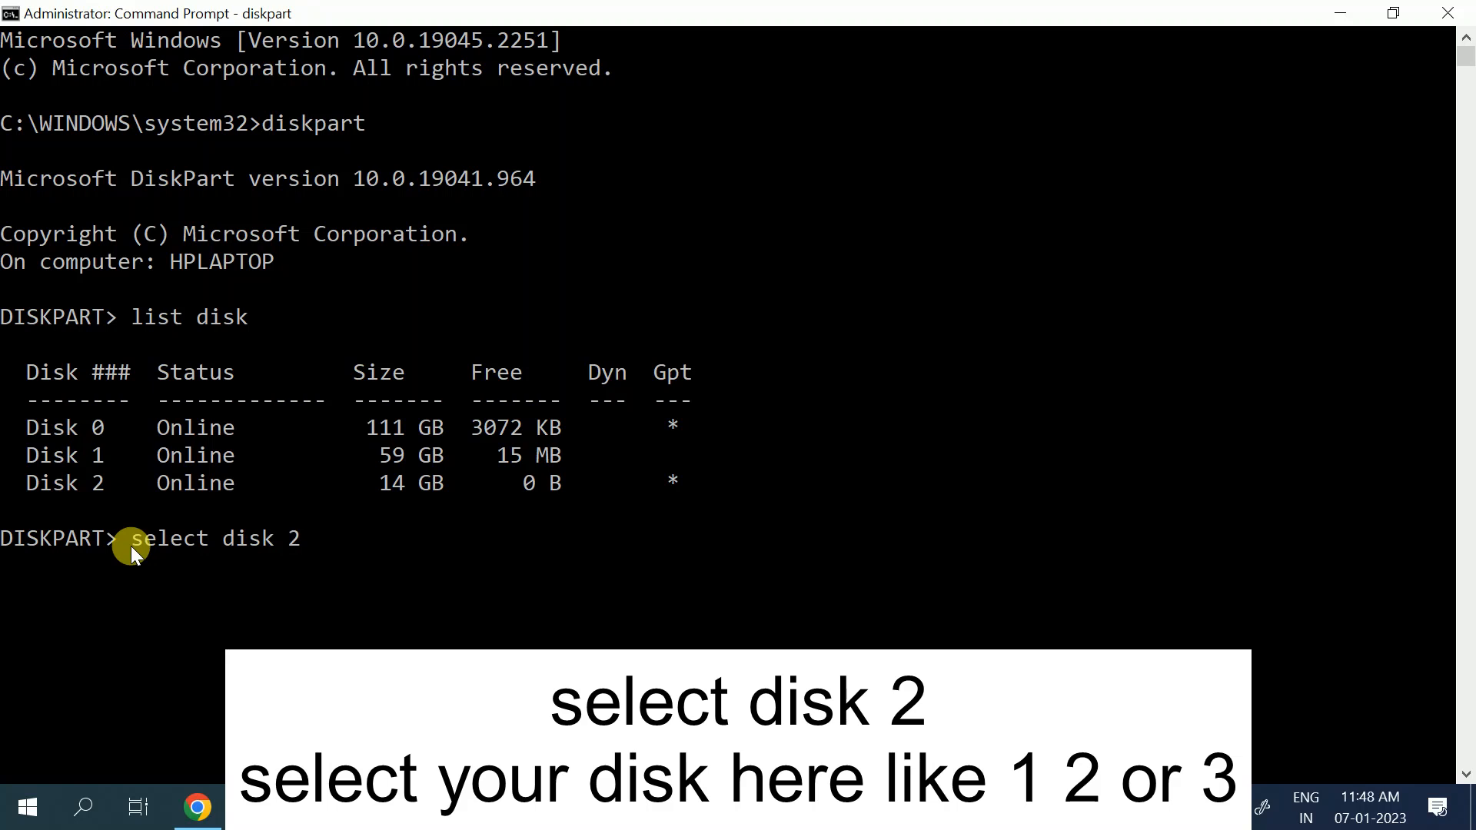
{"action": "mouse_move", "coordinate": [225, 492]}
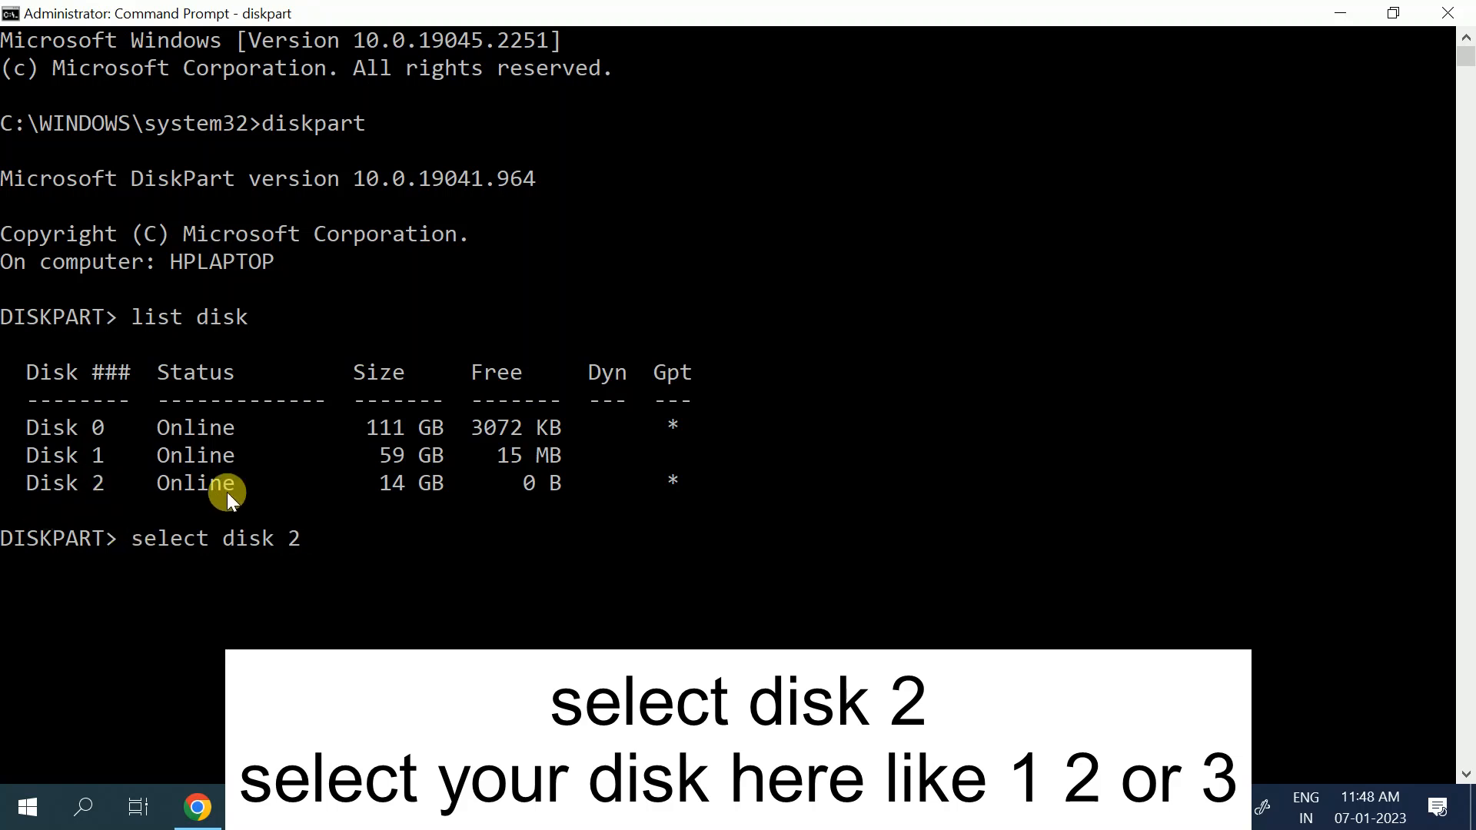
{"action": "mouse_move", "coordinate": [391, 485]}
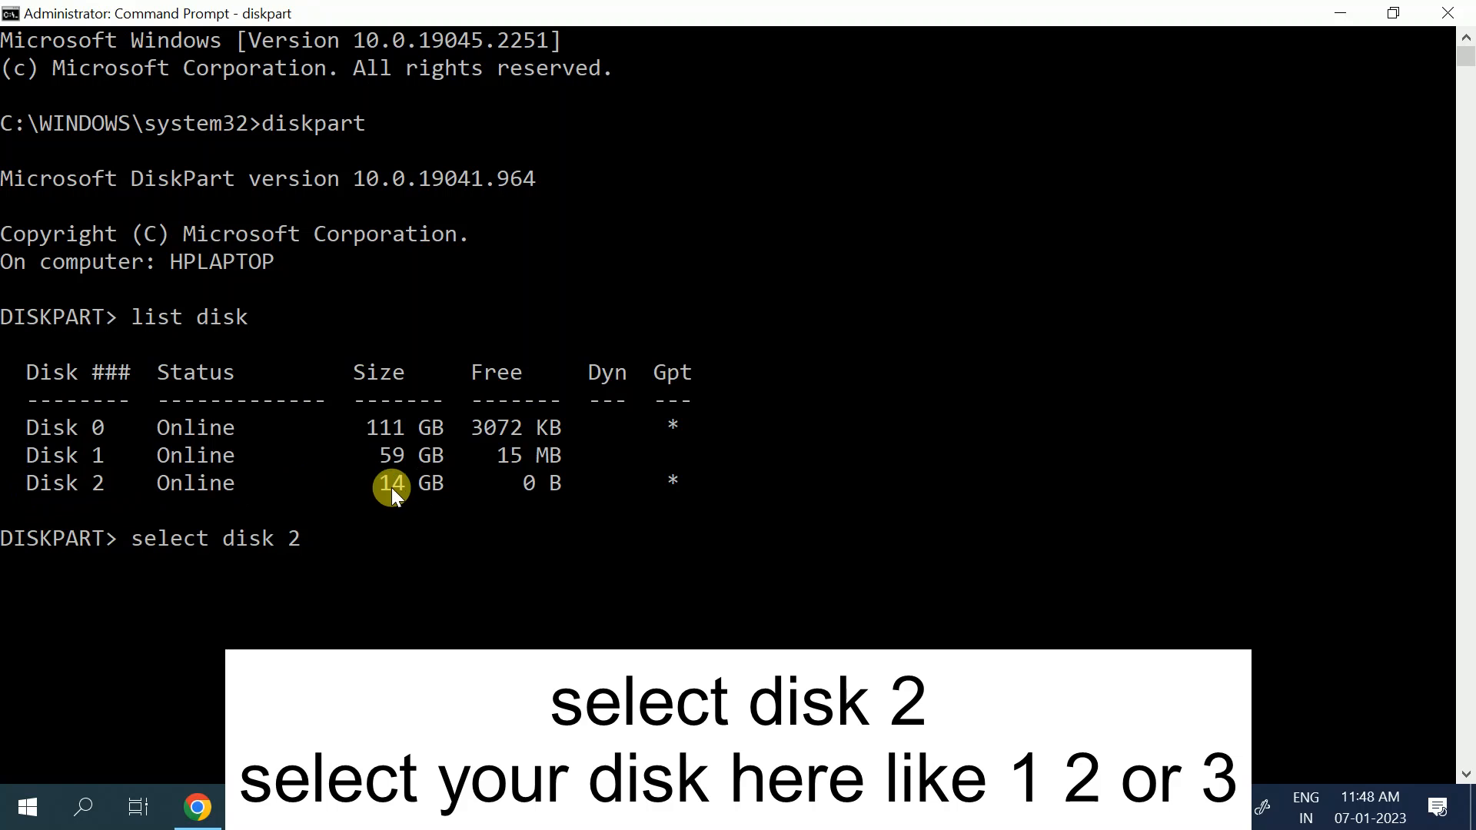
{"action": "mouse_move", "coordinate": [405, 499]}
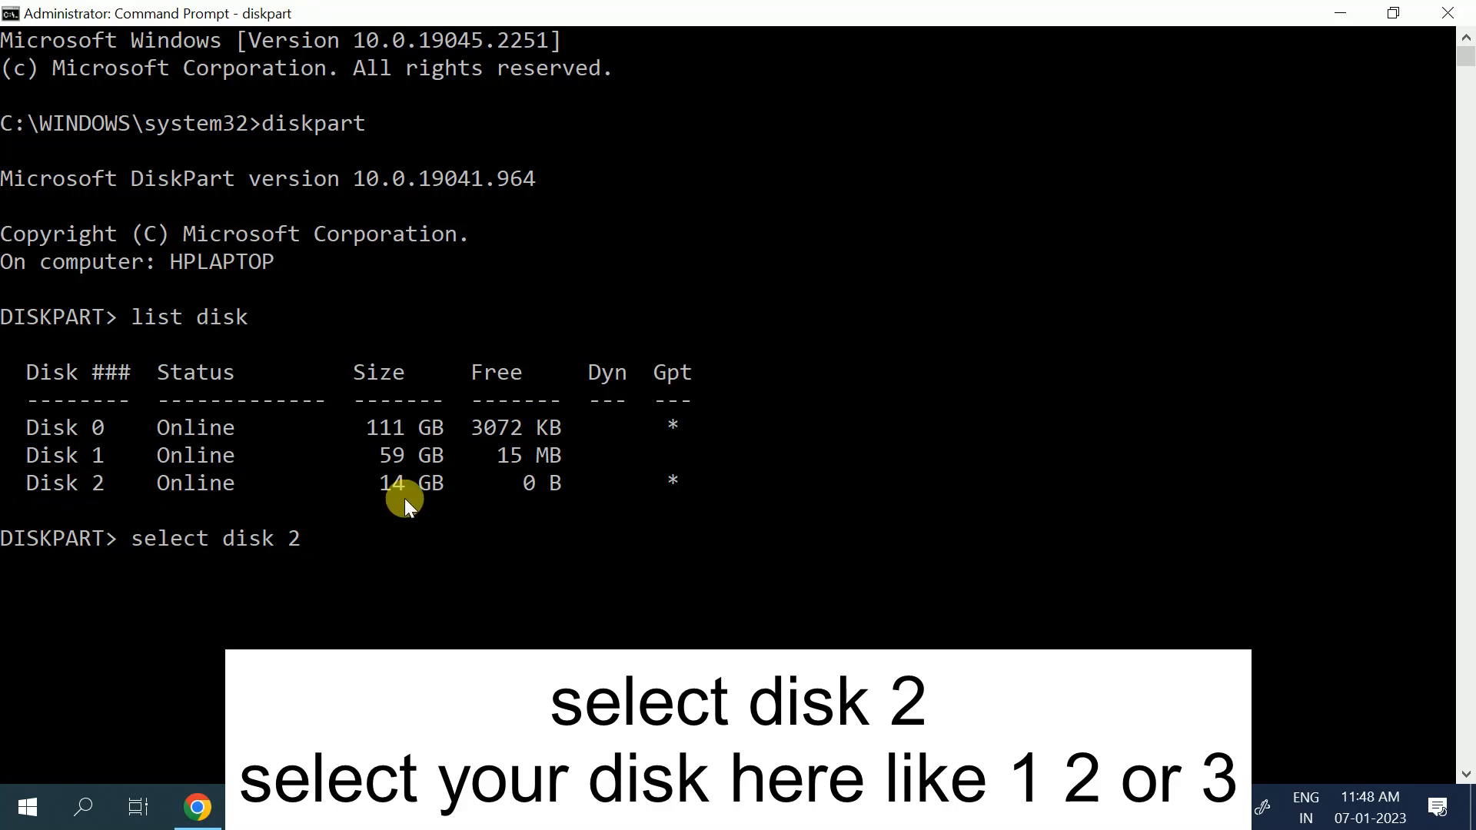
{"action": "mouse_move", "coordinate": [290, 469]}
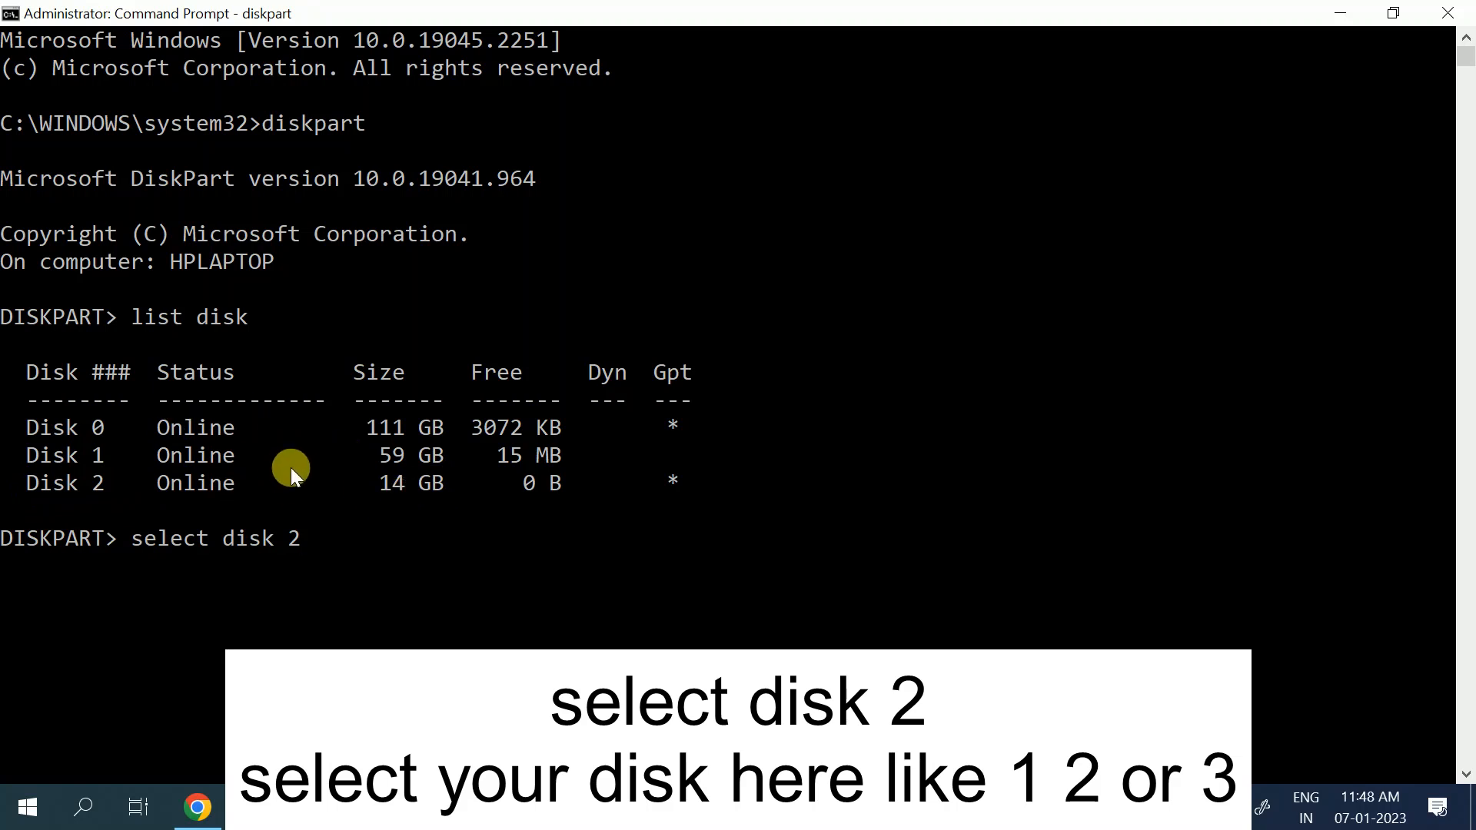
{"action": "mouse_move", "coordinate": [61, 496]}
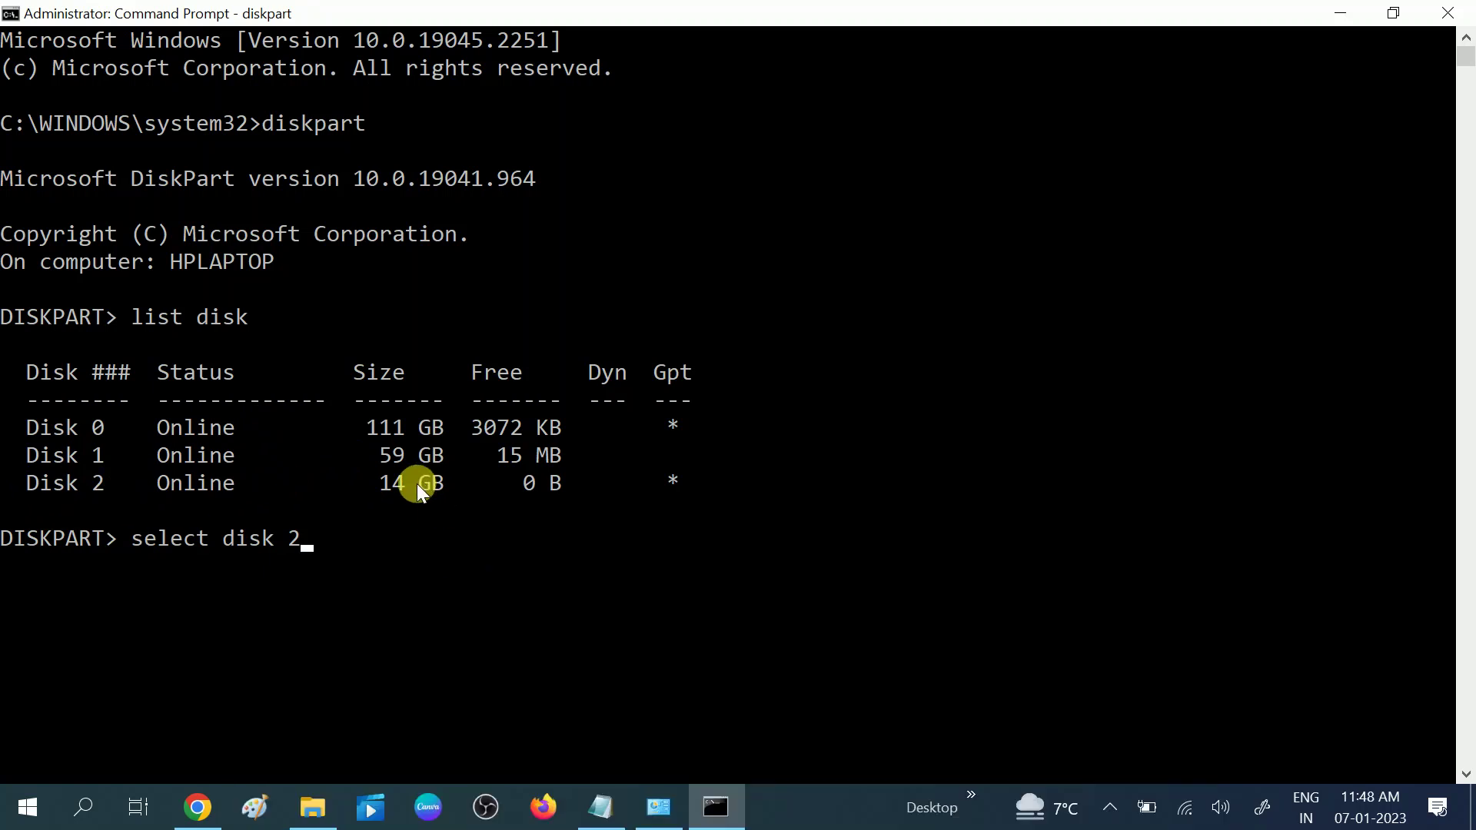
{"action": "key", "text": "Return"}
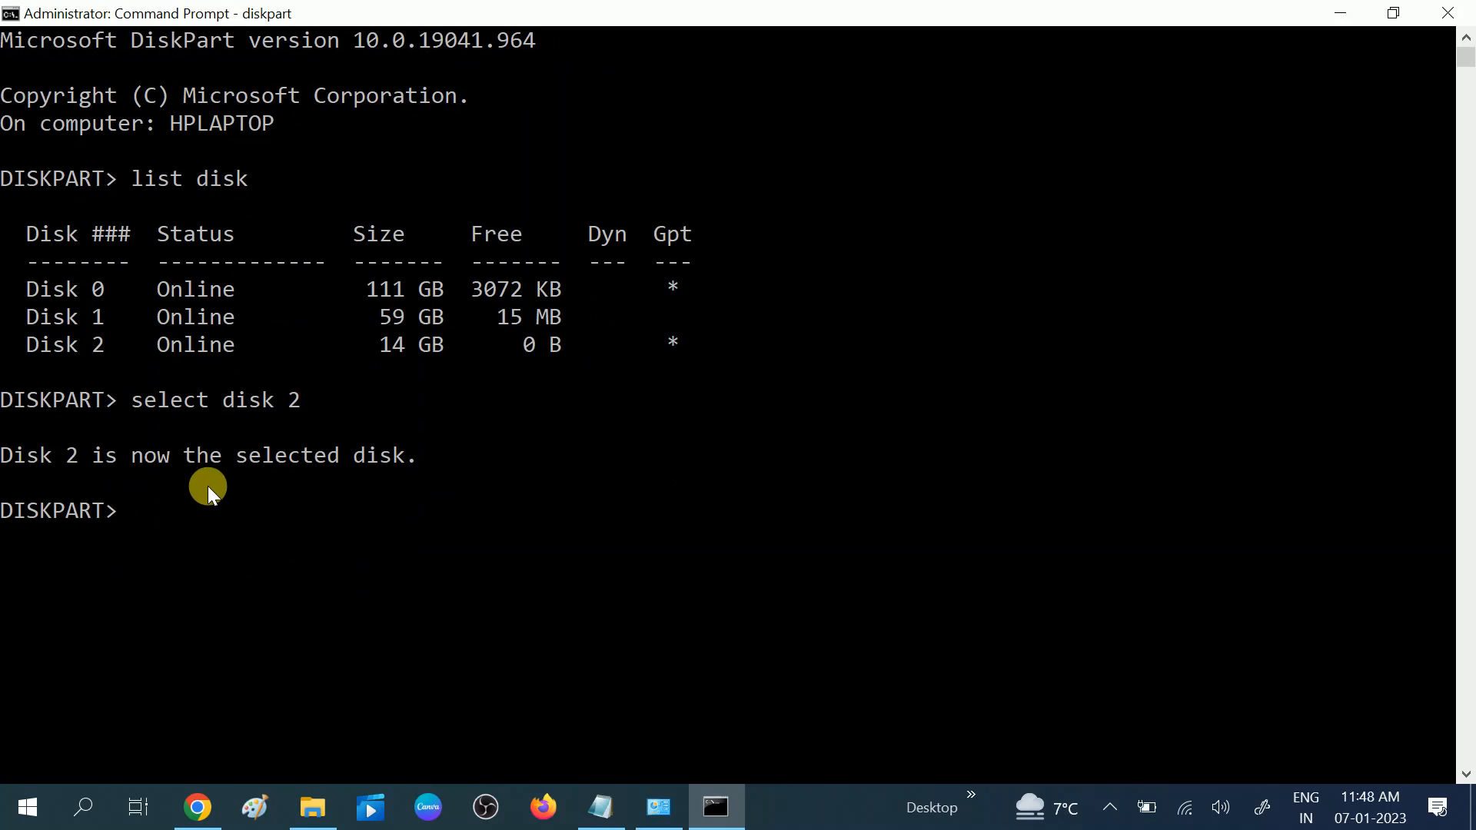
{"action": "mouse_move", "coordinate": [155, 508]}
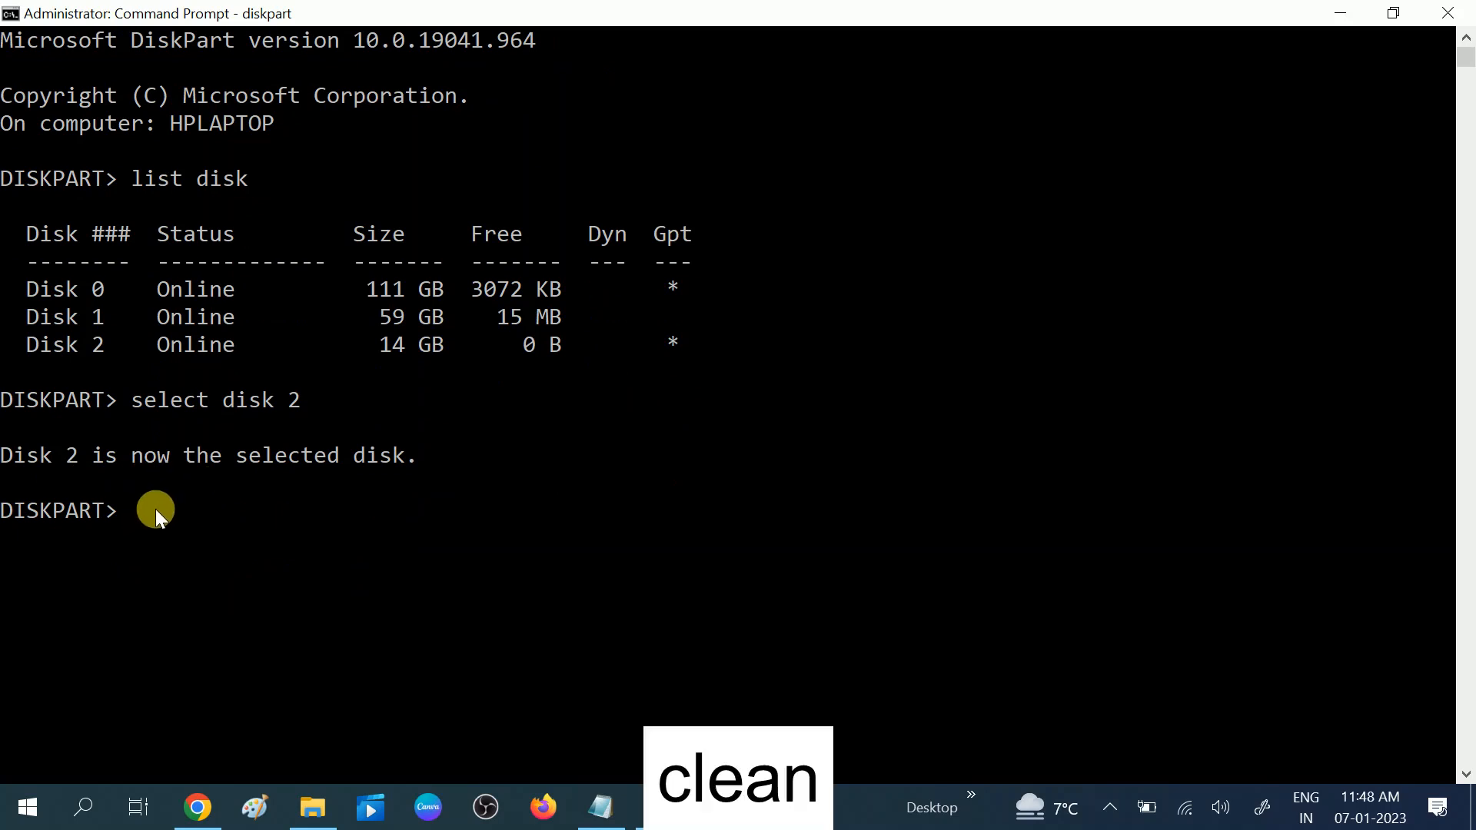
- Run the clean command on disk 2
{"action": "type", "text": "clean"}
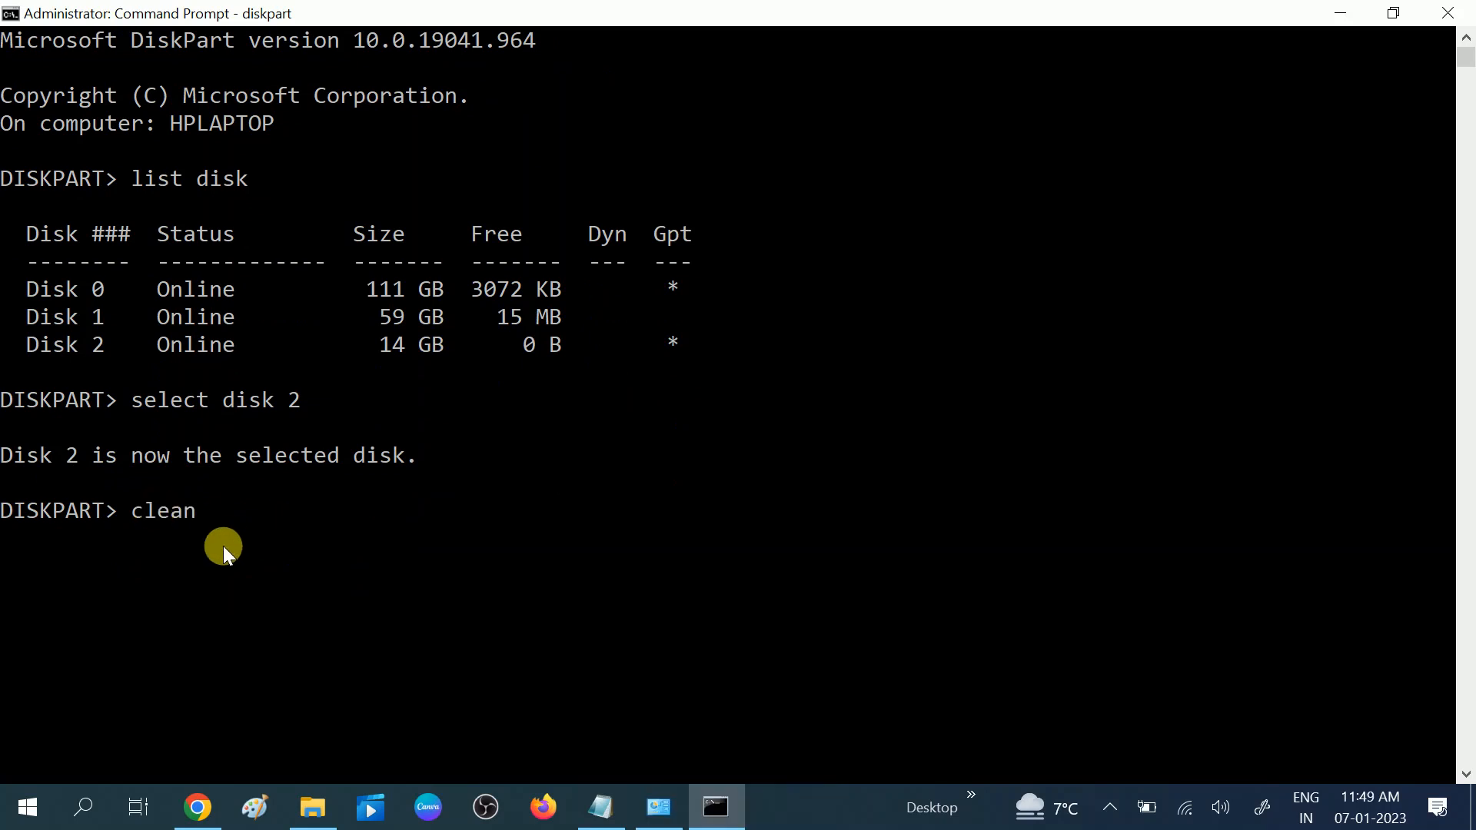
{"action": "key", "text": "Return"}
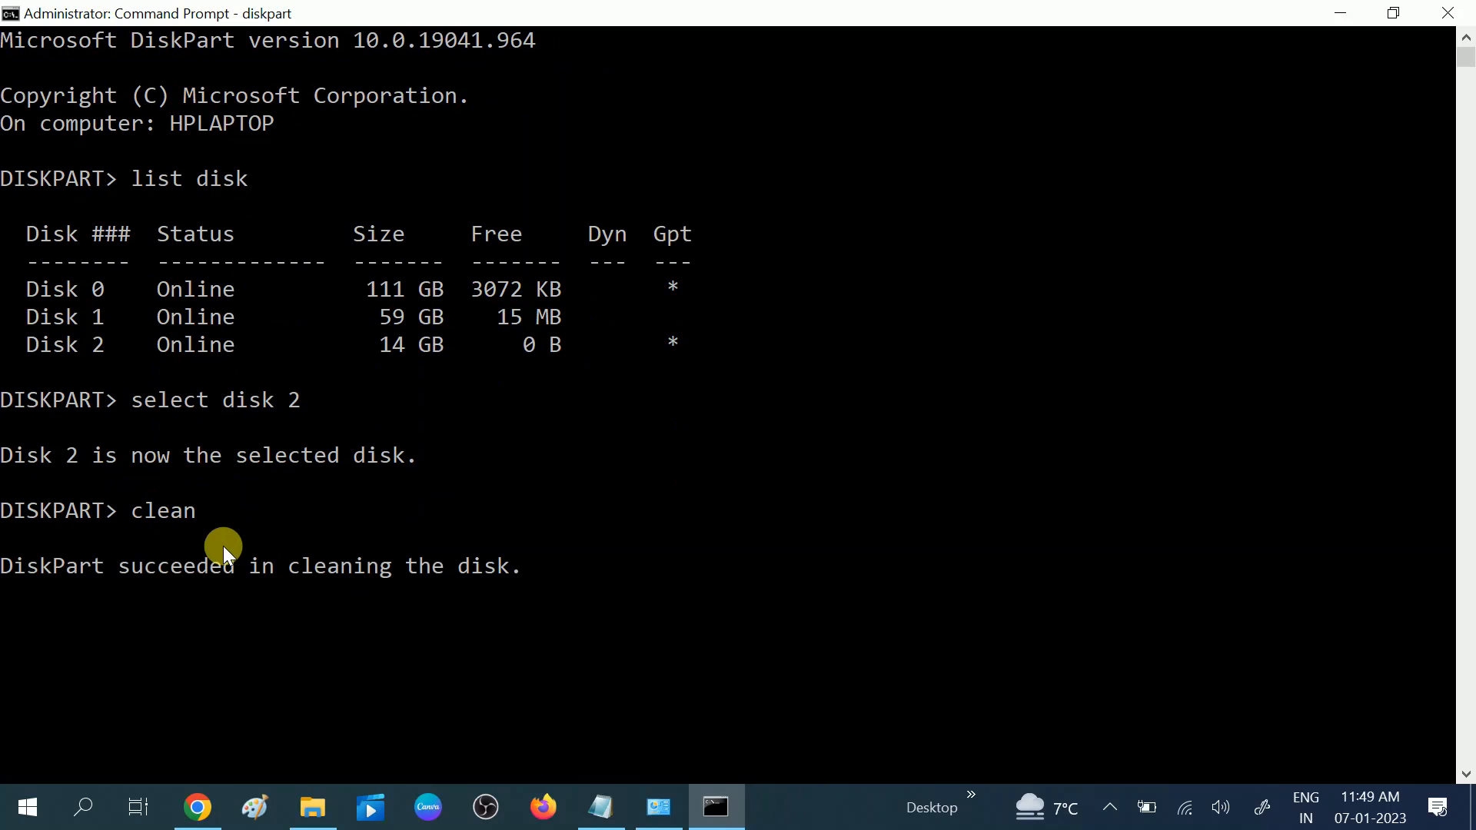
{"action": "mouse_move", "coordinate": [309, 596]}
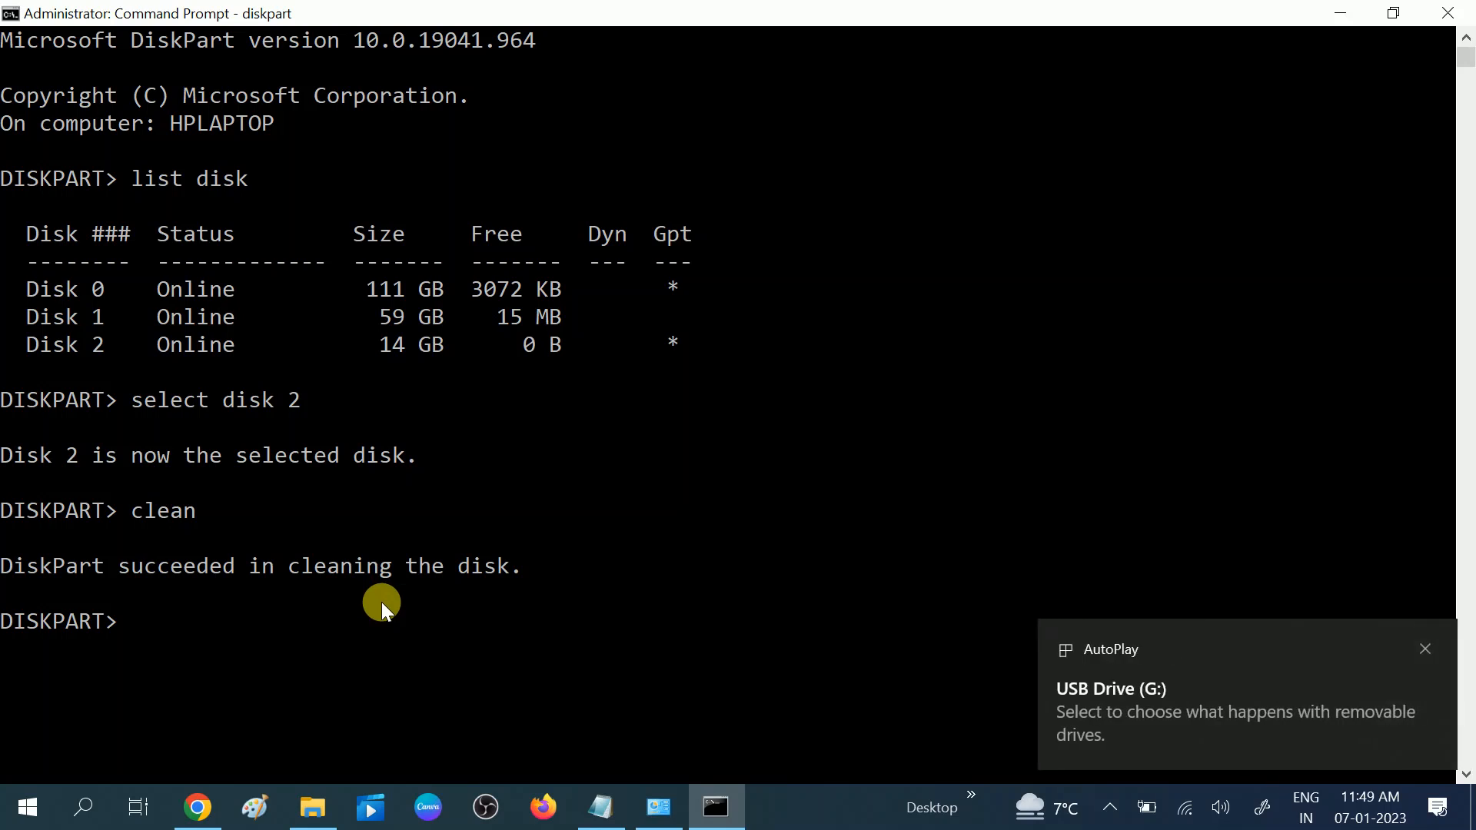
{"action": "mouse_move", "coordinate": [1299, 710]}
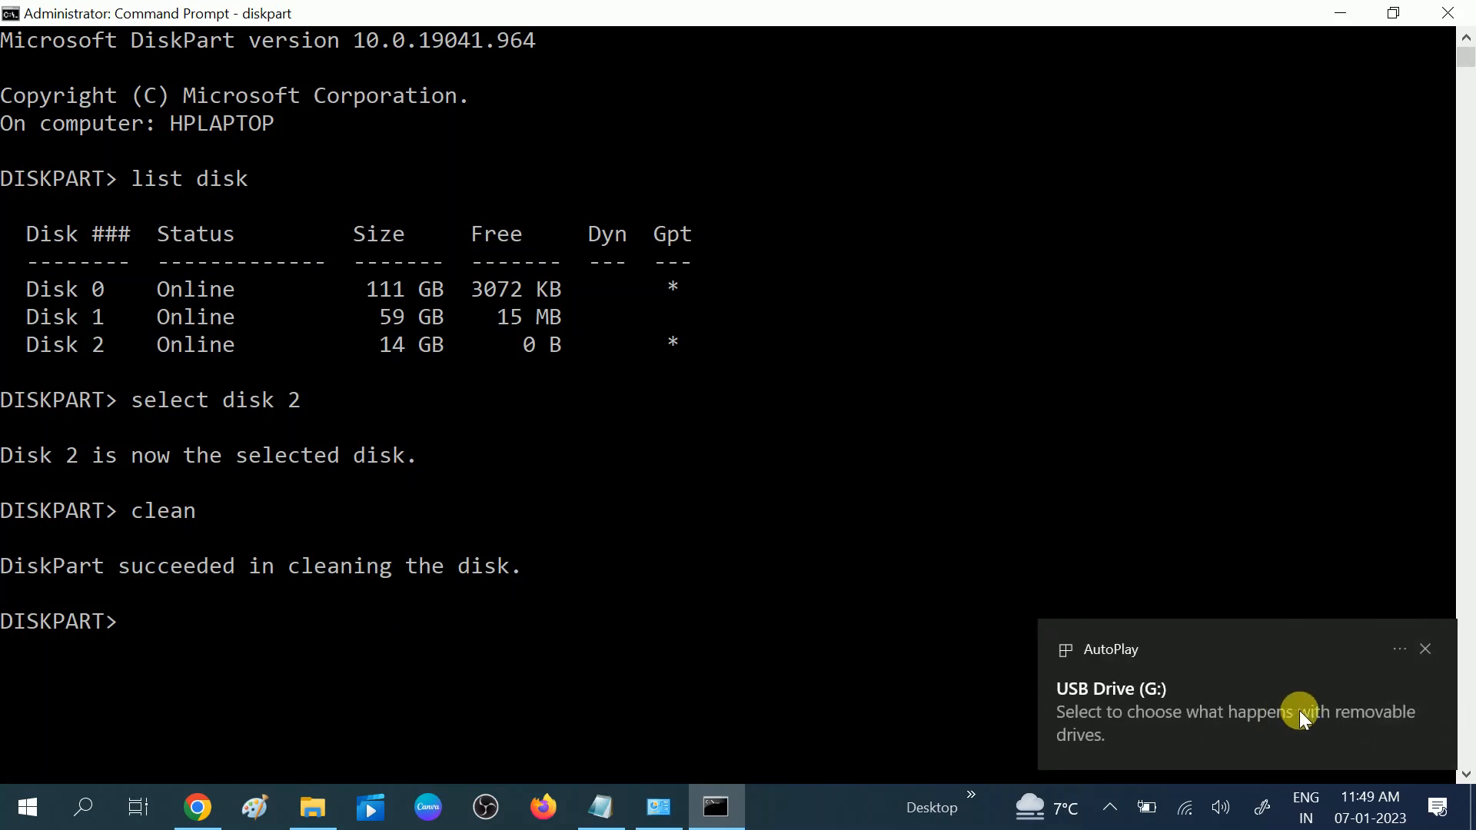
{"action": "mouse_move", "coordinate": [1208, 720]}
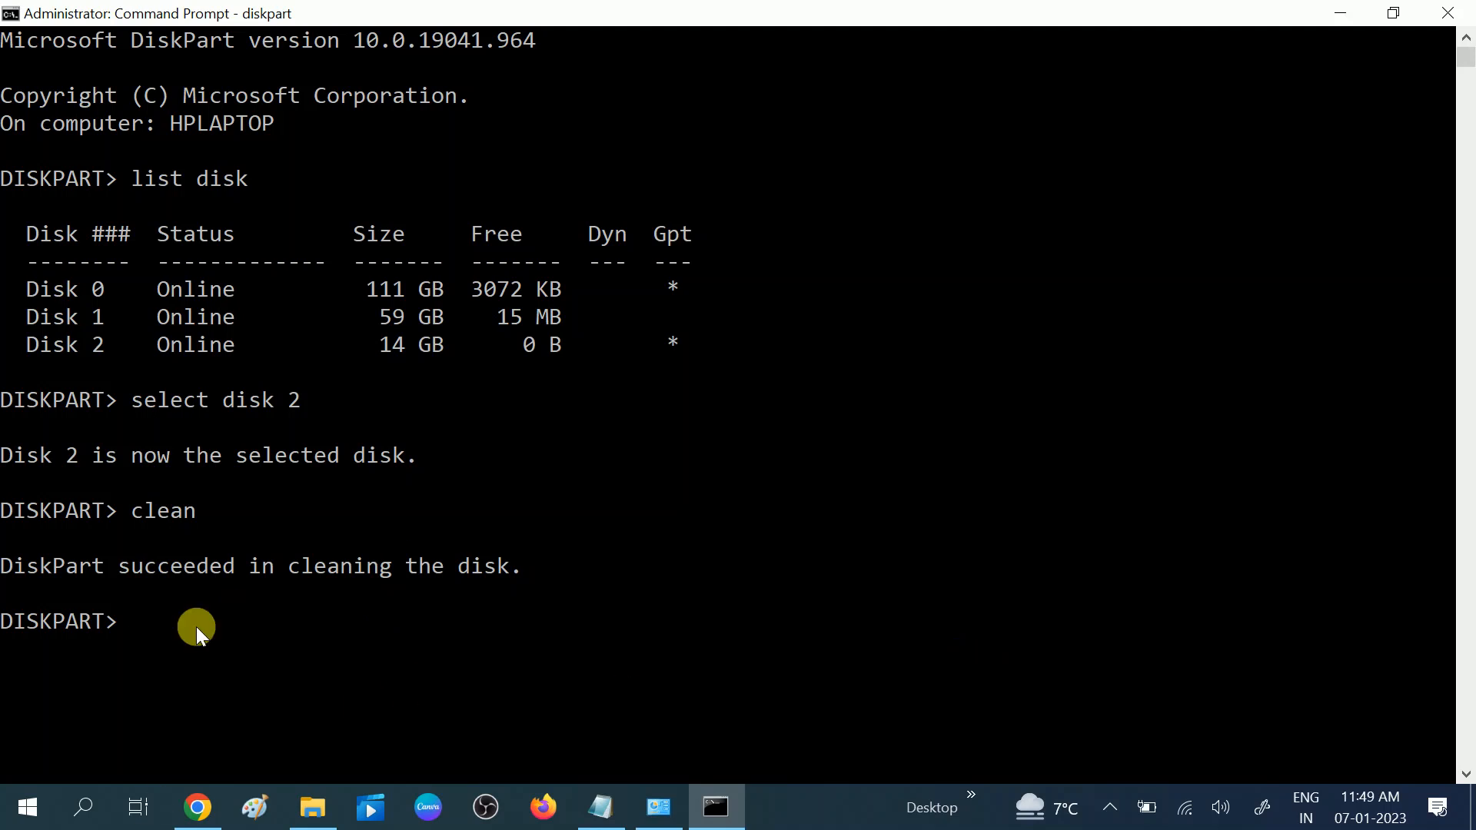
{"action": "mouse_move", "coordinate": [168, 623]}
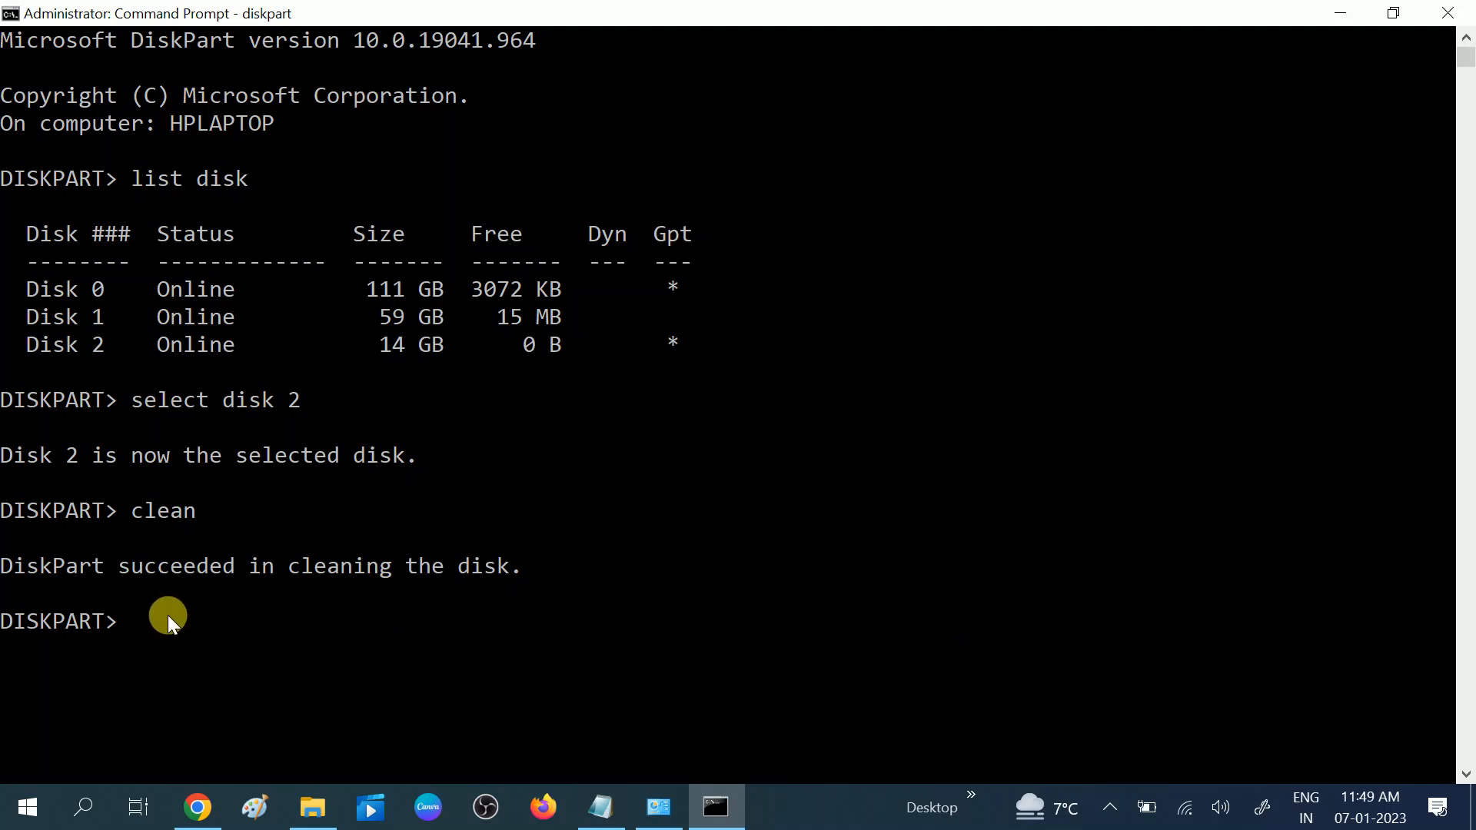
- Enter 'create partition primary' on the cleaned disk 2
{"action": "type", "text": "cre"}
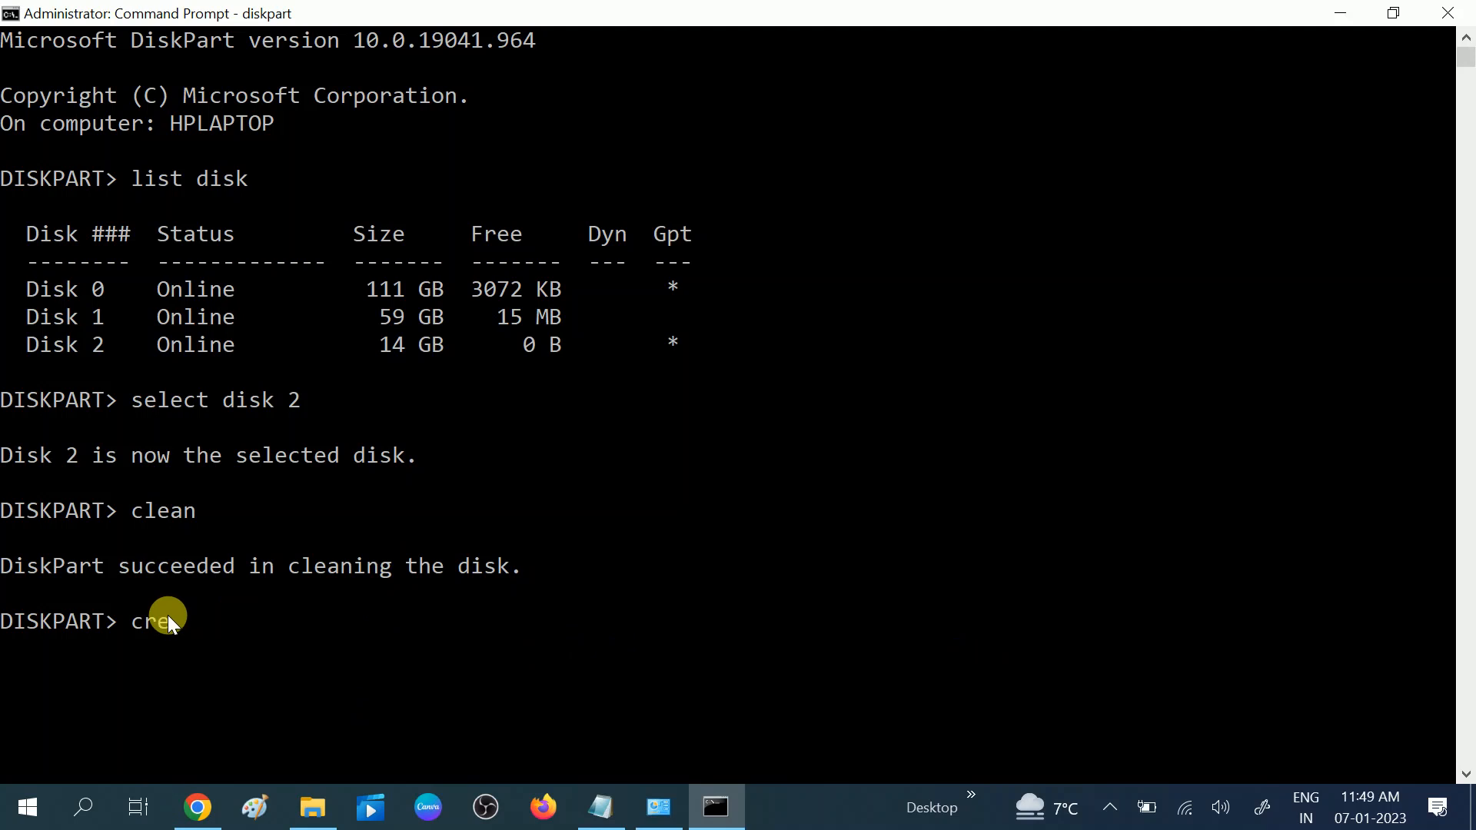
{"action": "type", "text": "ate"}
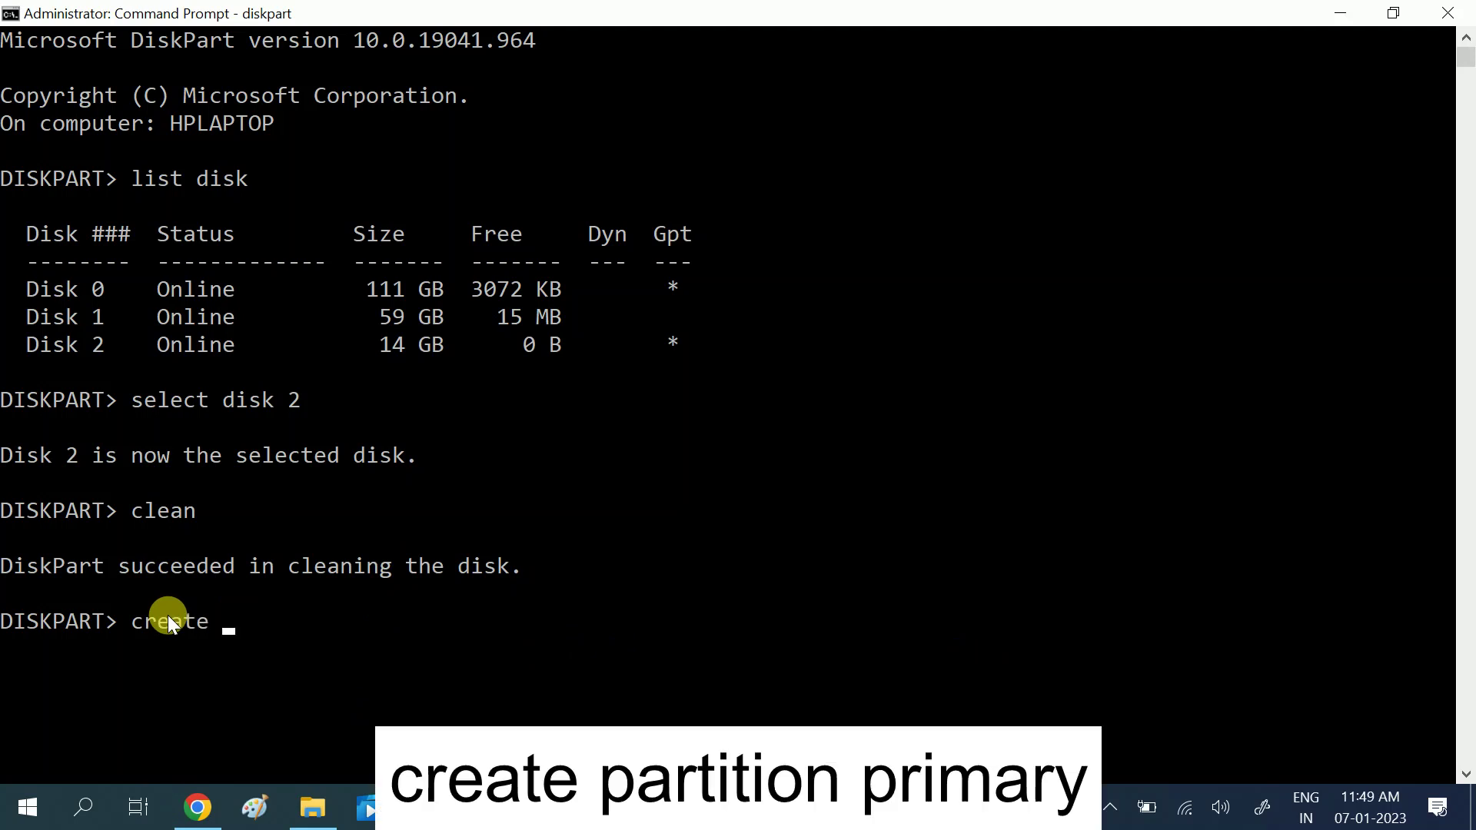
{"action": "type", "text": "partitio"}
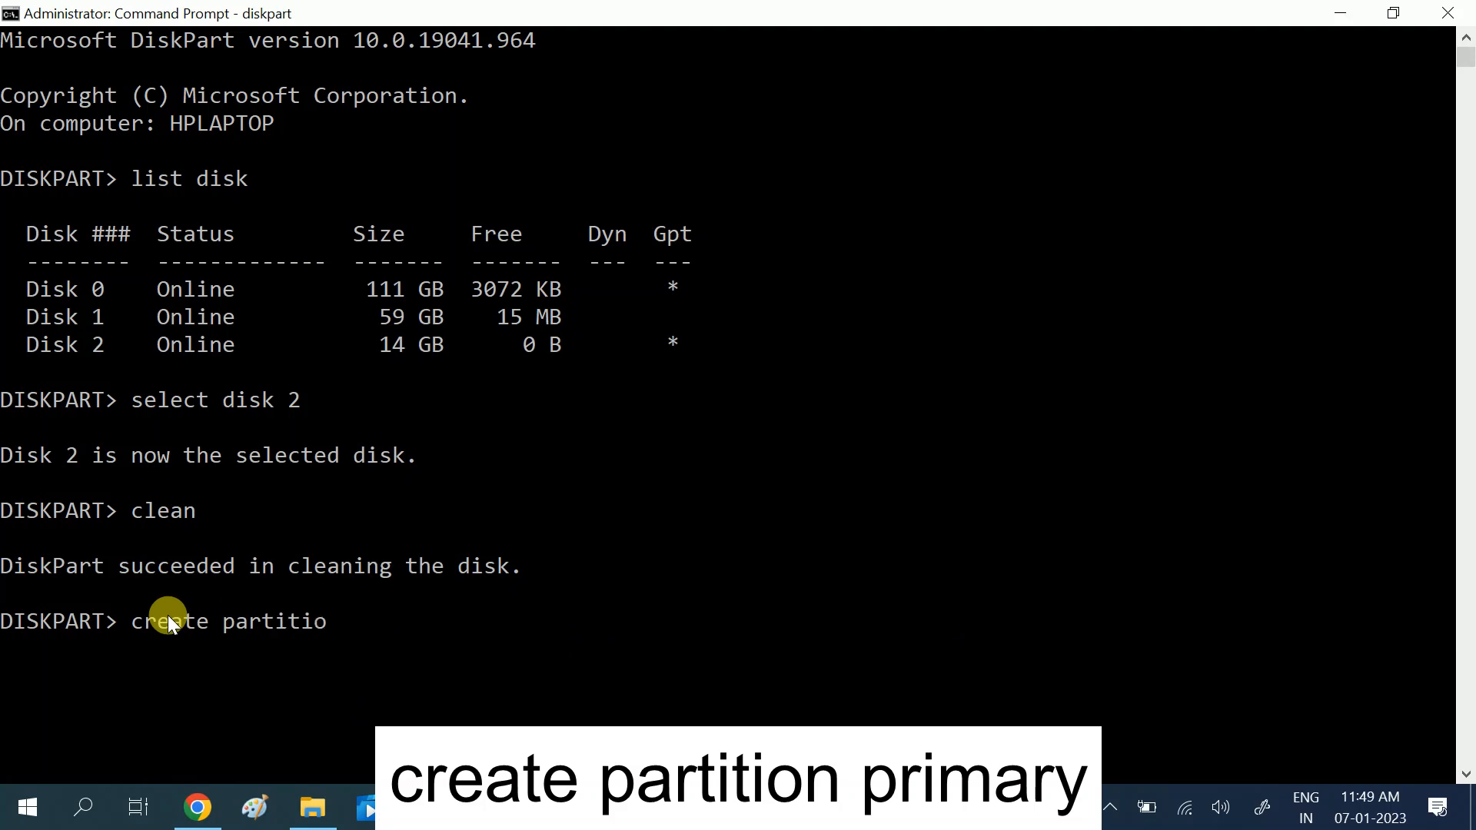
{"action": "type", "text": "n"}
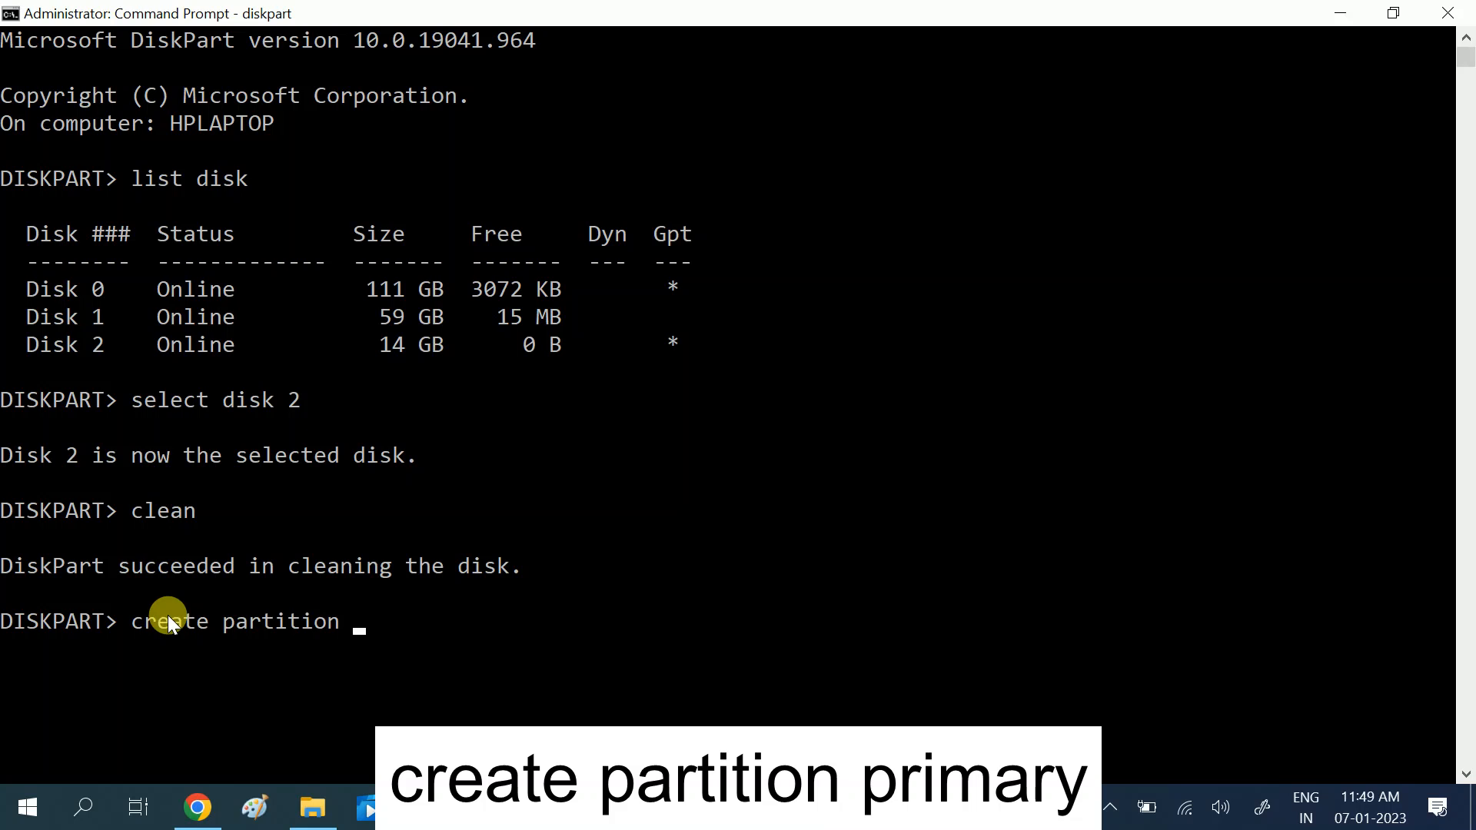
{"action": "type", "text": "pri"}
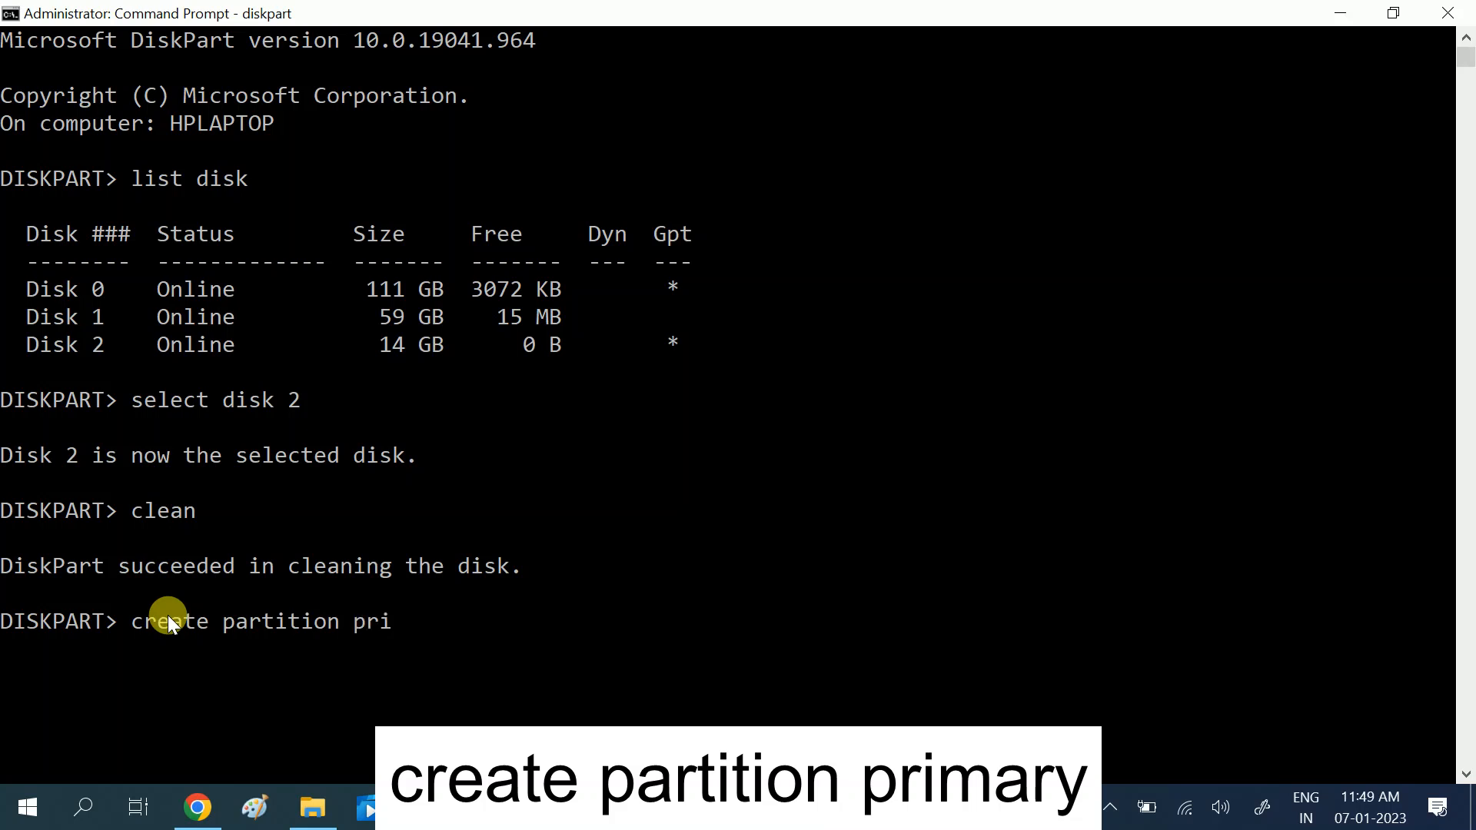
{"action": "type", "text": "mary"}
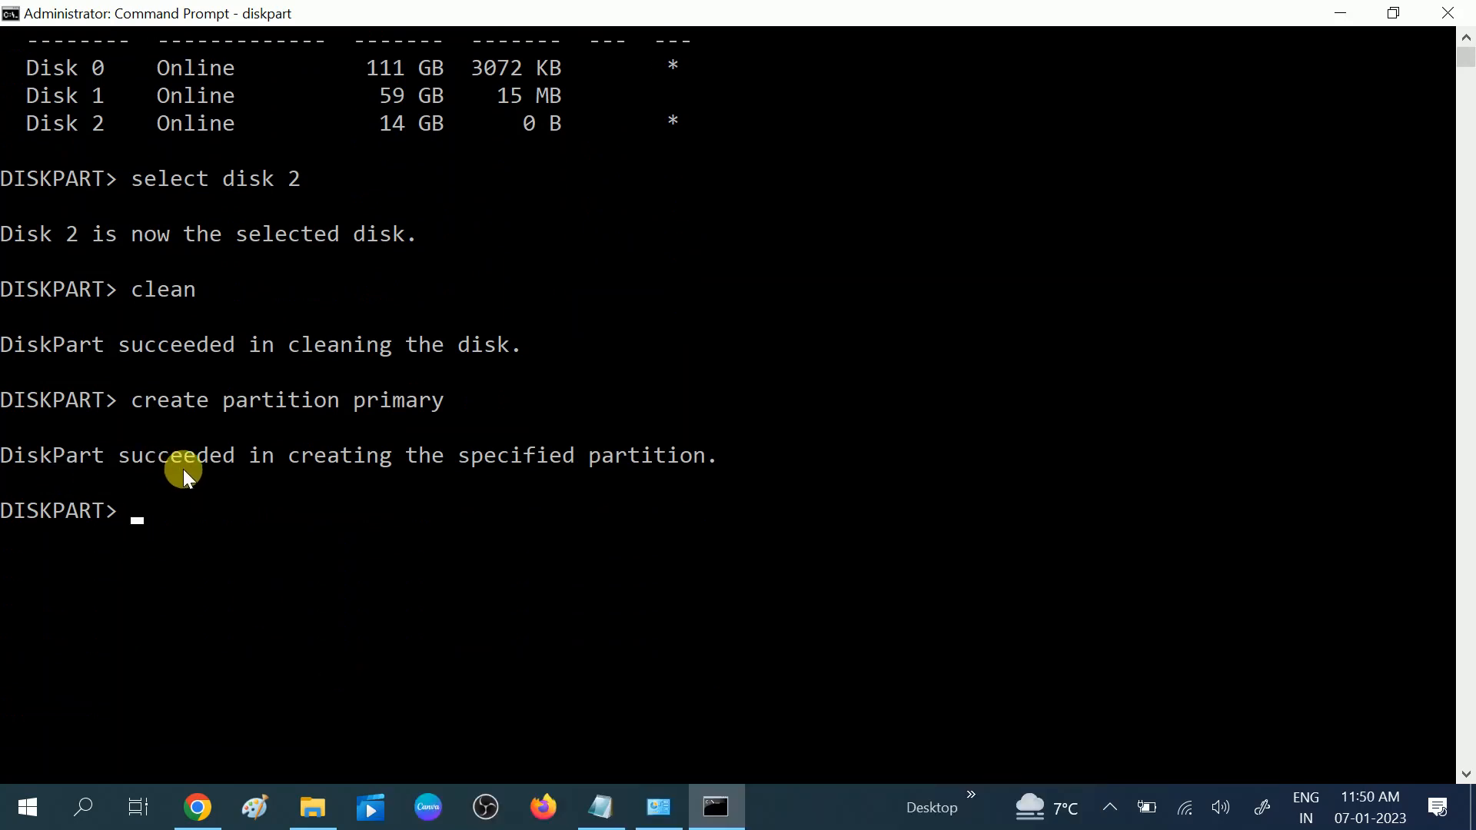
{"action": "mouse_move", "coordinate": [519, 478]}
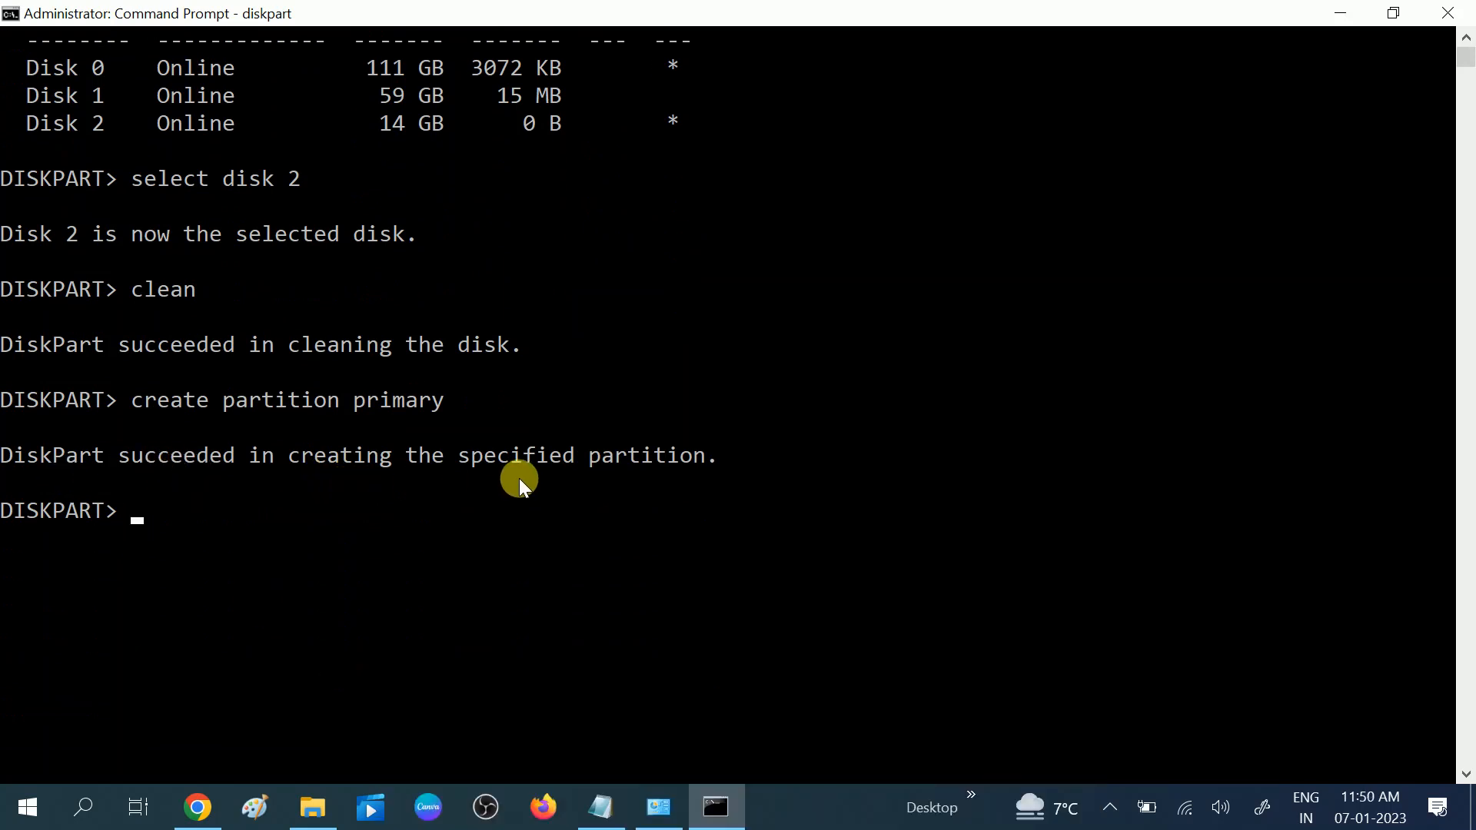
{"action": "mouse_move", "coordinate": [376, 607]}
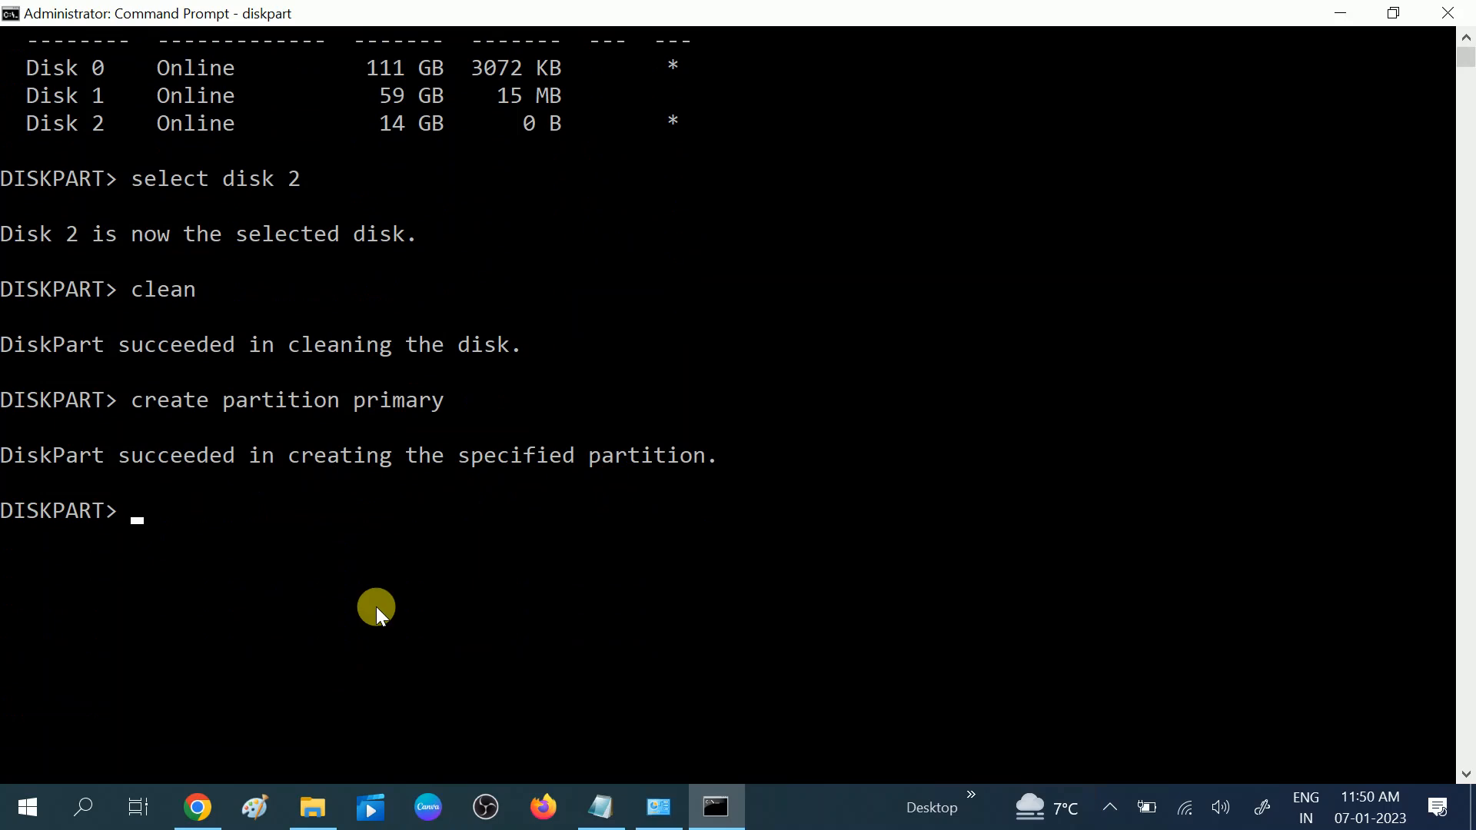
{"action": "mouse_move", "coordinate": [165, 550]}
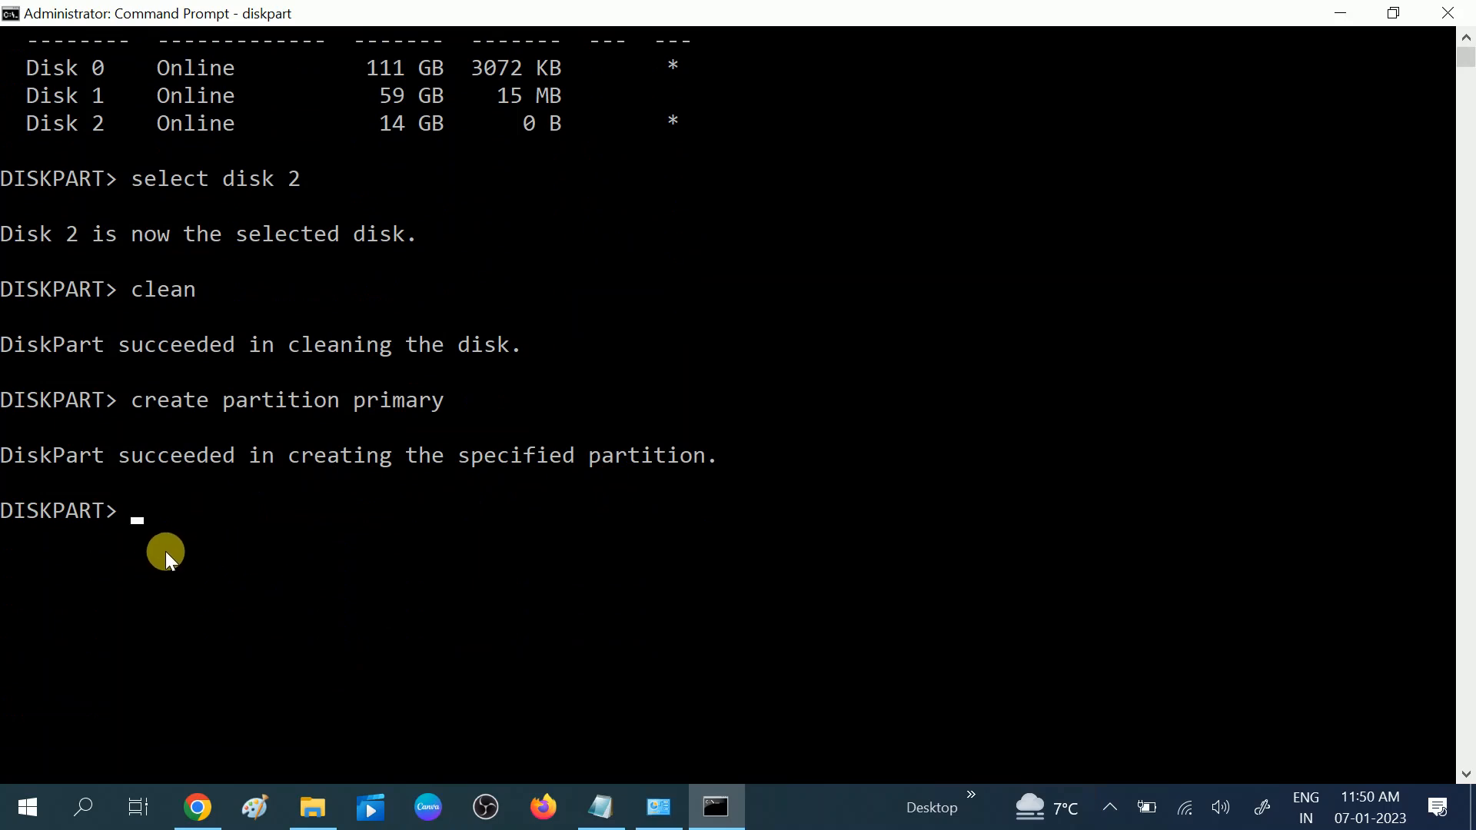
{"action": "mouse_move", "coordinate": [159, 533]}
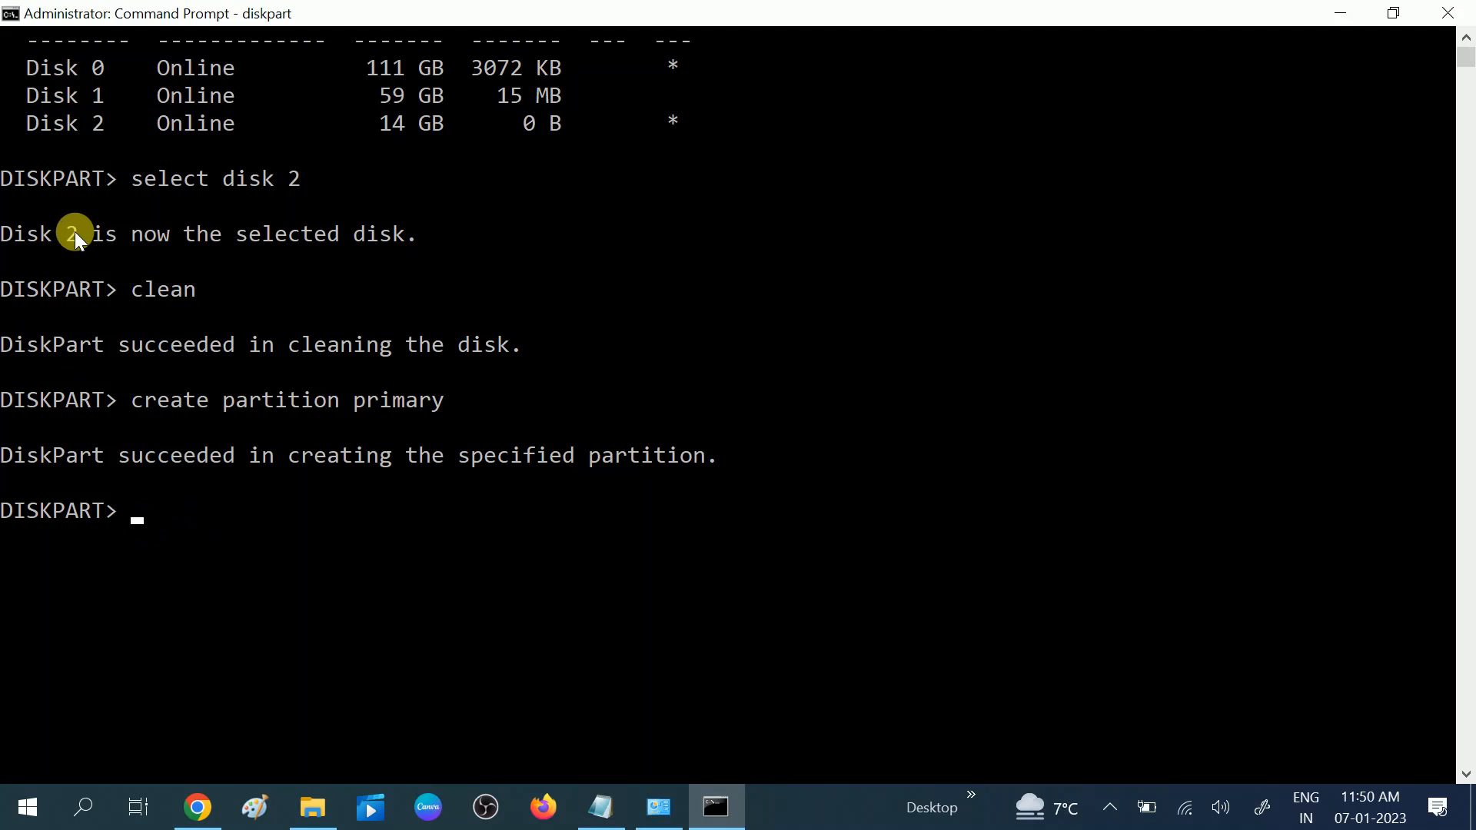
{"action": "mouse_move", "coordinate": [148, 516]}
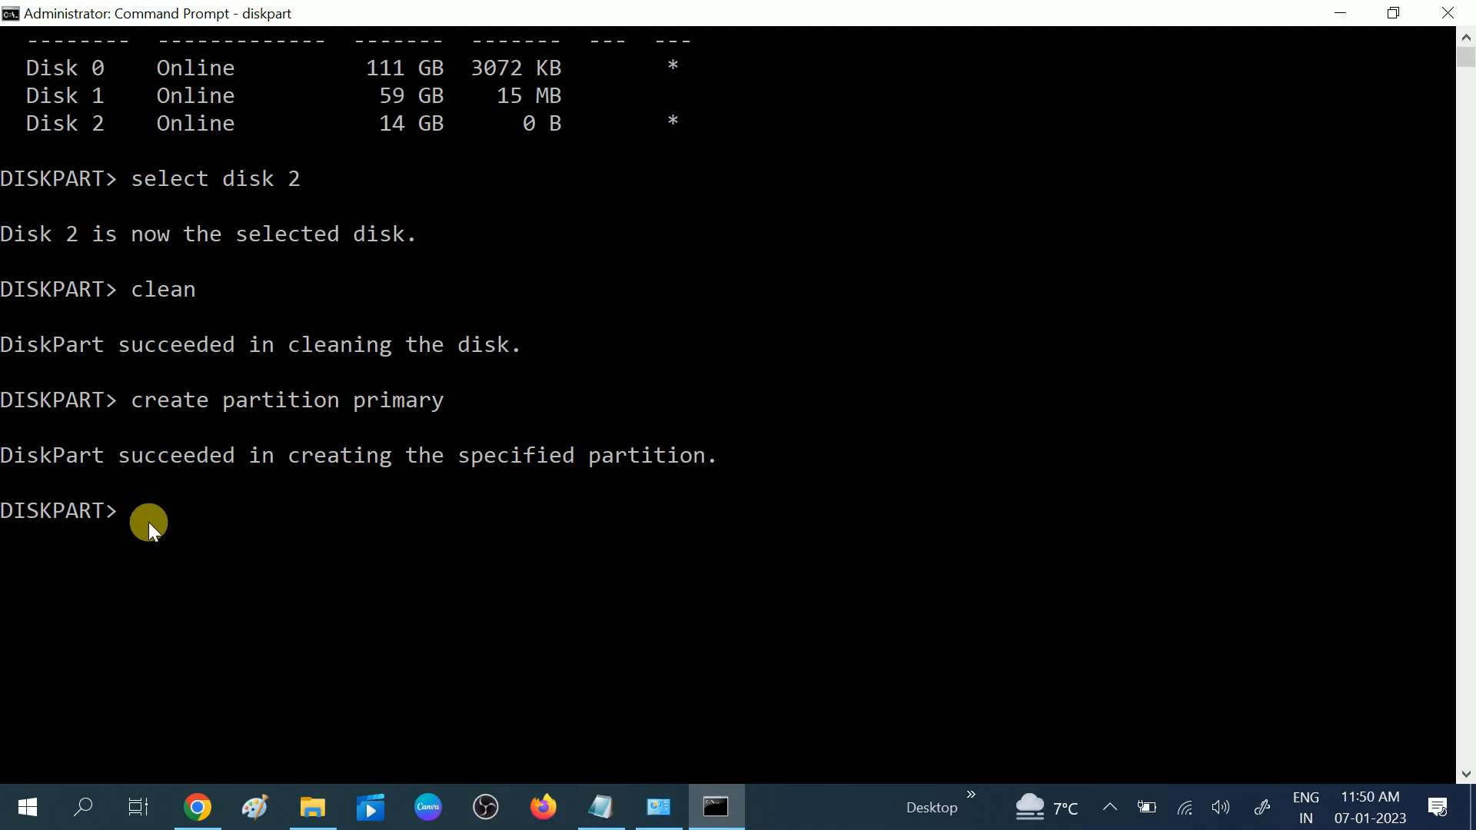
- Enter 'select partition 1' to target the new partition
{"action": "type", "text": "s"}
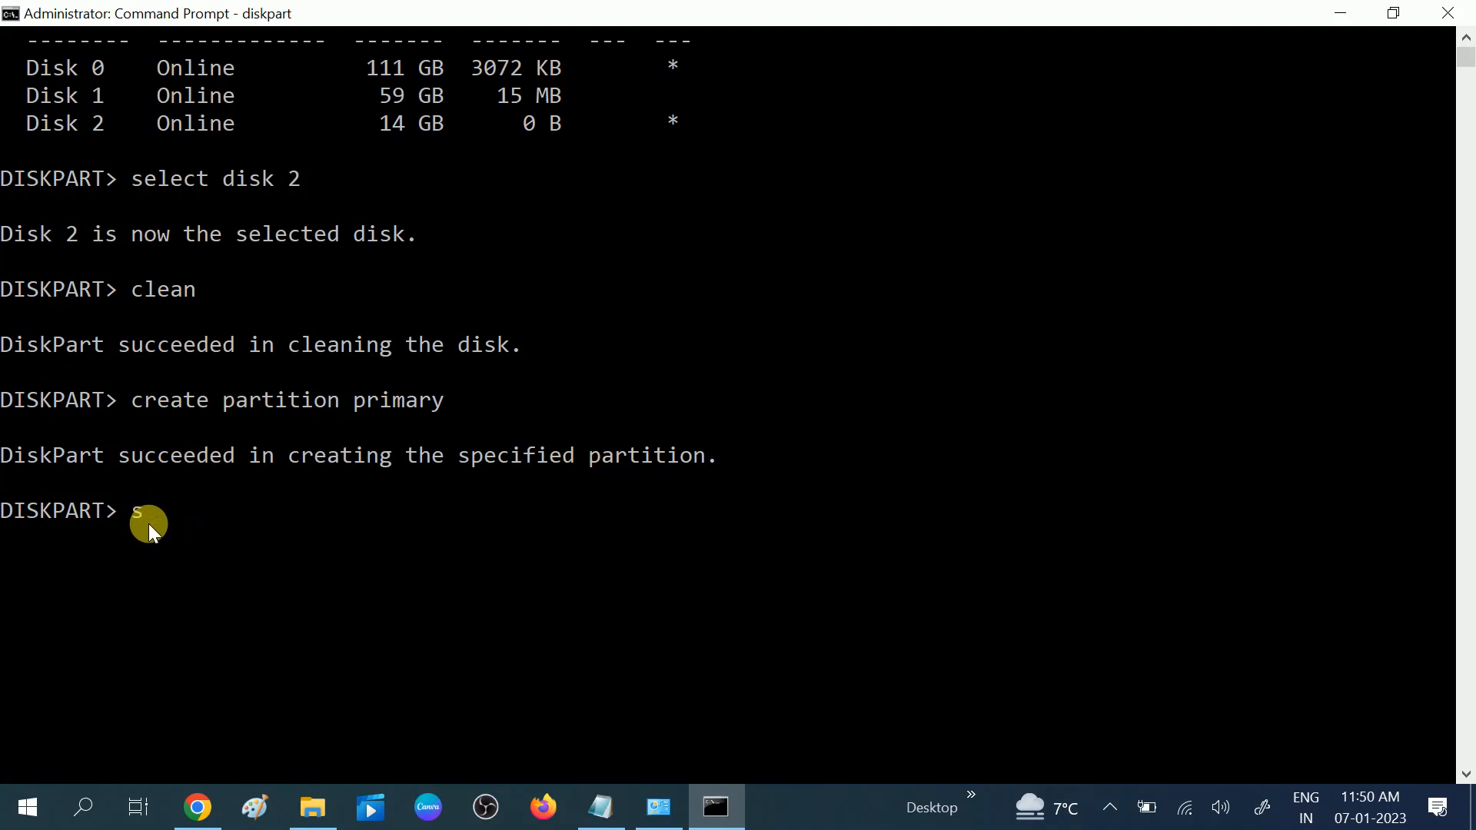
{"action": "type", "text": "select"}
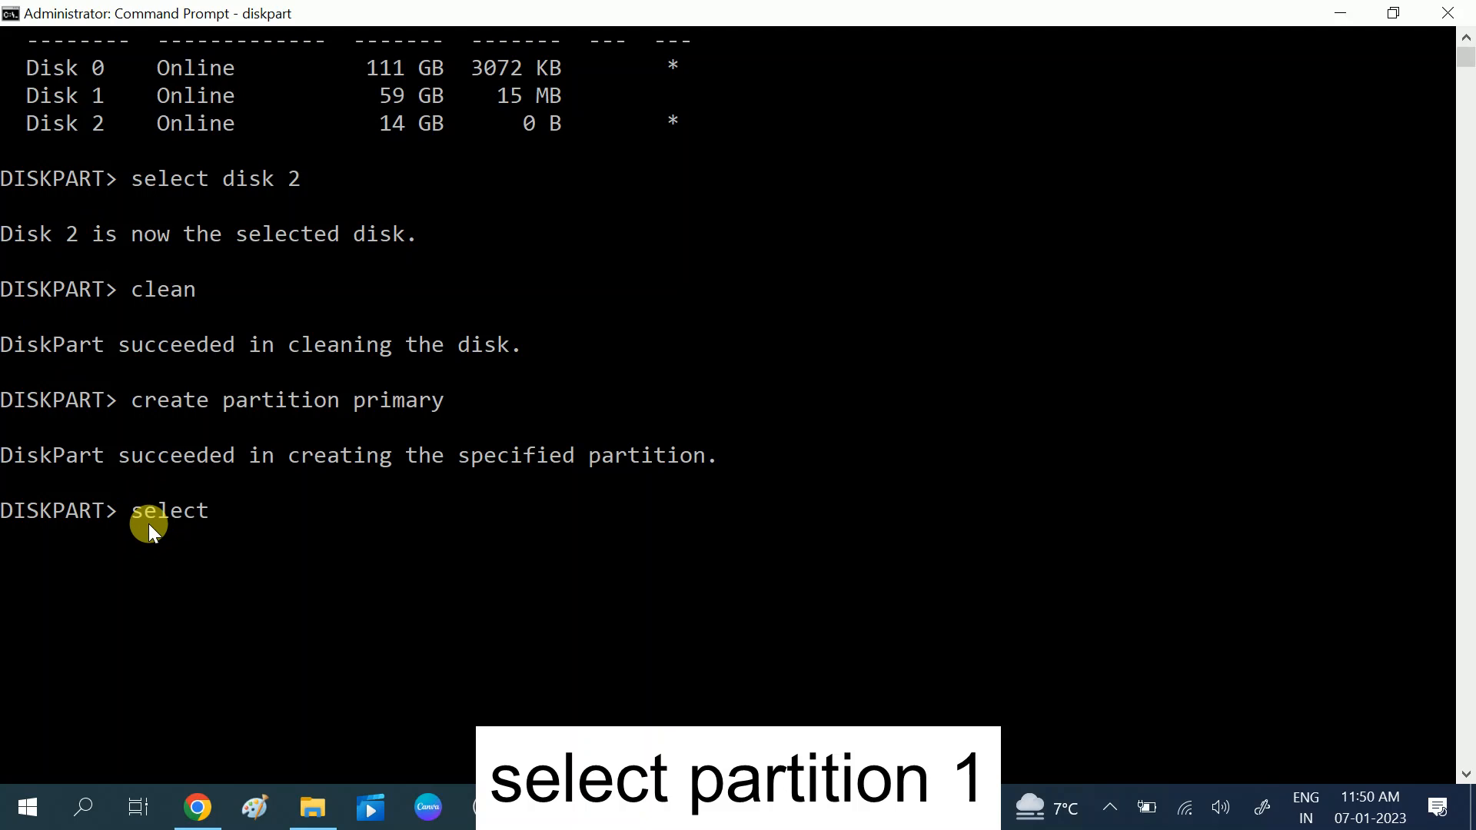
{"action": "type", "text": "parti"}
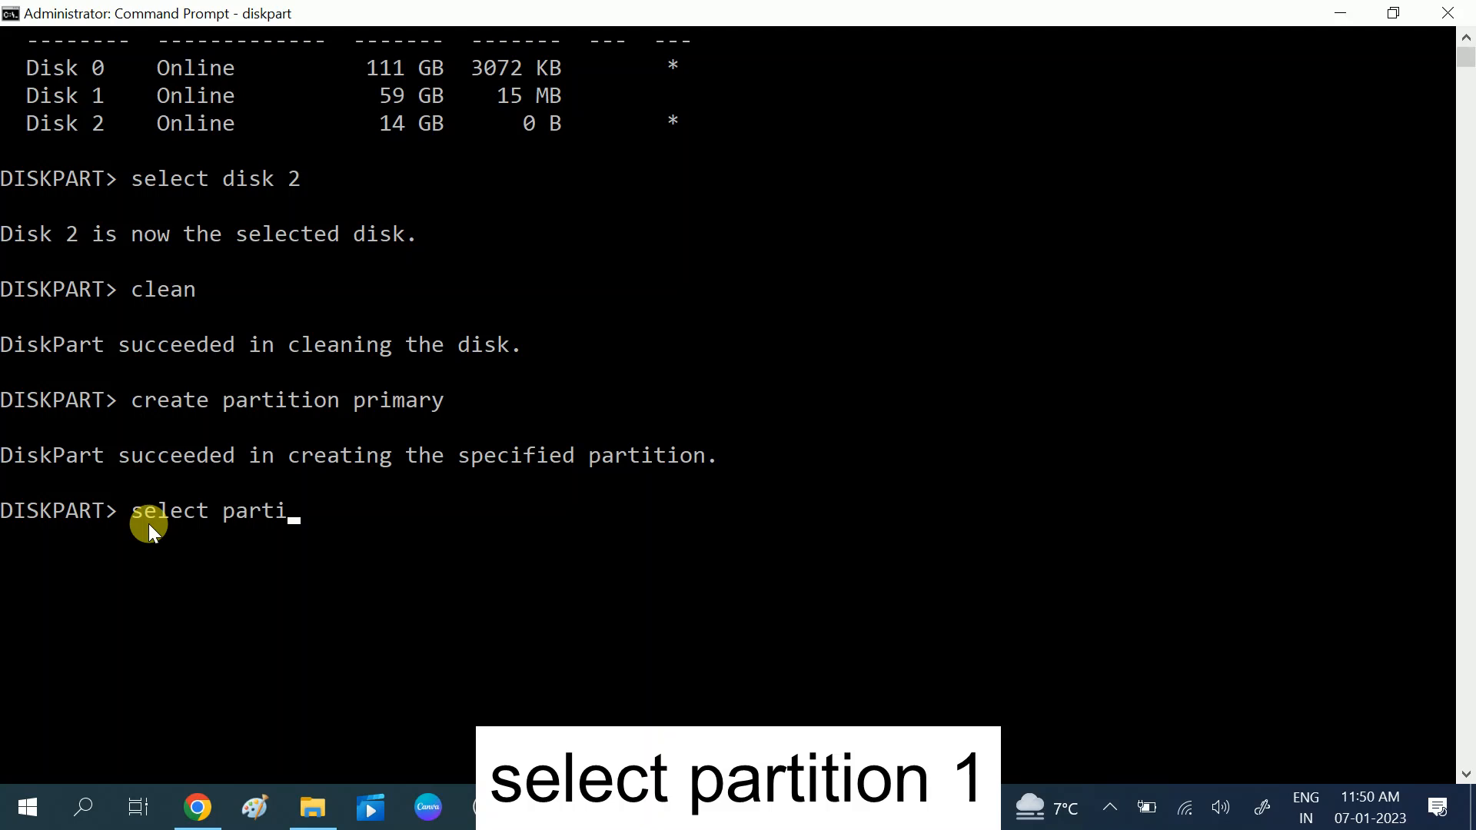
{"action": "type", "text": "tion 1"}
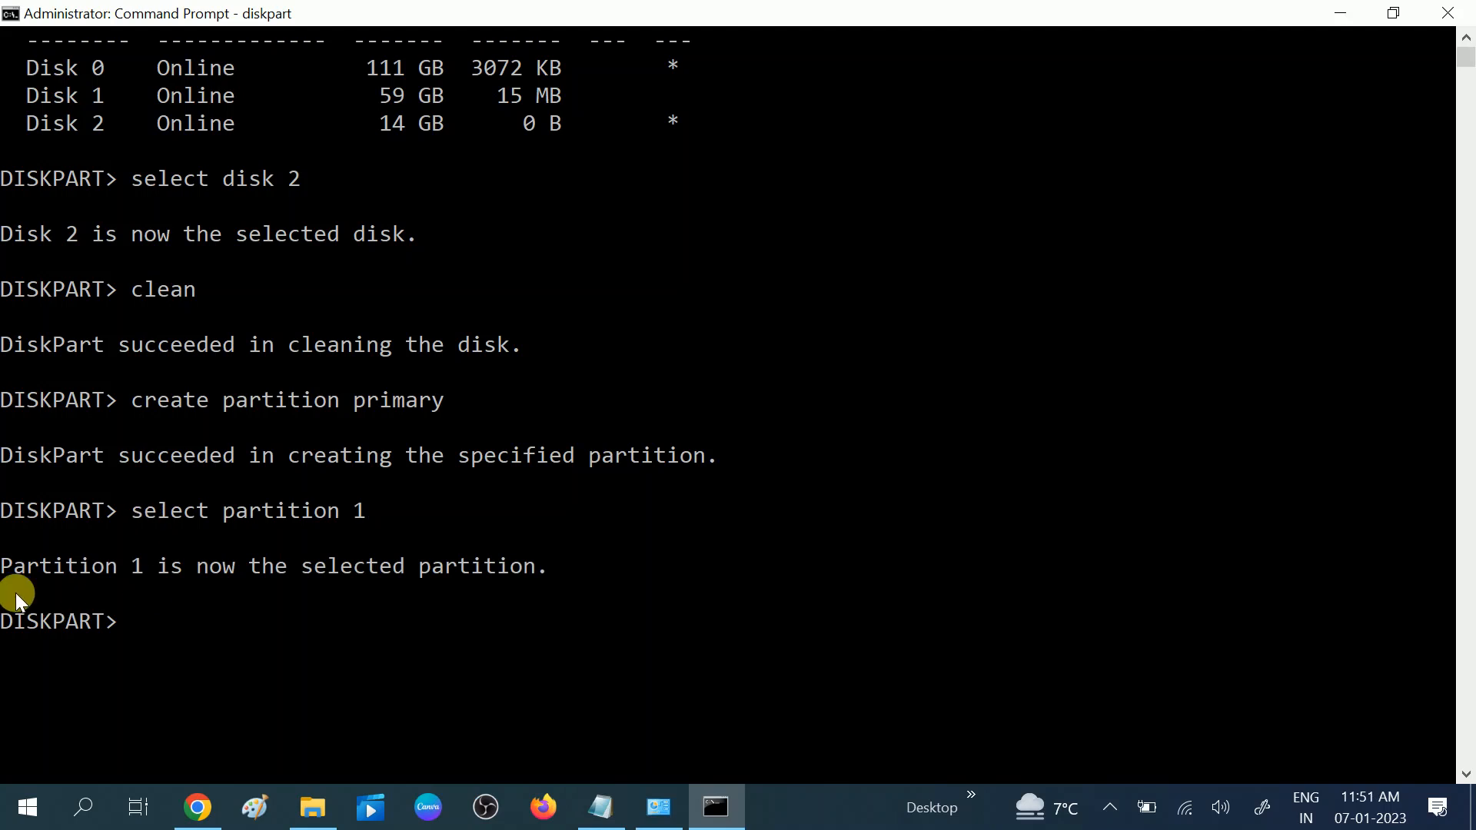
{"action": "mouse_move", "coordinate": [173, 587]}
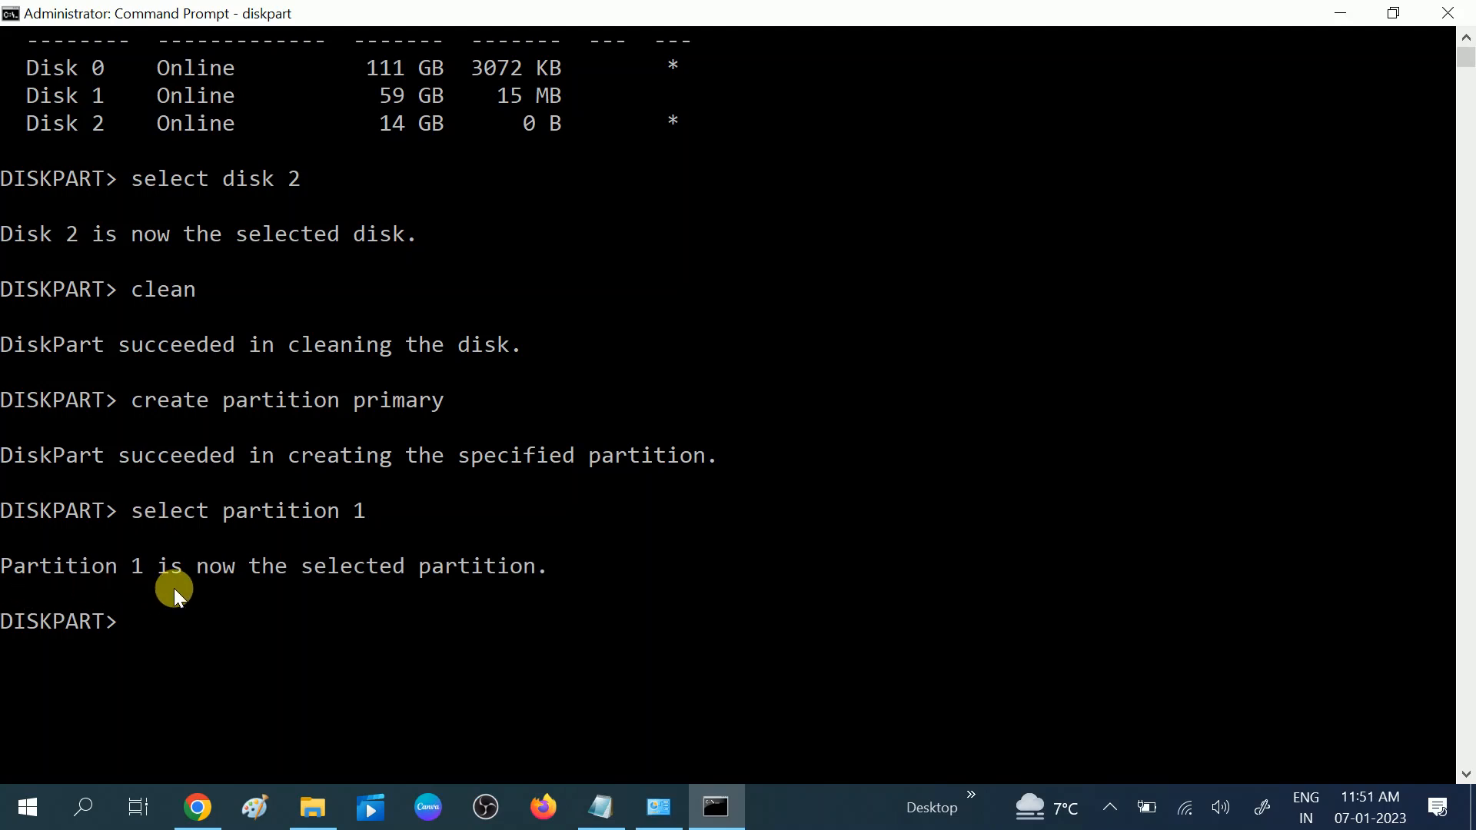
{"action": "mouse_move", "coordinate": [448, 588]}
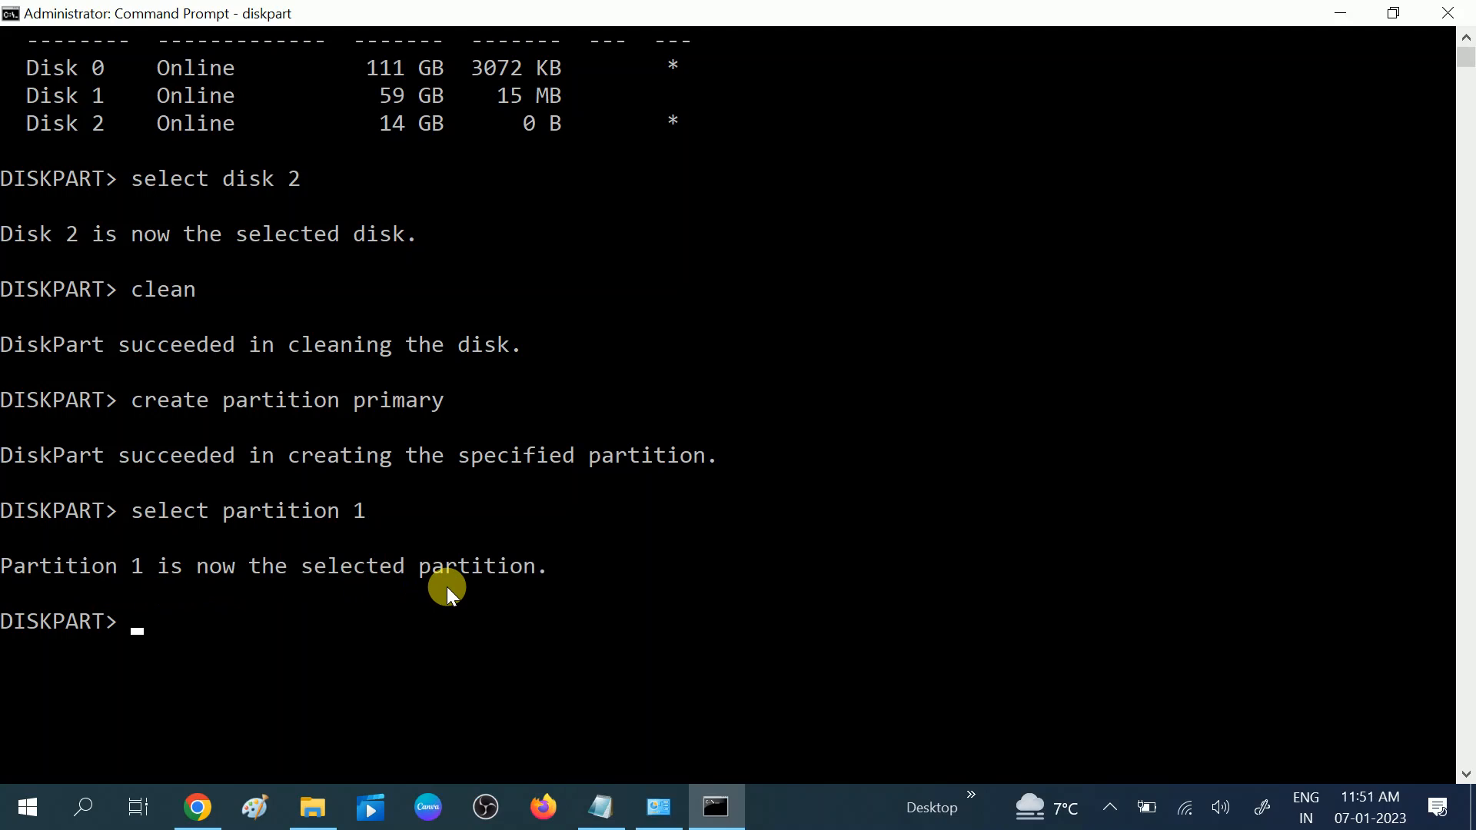
{"action": "mouse_move", "coordinate": [294, 621]}
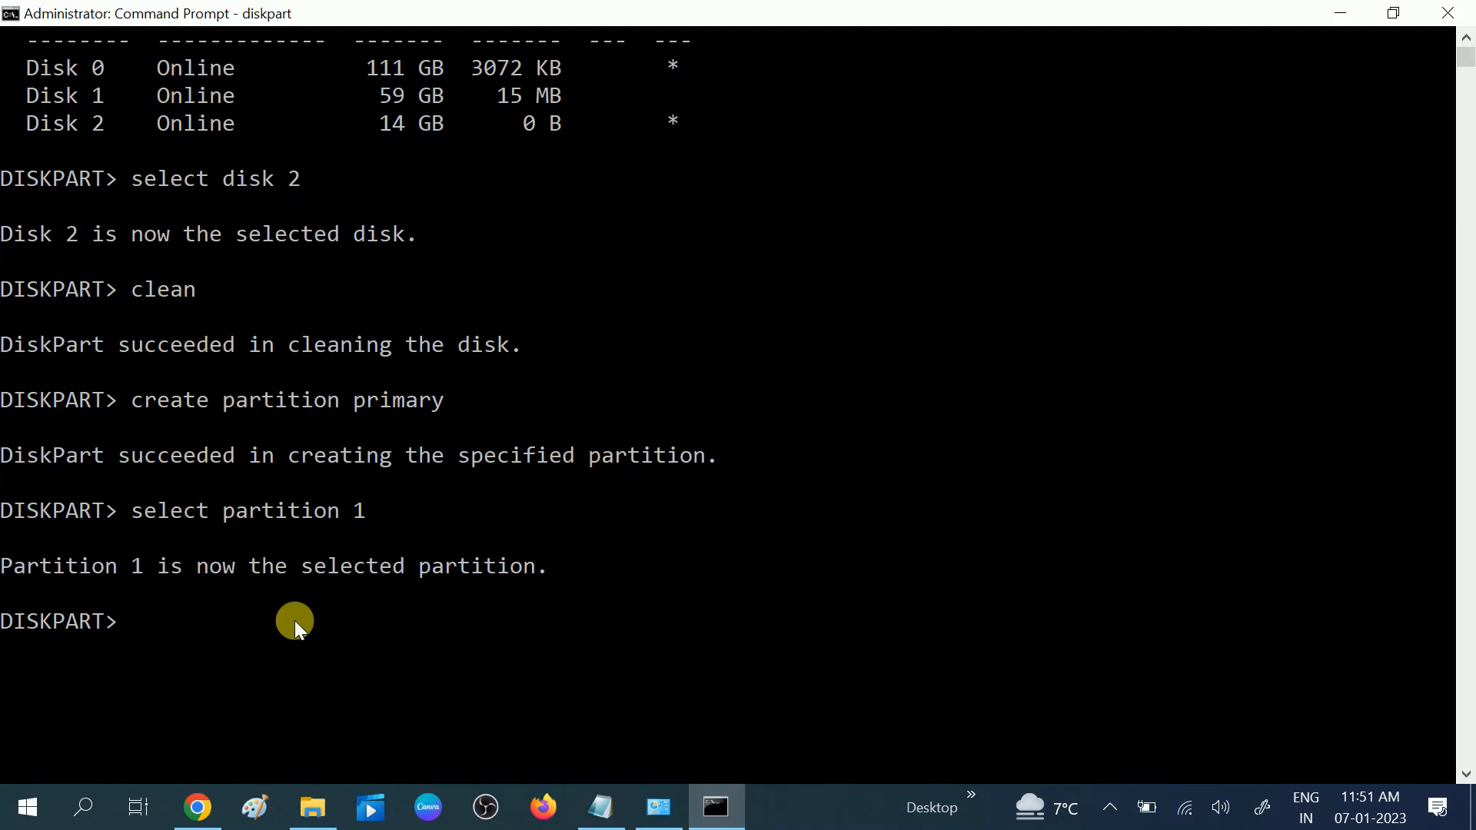
{"action": "mouse_move", "coordinate": [151, 659]}
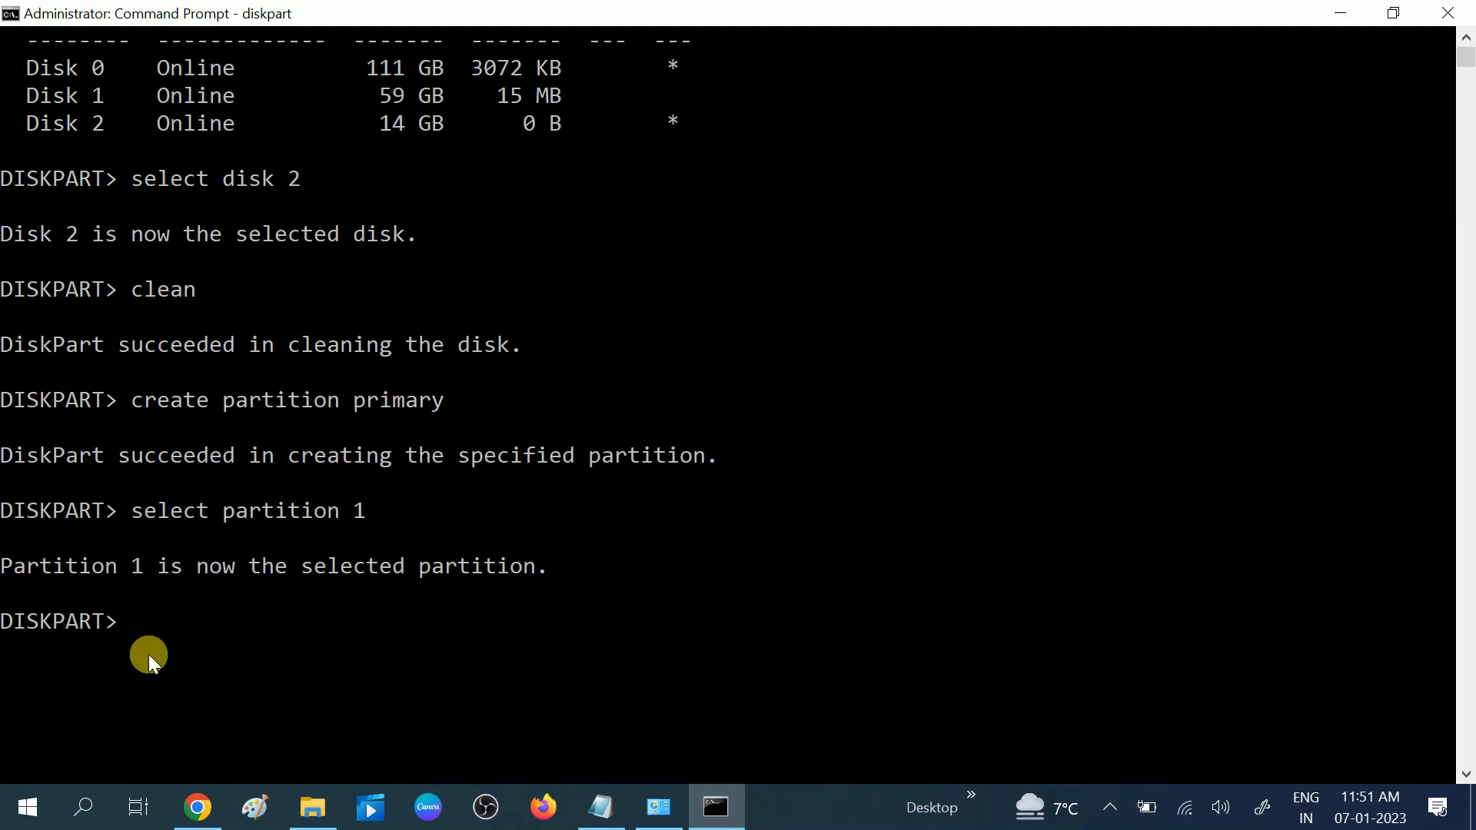
- Run 'active' on partition 1; DiskPart rejects it because Disk 2 isn't fixed MBR
{"action": "type", "text": "ac"}
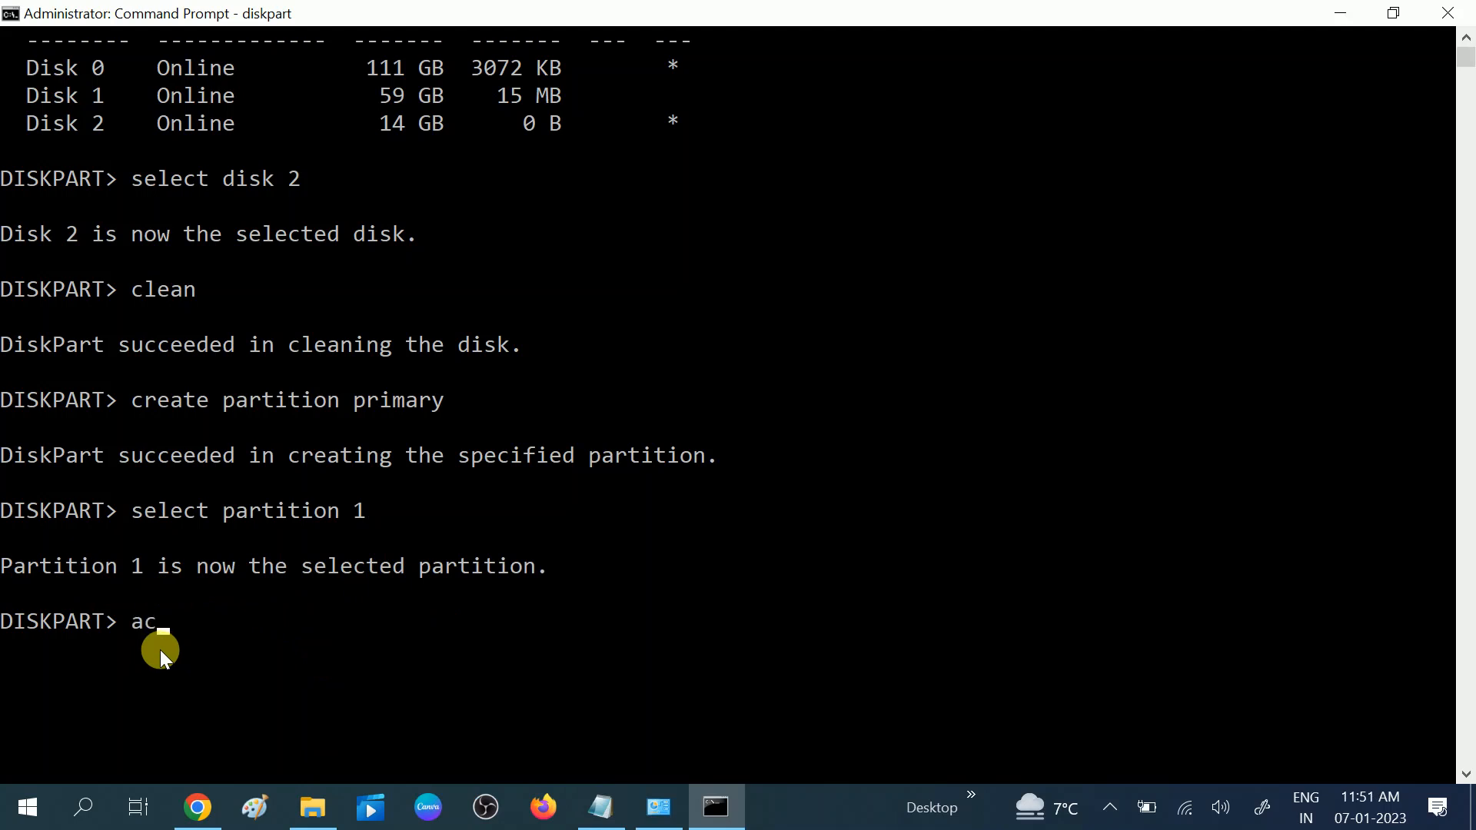
{"action": "type", "text": "rive"}
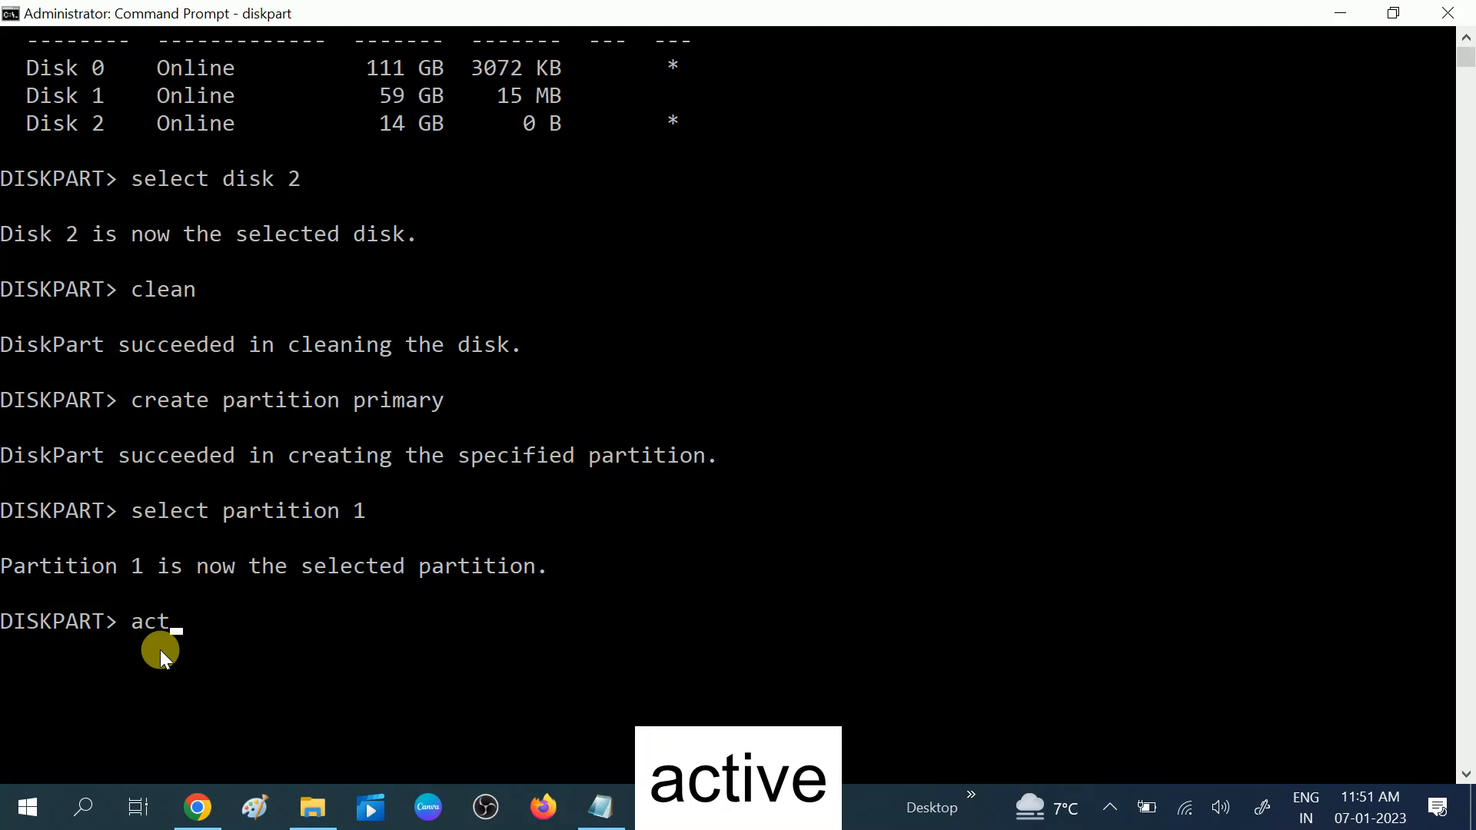
{"action": "key", "text": "Return"}
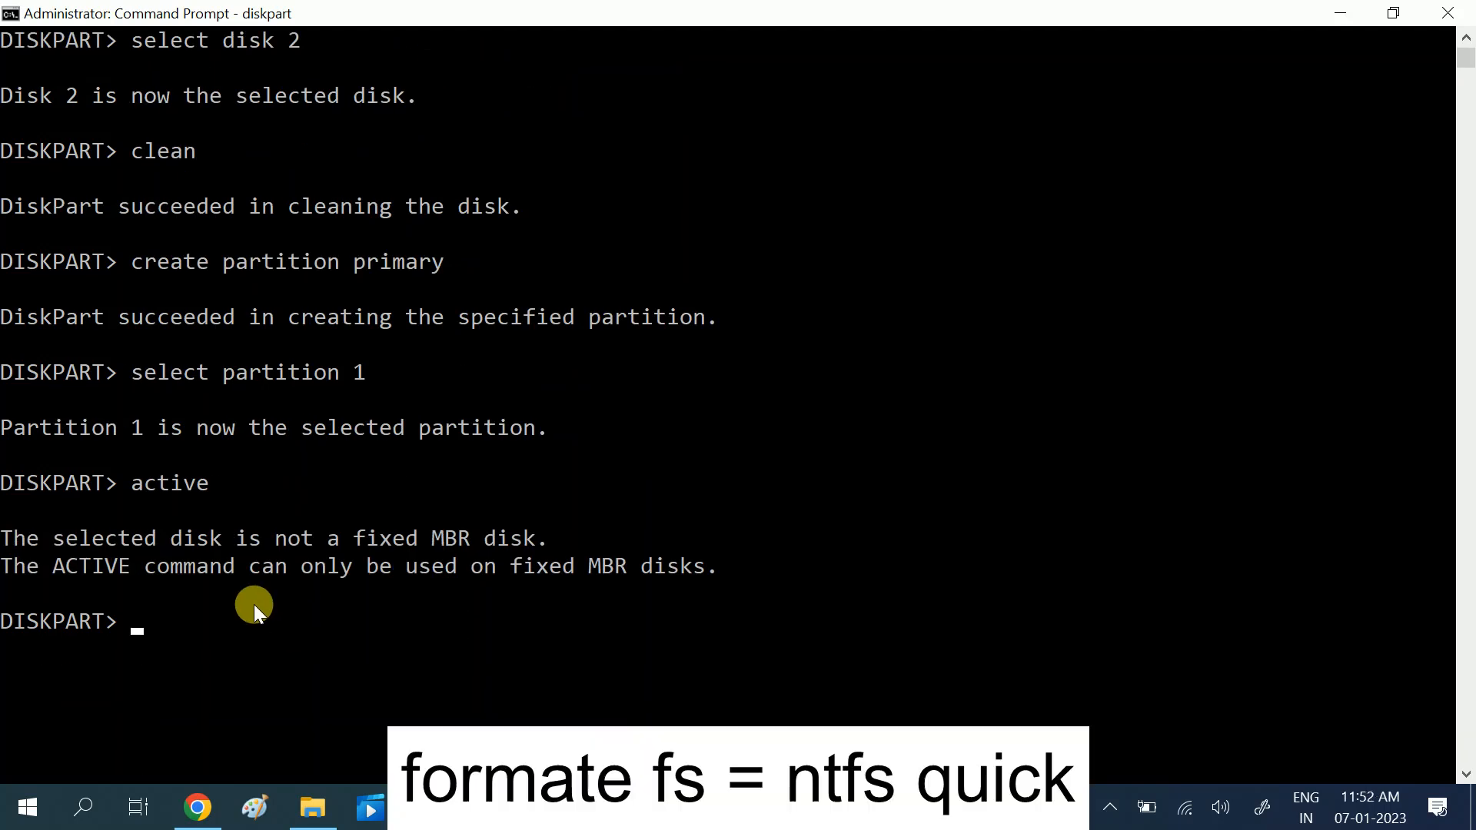
{"action": "mouse_move", "coordinate": [168, 606]}
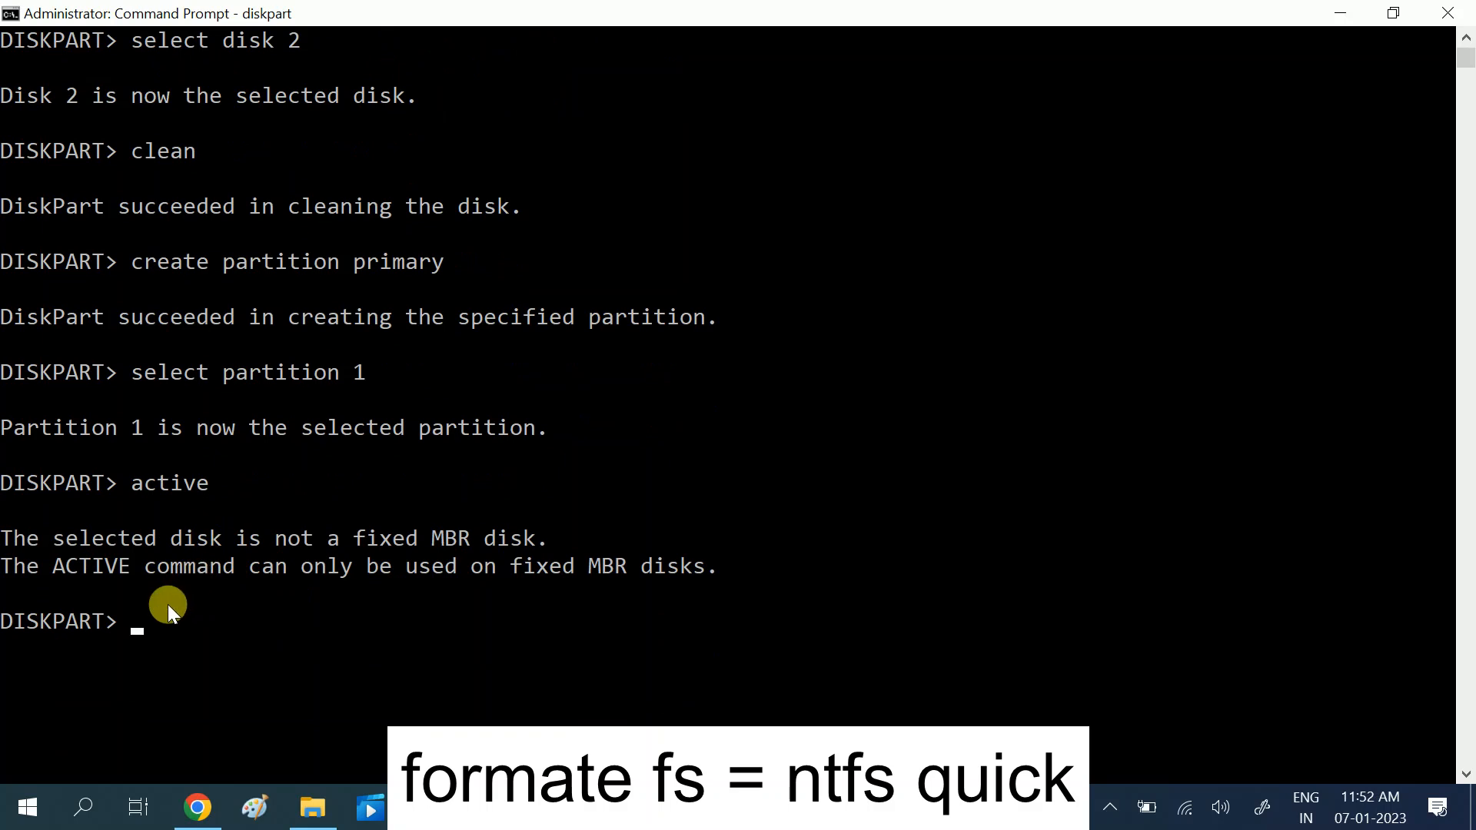
- Run 'format fs=ntfs quick' and wait until the partition reaches 100 percent formatted
{"action": "type", "text": "for"}
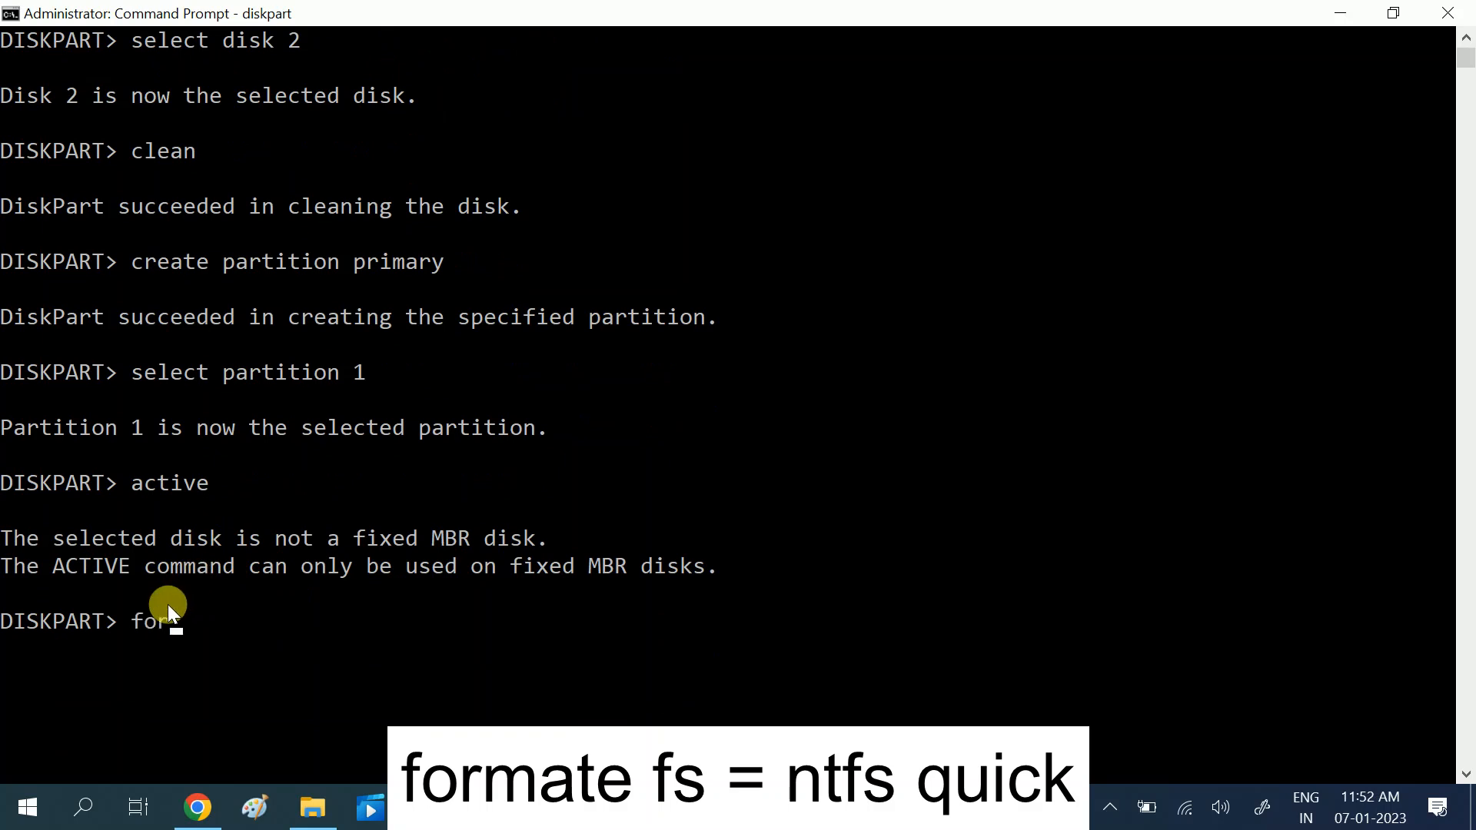
{"action": "type", "text": "rmat"}
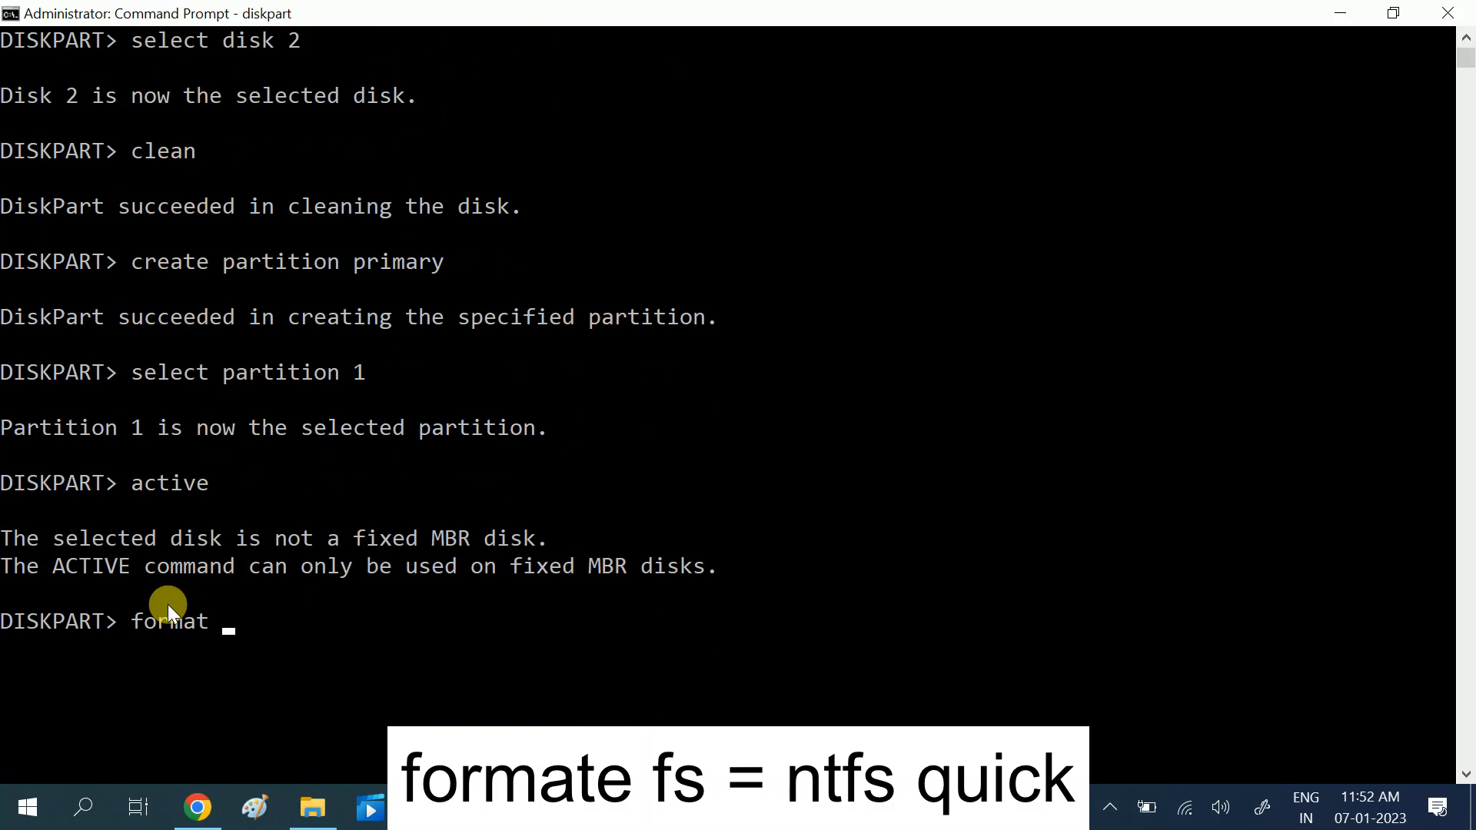
{"action": "type", "text": "fs ="}
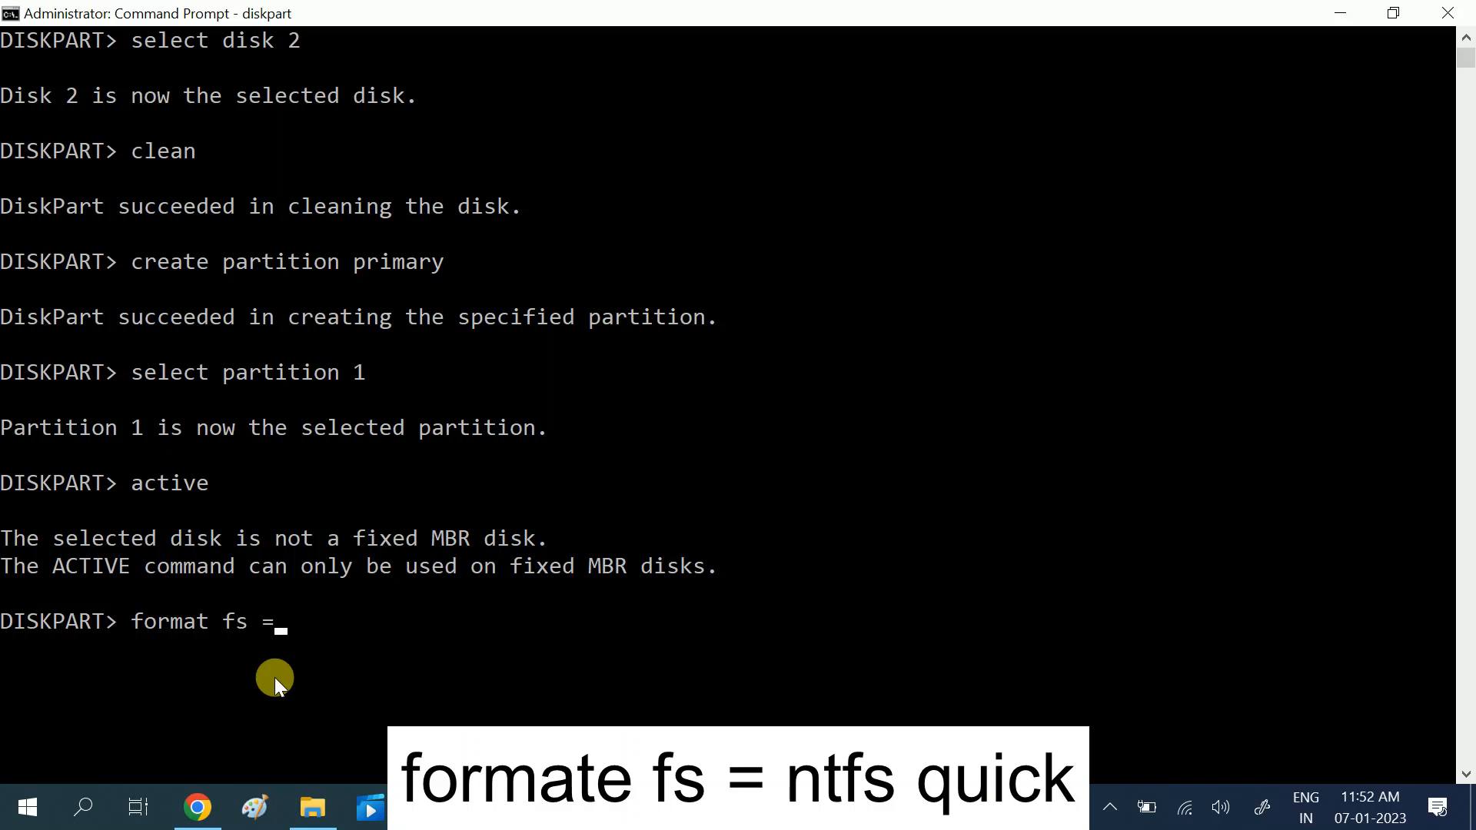
{"action": "type", "text": "nt"}
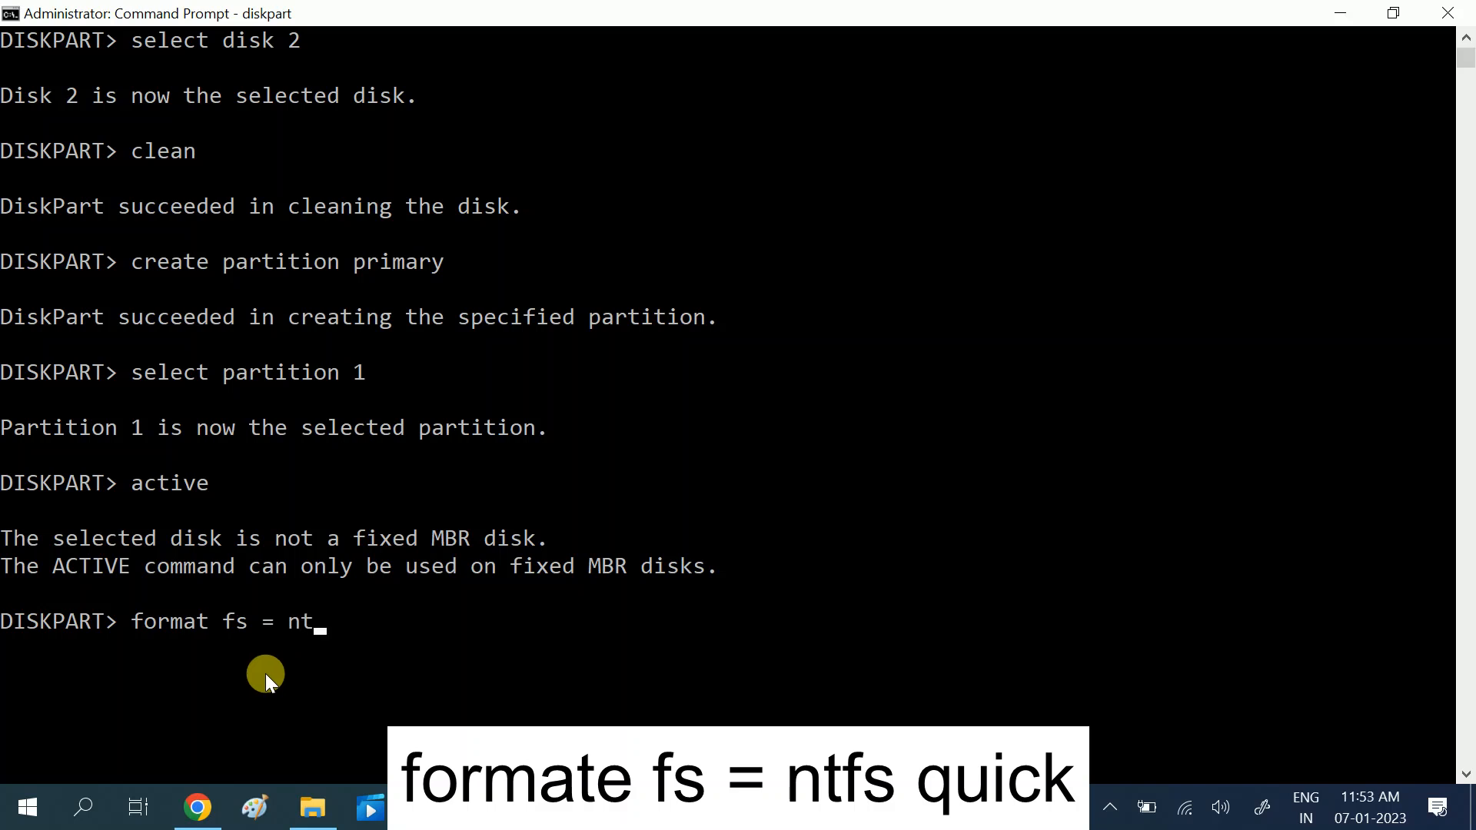
{"action": "type", "text": "f"}
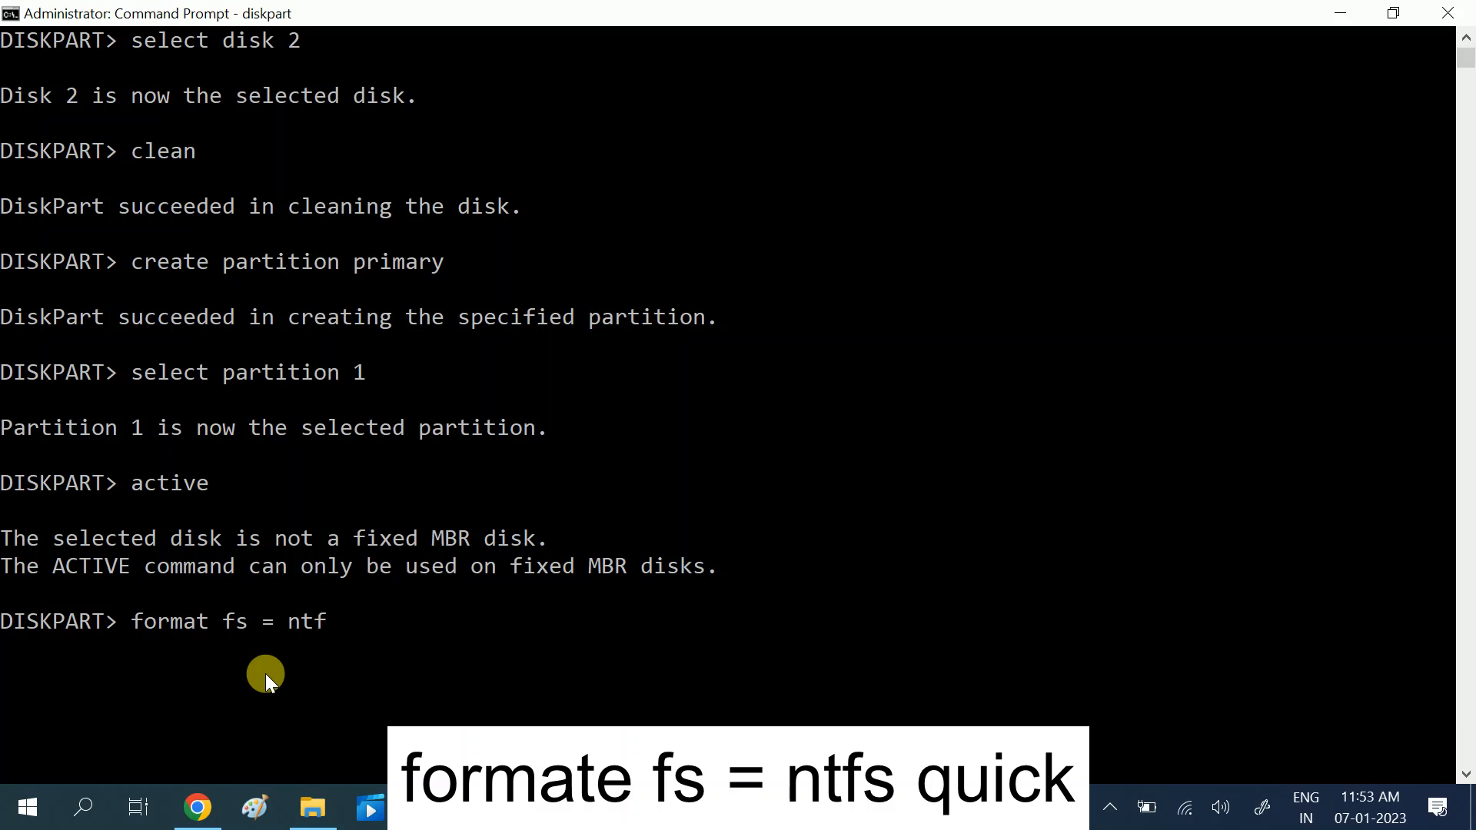
{"action": "type", "text": "s"}
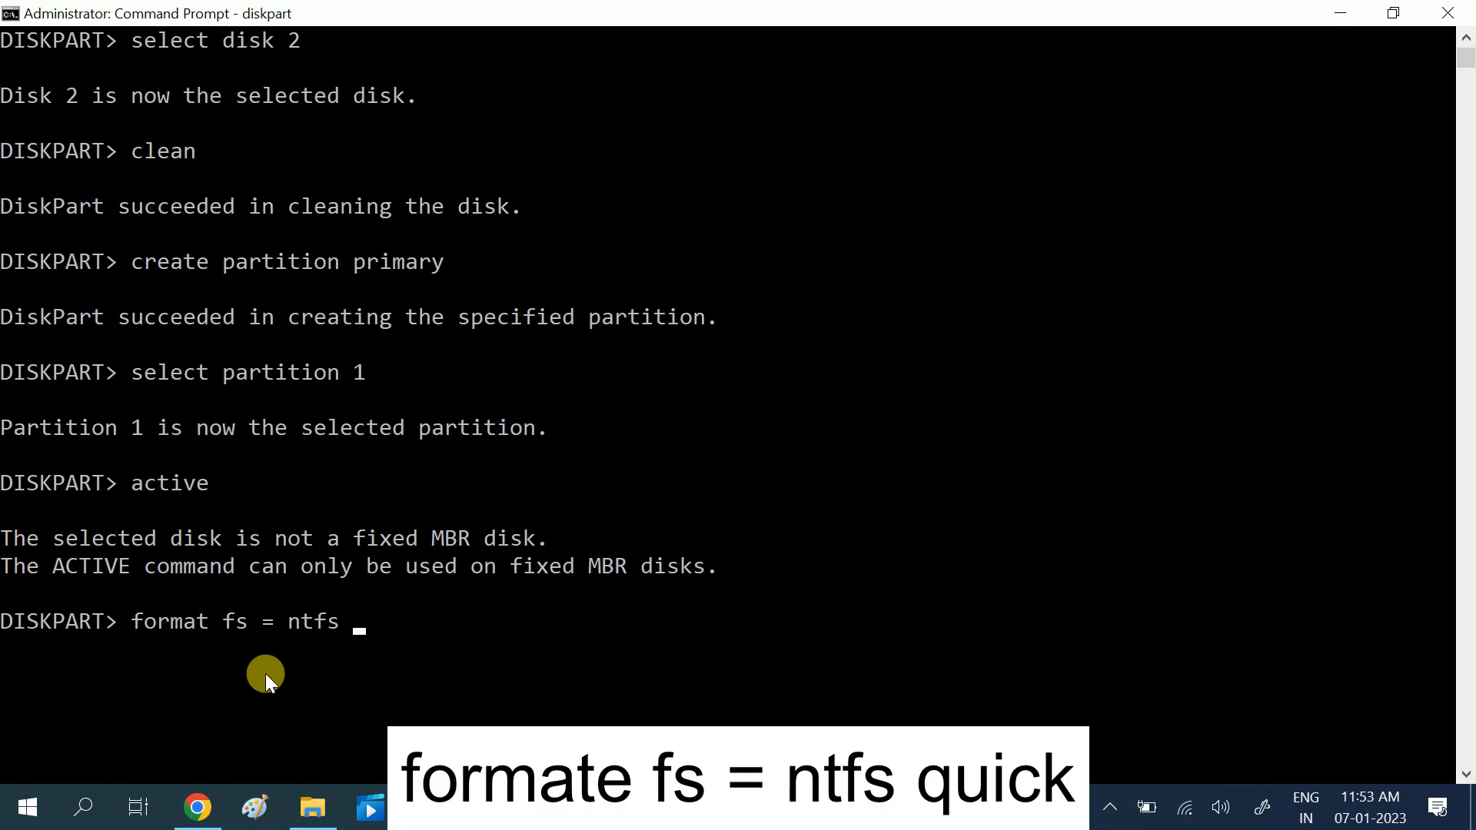
{"action": "type", "text": "qui"}
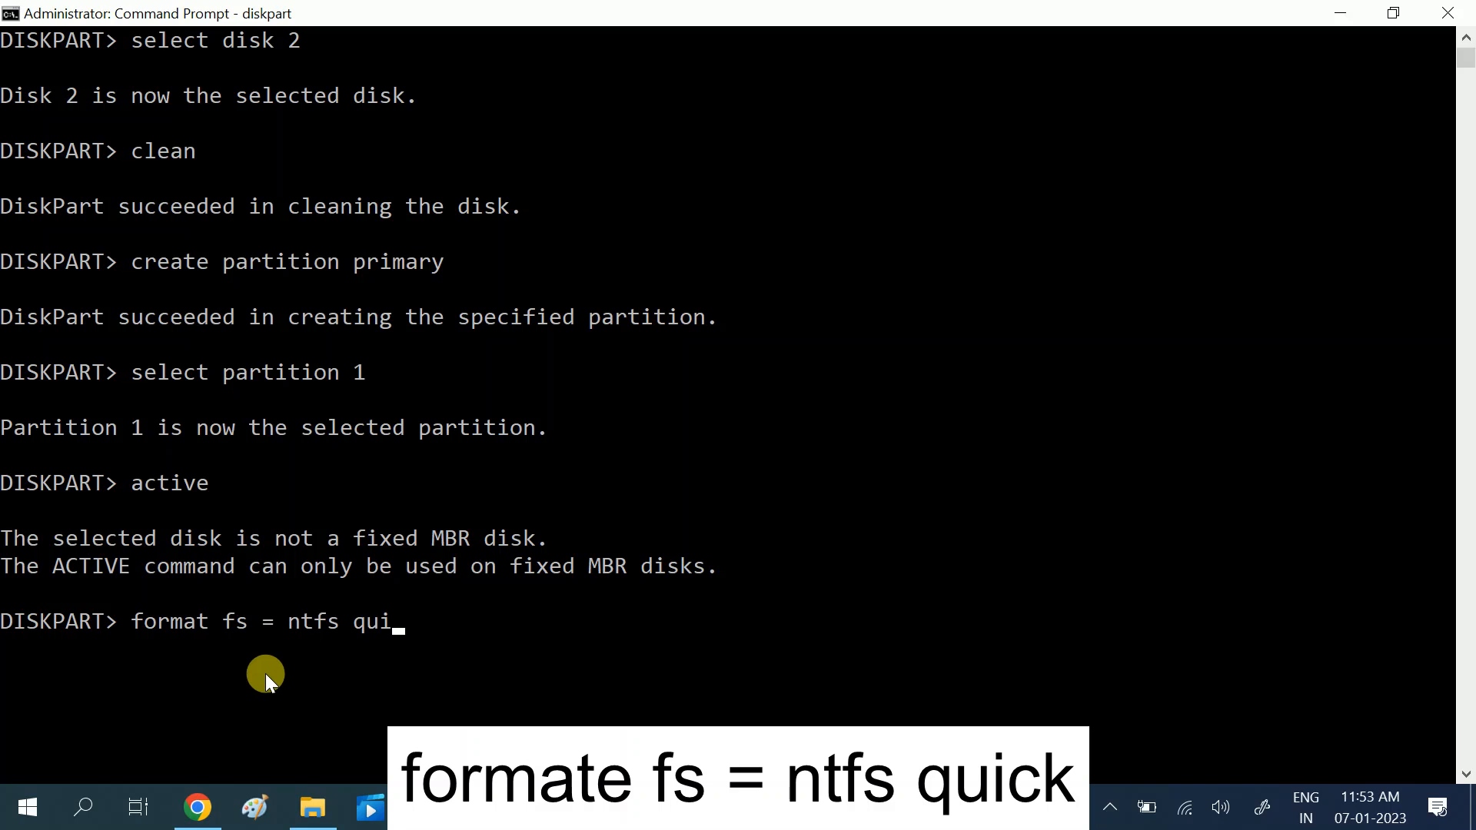
{"action": "key", "text": "Return"}
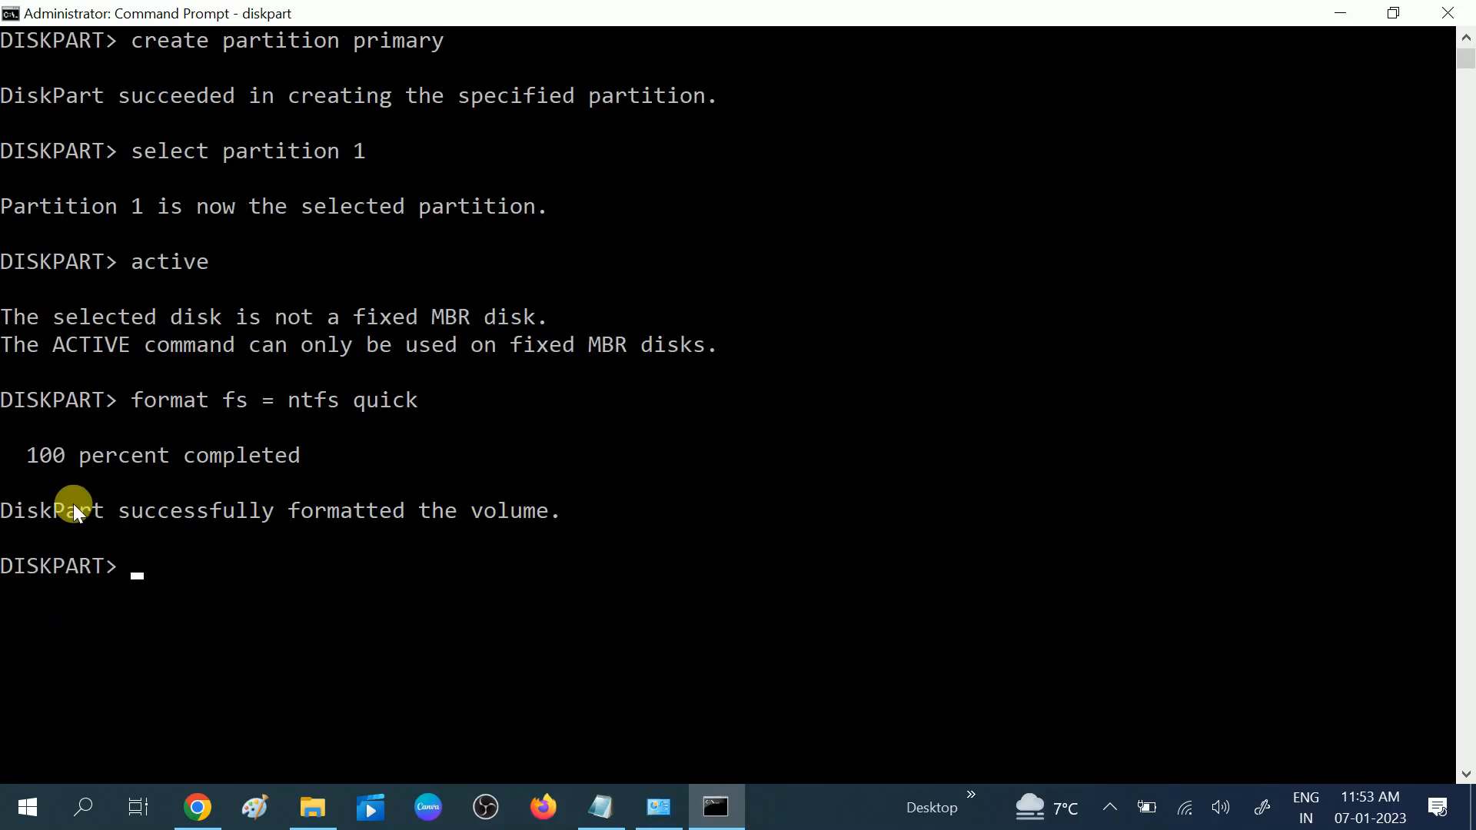
{"action": "mouse_move", "coordinate": [275, 468]}
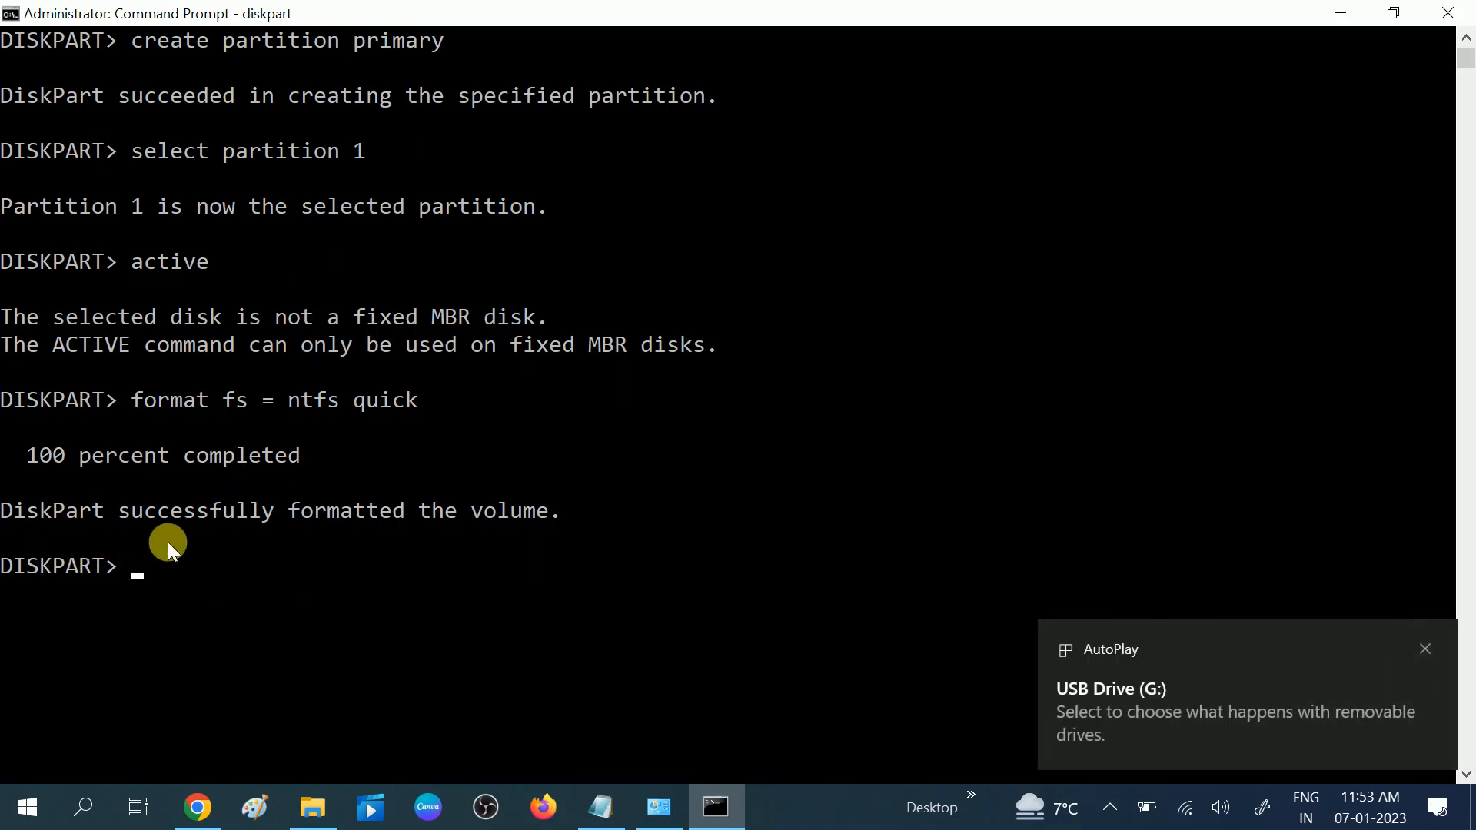
{"action": "mouse_move", "coordinate": [508, 520]}
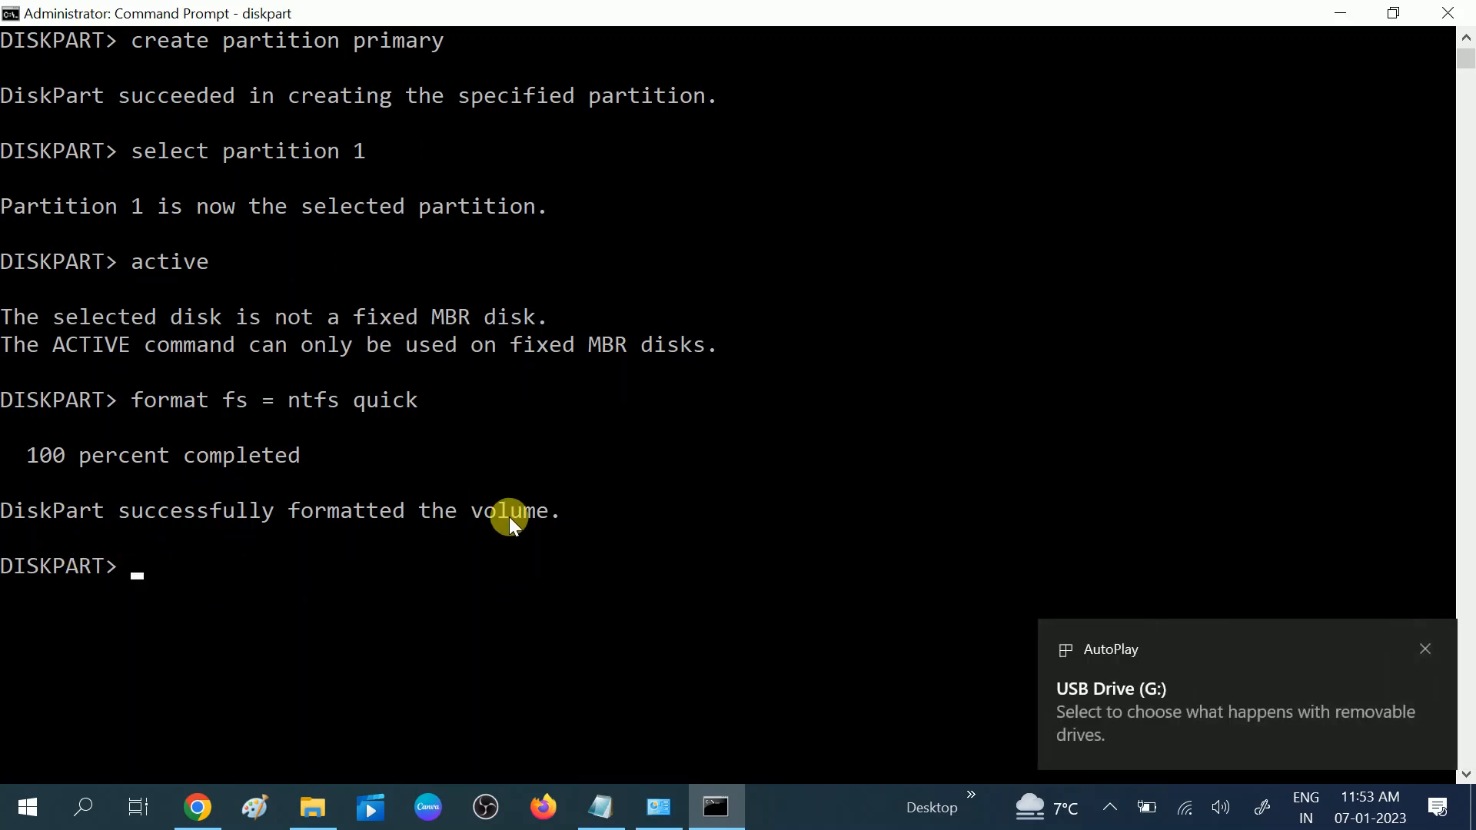
{"action": "mouse_move", "coordinate": [234, 479]}
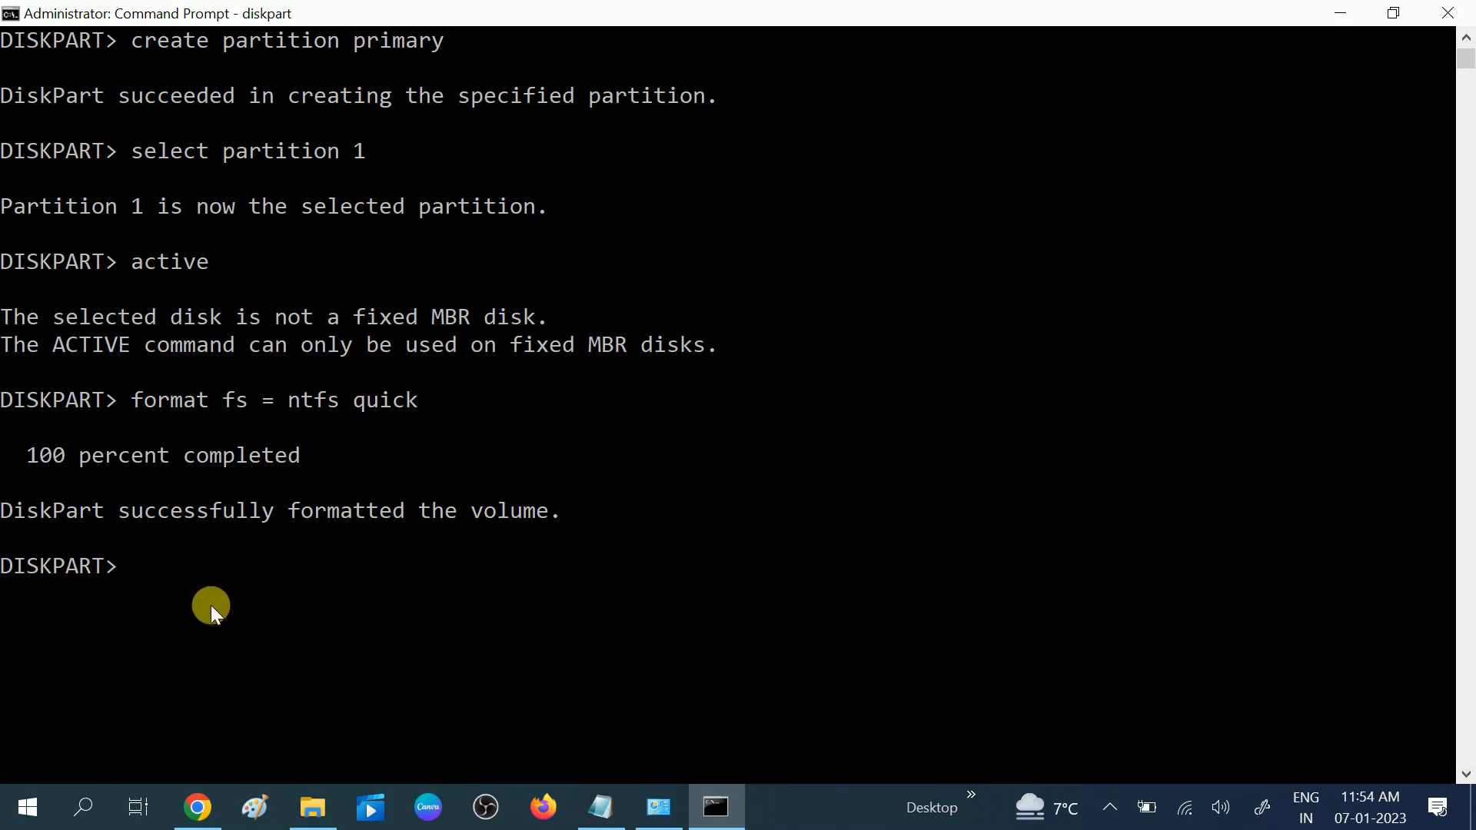
- Run 'assign' to give the USB volume letter E, then 'exit' to quit DiskPart
{"action": "type", "text": "assi"}
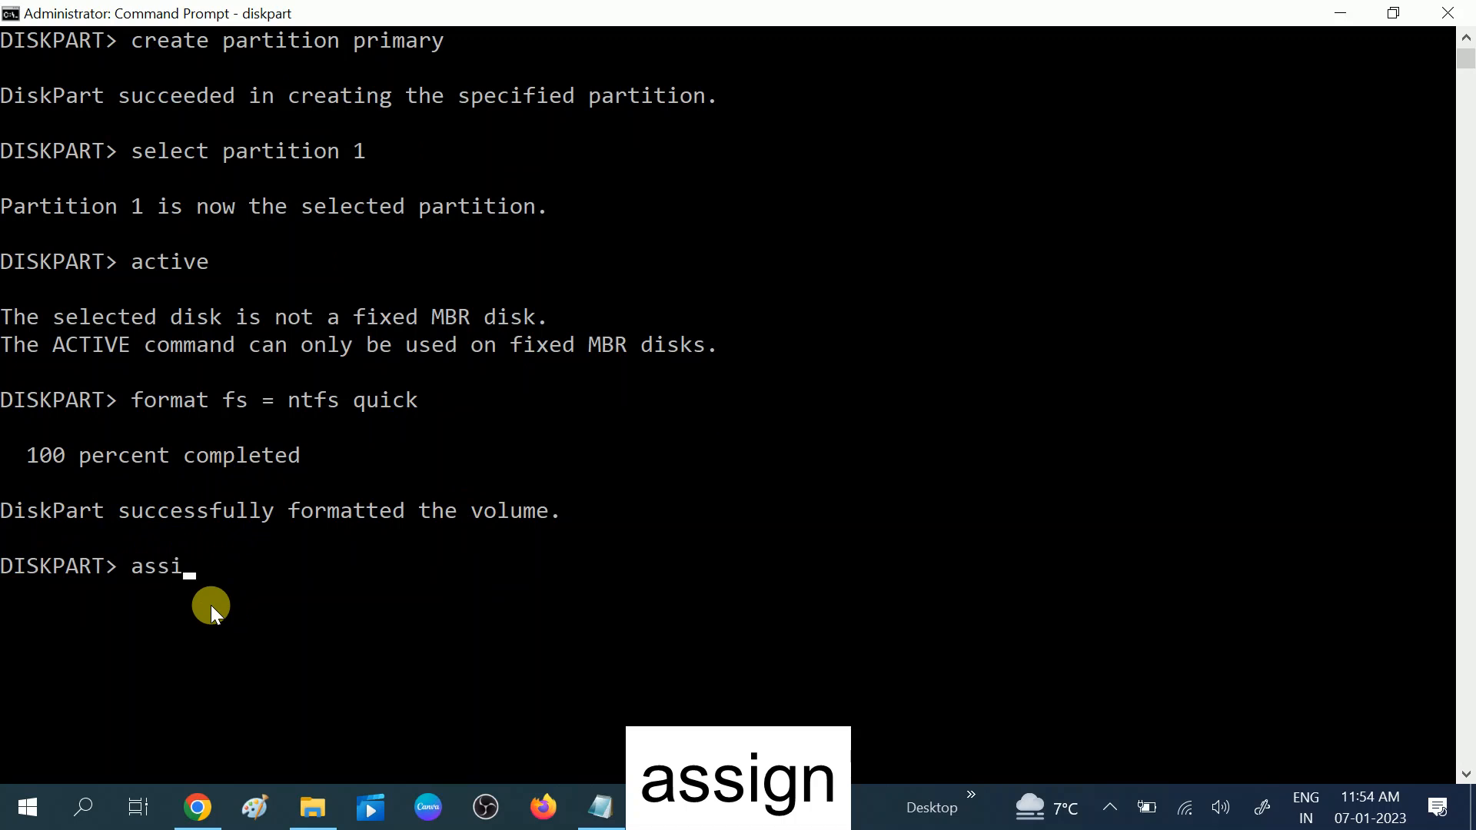
{"action": "type", "text": "gn"}
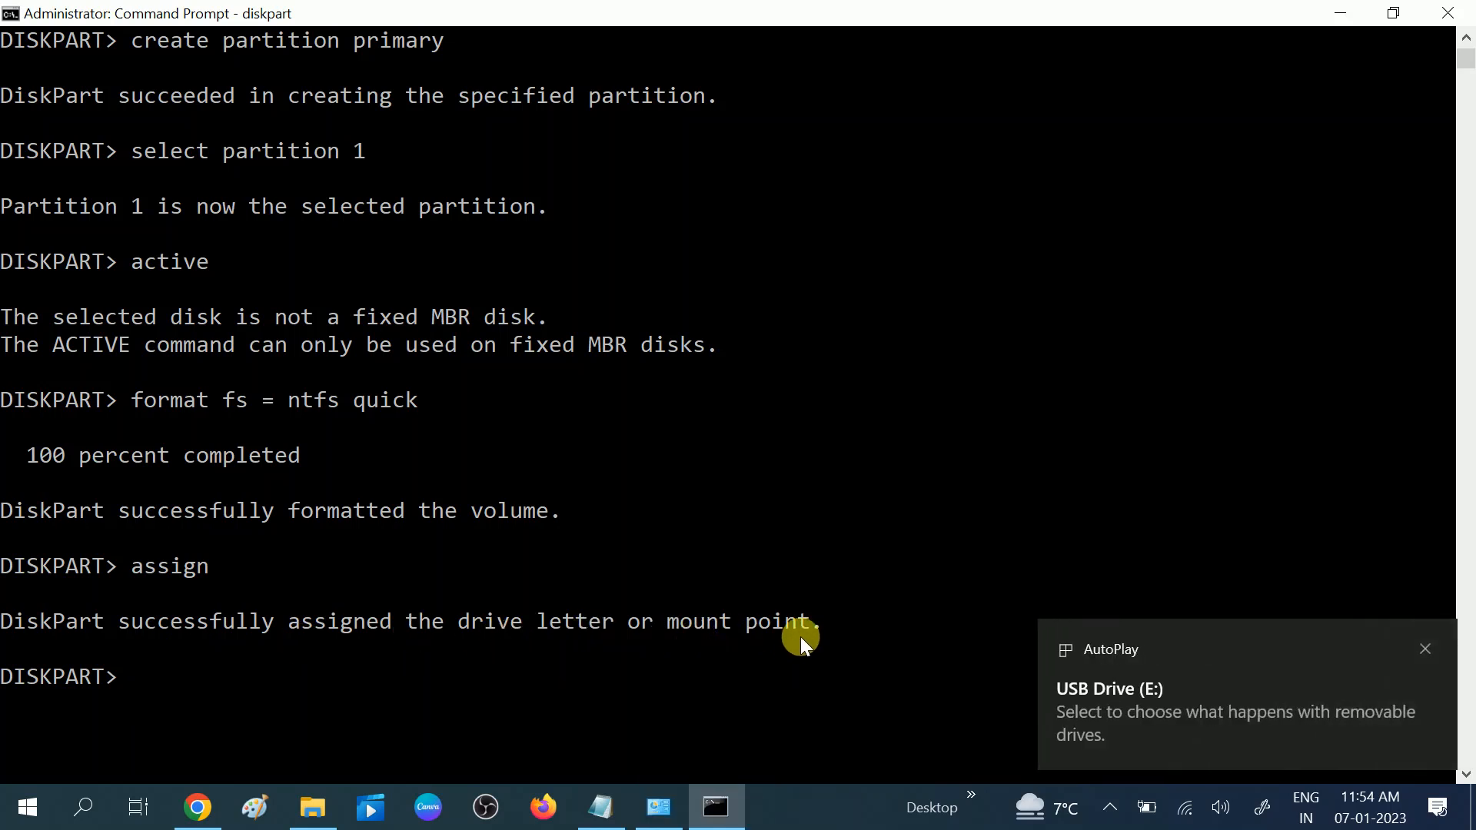
{"action": "mouse_move", "coordinate": [1076, 704]}
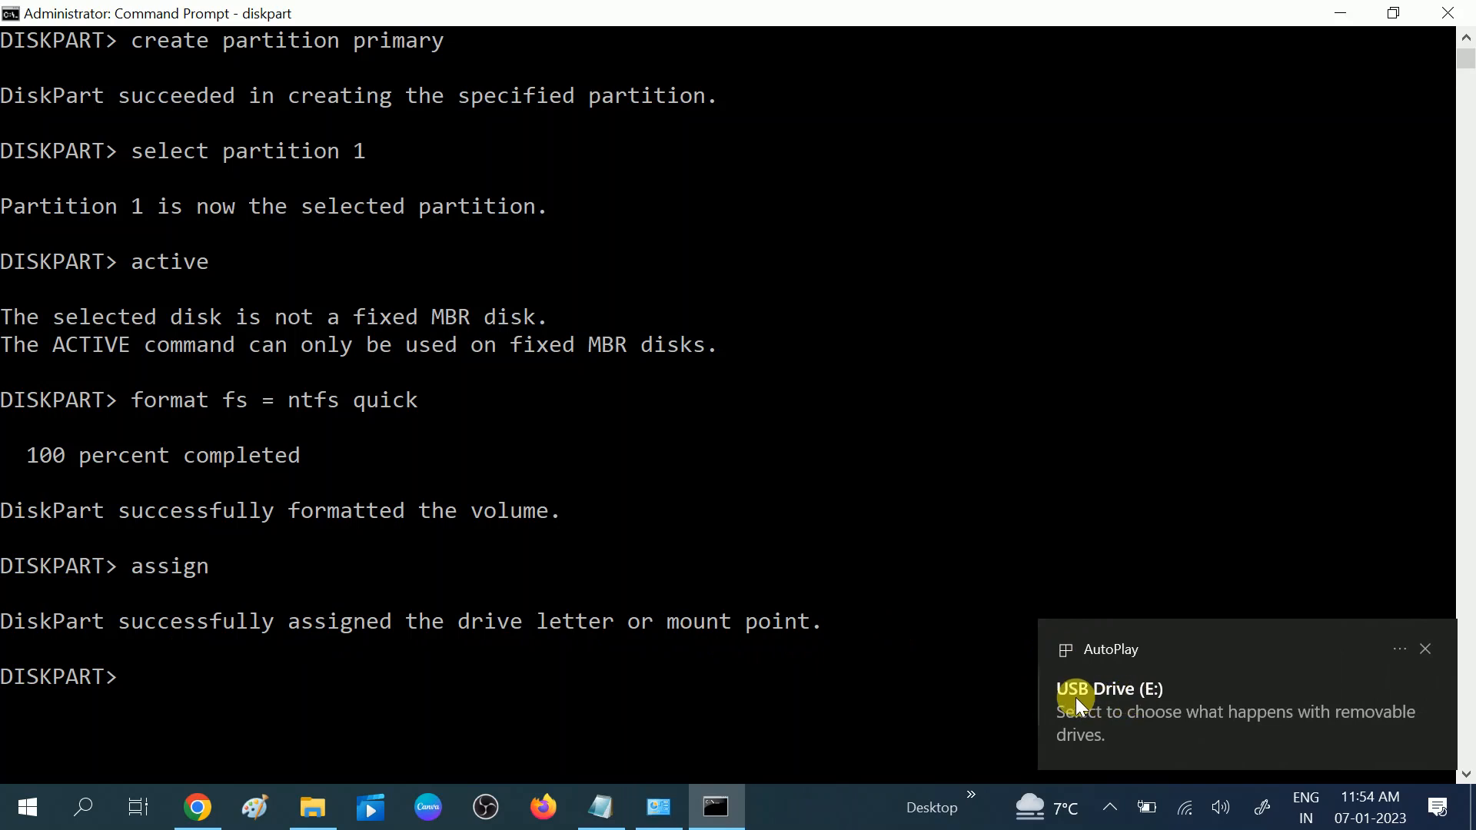
{"action": "mouse_move", "coordinate": [280, 695]}
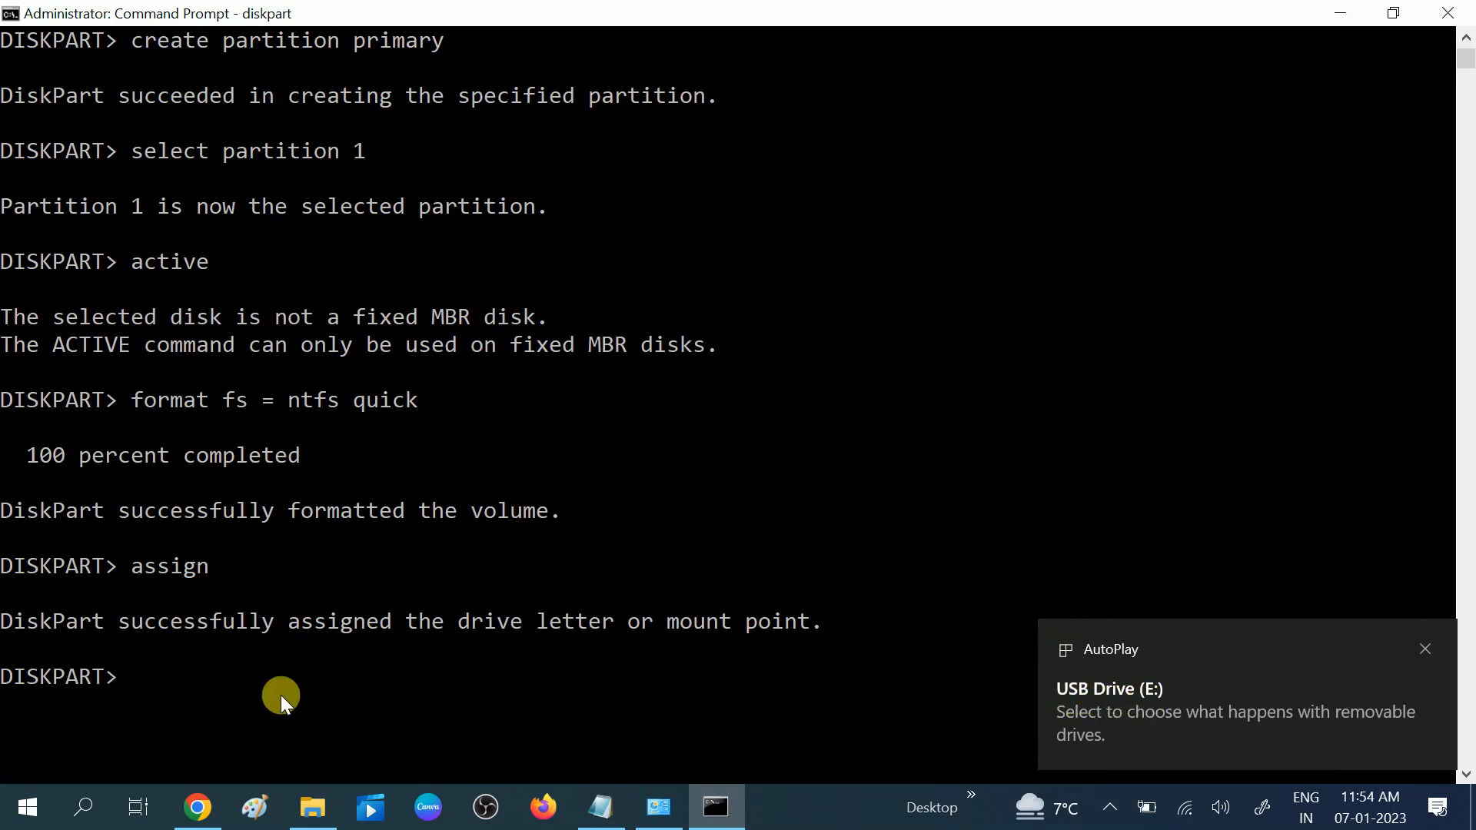
{"action": "type", "text": "e"}
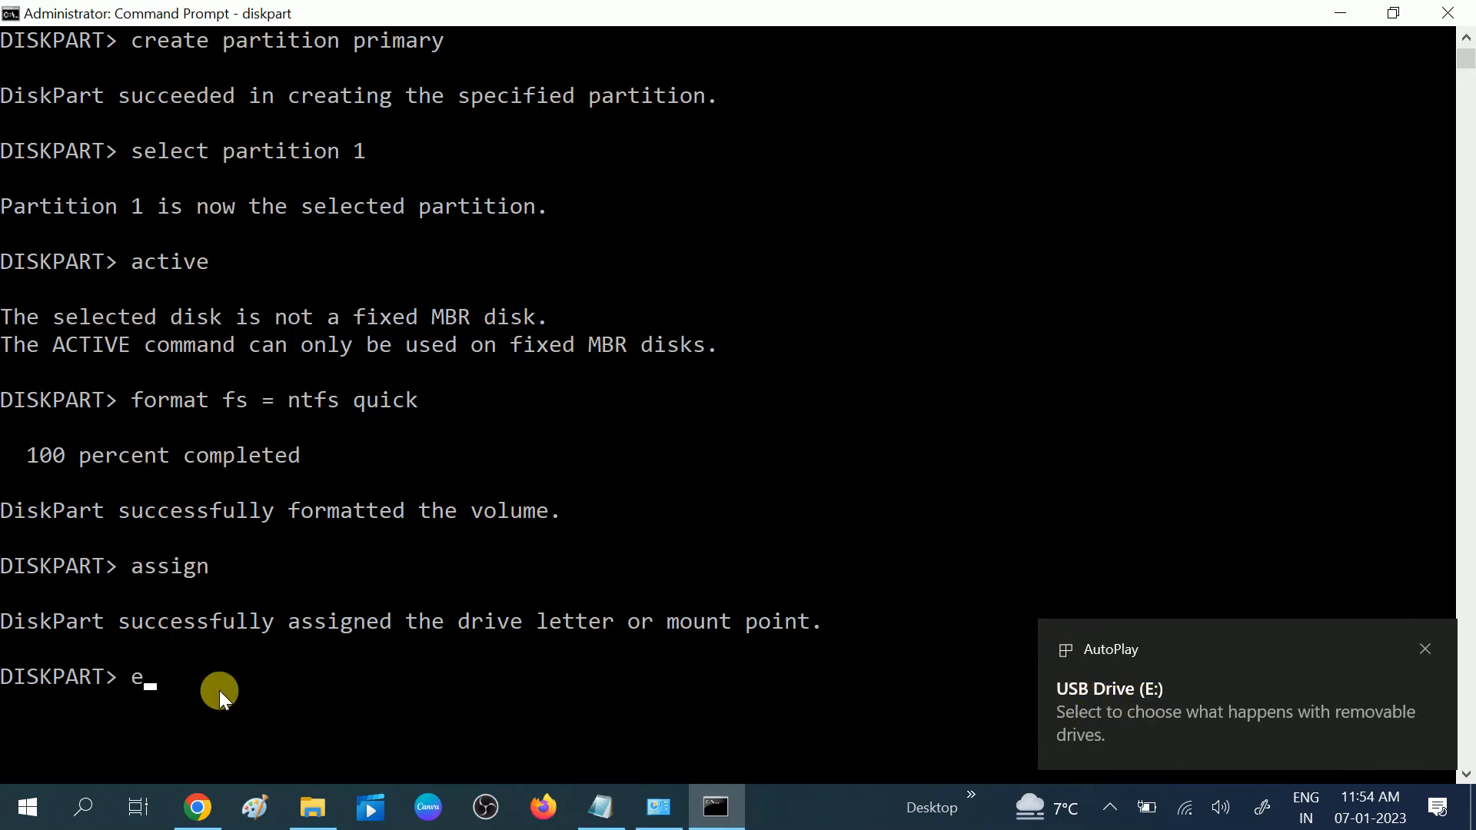
{"action": "type", "text": "xit"}
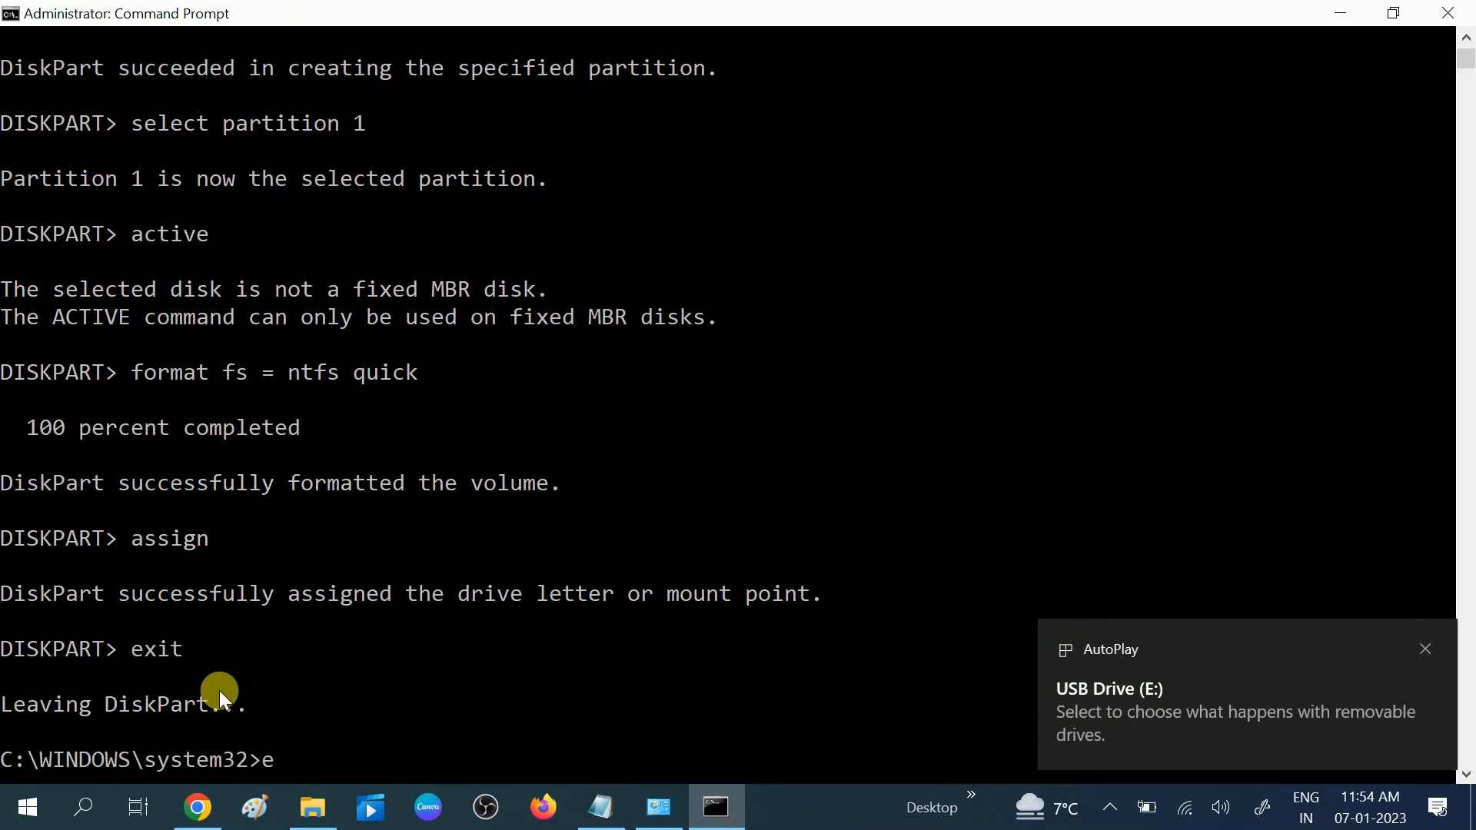
{"action": "type", "text": "xit"}
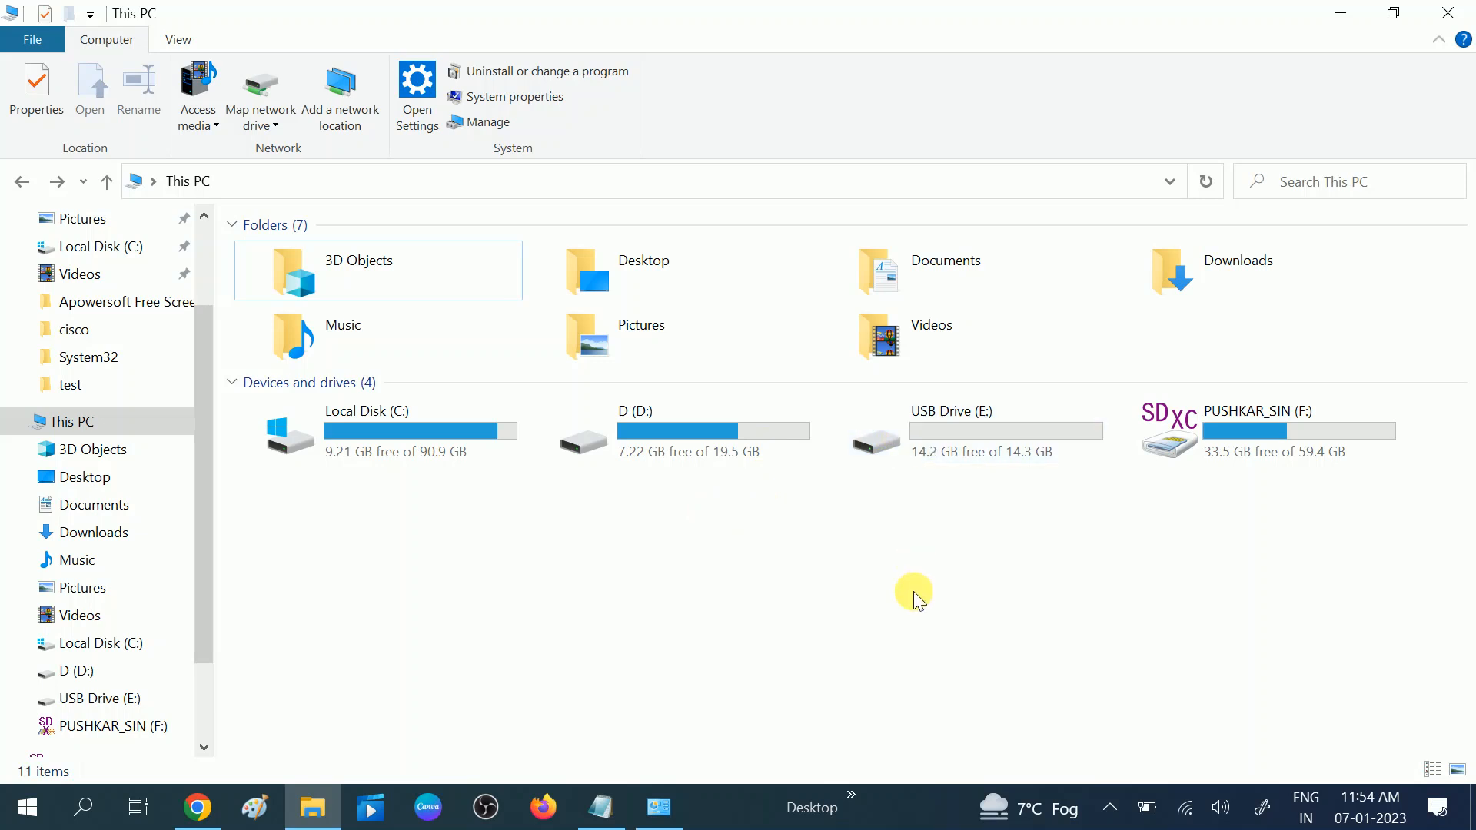
- Refresh This PC, open the empty USB Drive (E:), then return to This PC showing 14.2 GB free
{"action": "right_click", "coordinate": [913, 594]}
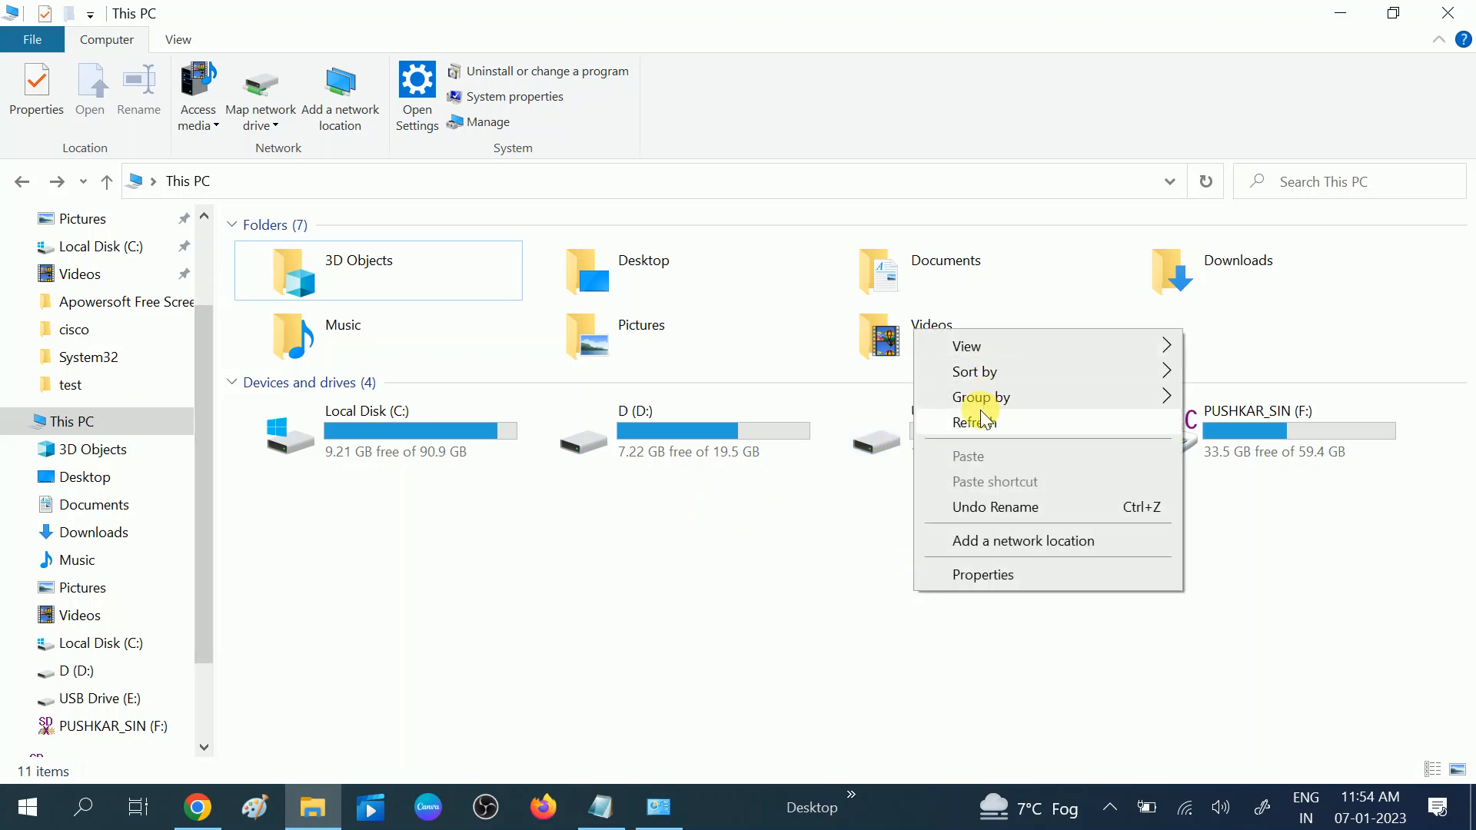
{"action": "left_click", "coordinate": [998, 433]}
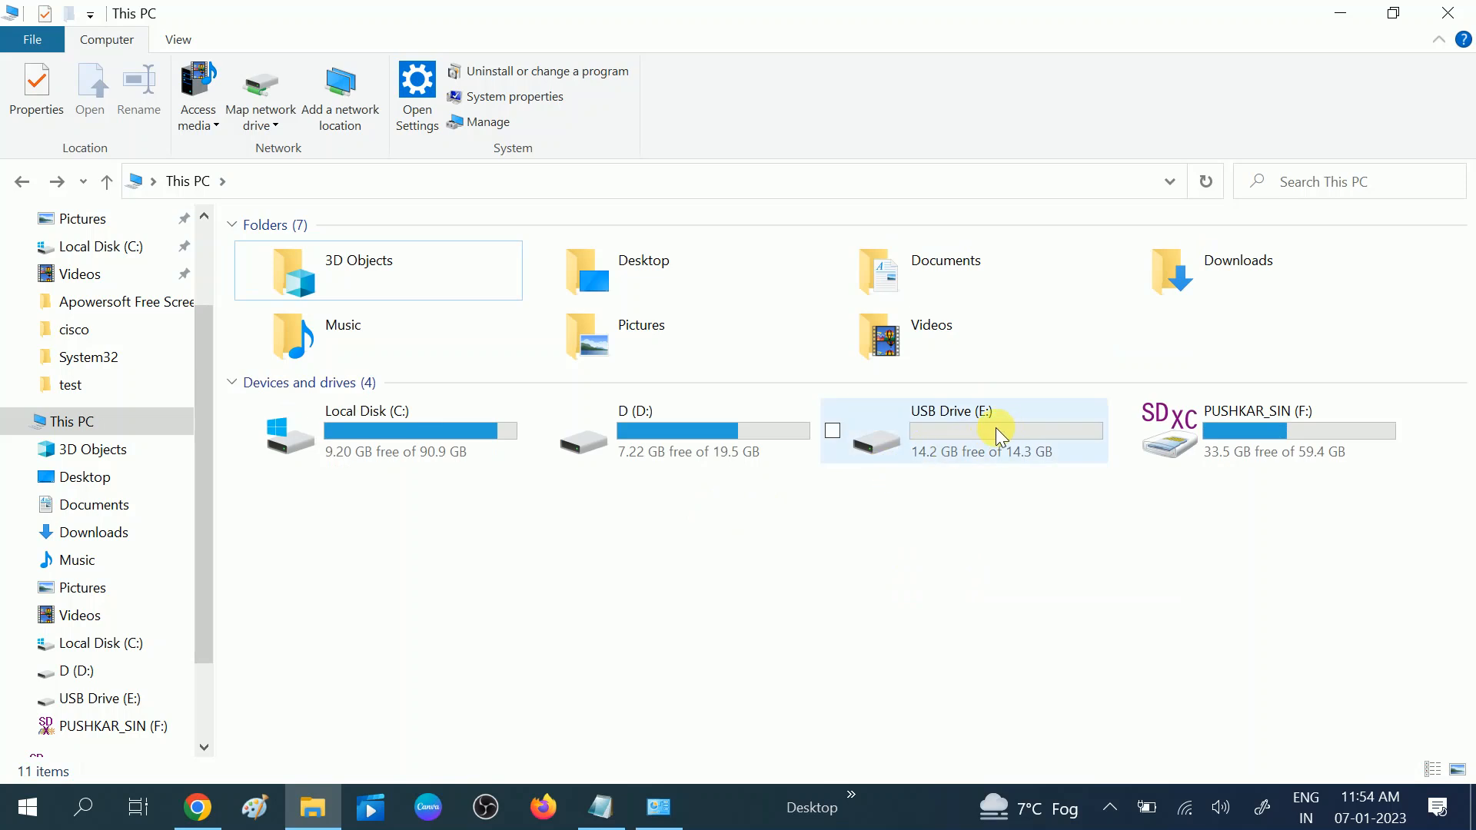
{"action": "double_click", "coordinate": [950, 430]}
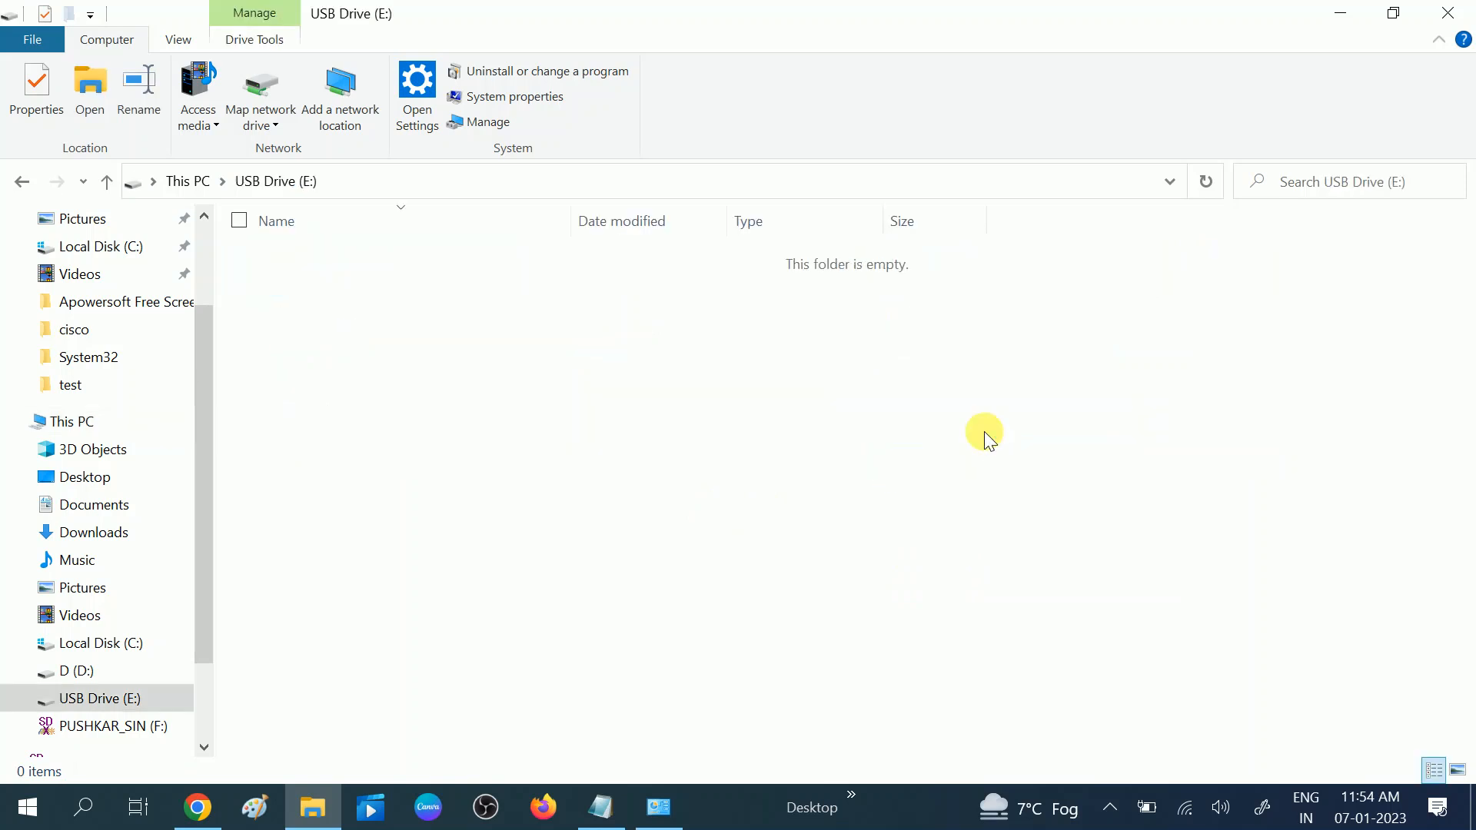
{"action": "left_click", "coordinate": [95, 39]}
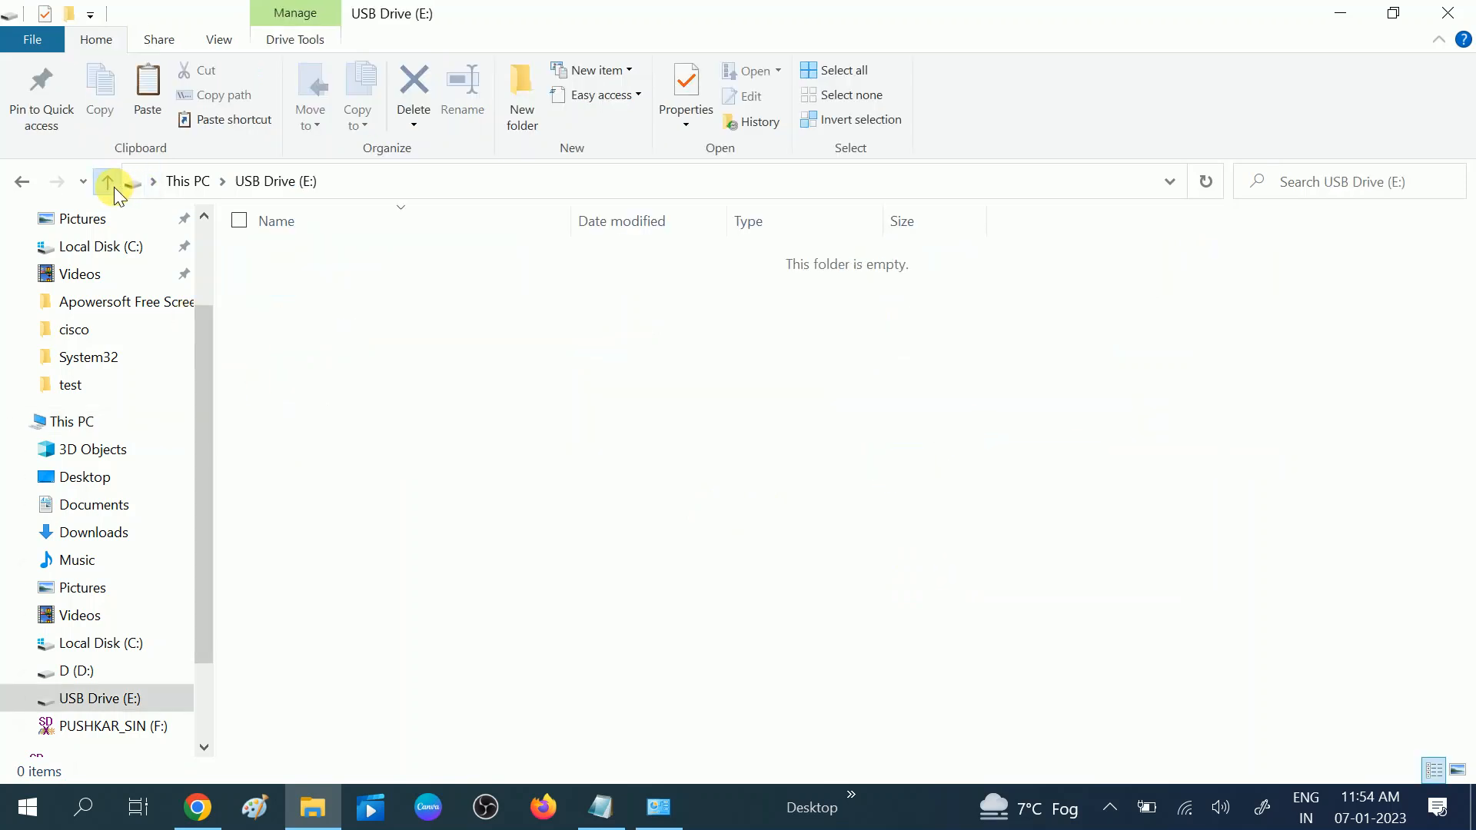
{"action": "left_click", "coordinate": [106, 180]}
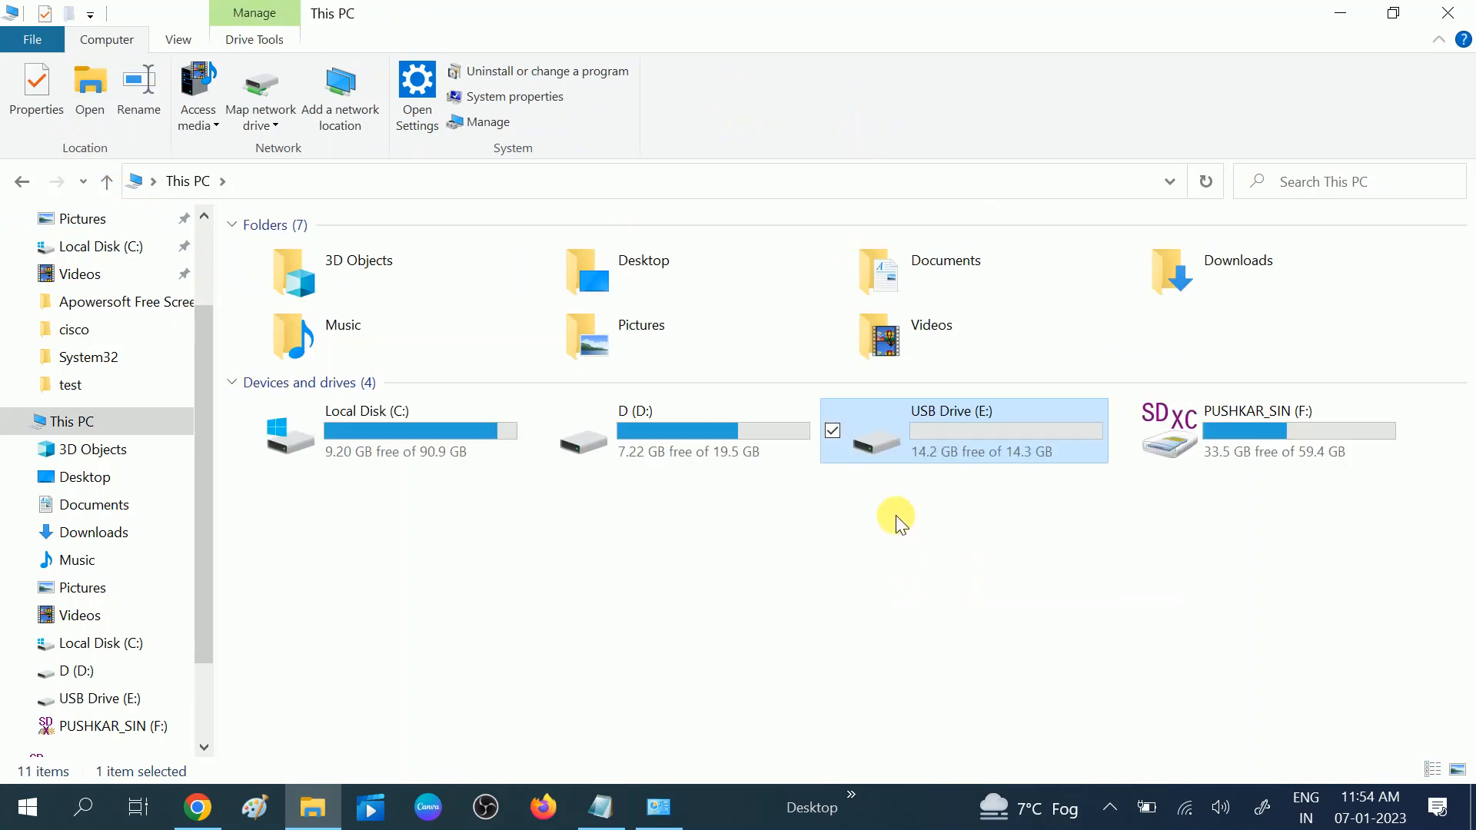
{"action": "mouse_move", "coordinate": [958, 538]}
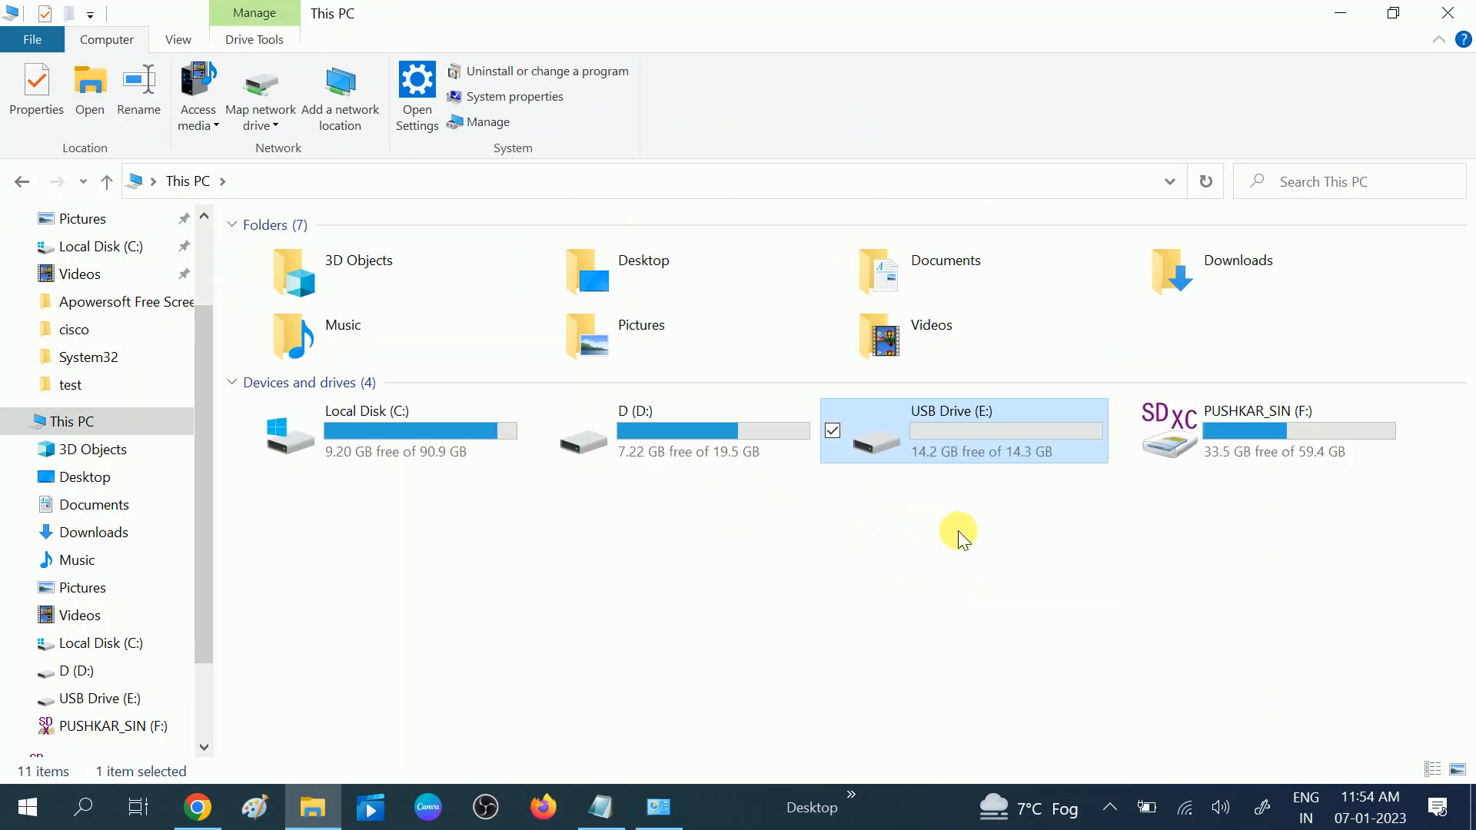
{"action": "mouse_move", "coordinate": [966, 581]}
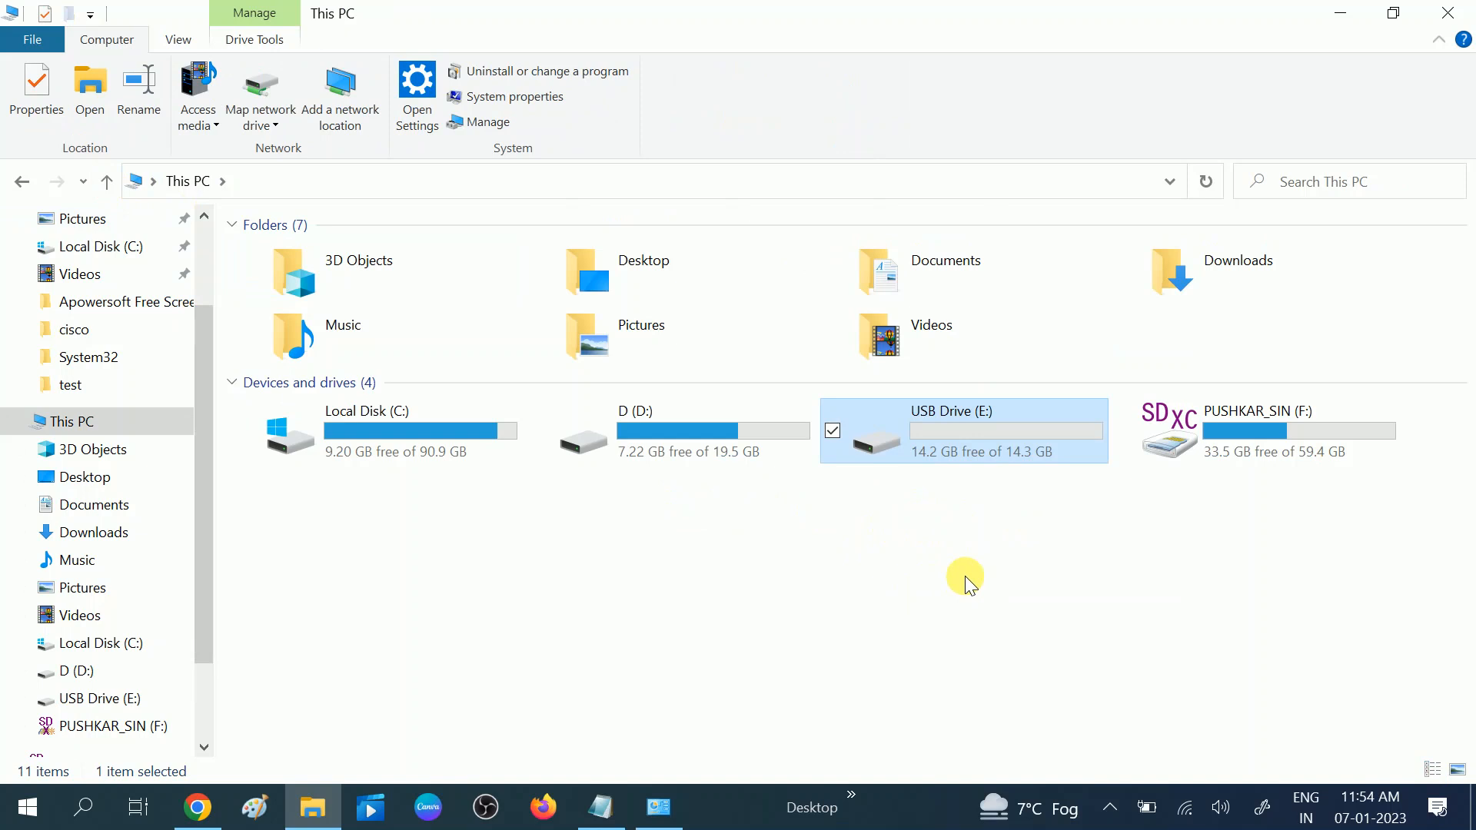